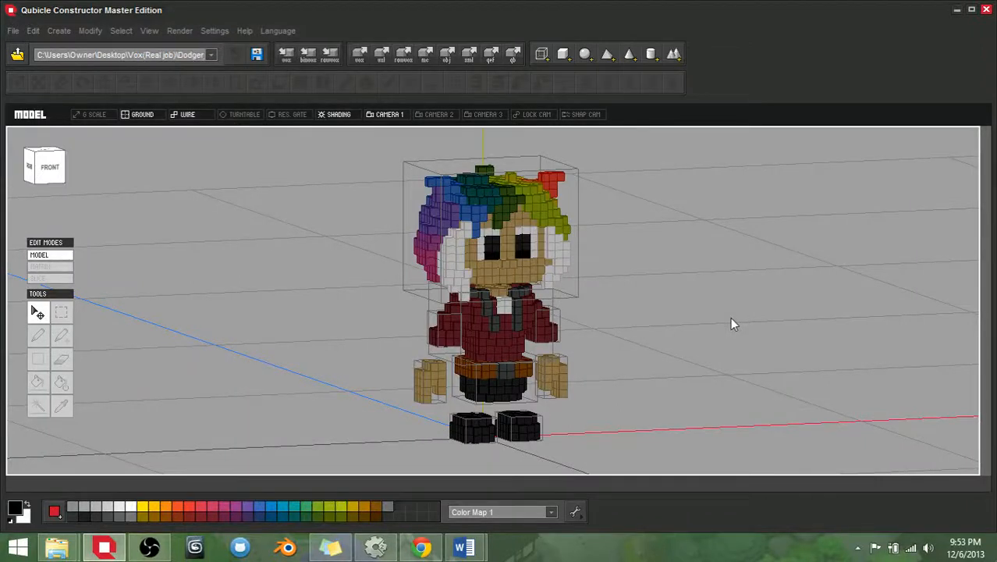
# Orbit the character model from several angles, including a close-up of the head
pyautogui.moveTo(733, 323); pyautogui.dragTo(644, 343)
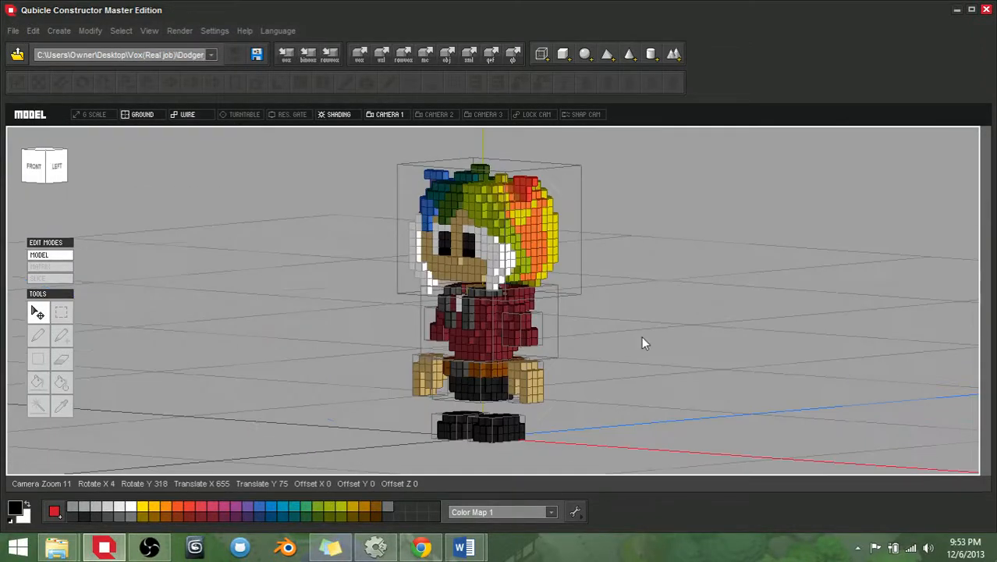
pyautogui.moveTo(646, 344); pyautogui.dragTo(665, 367)
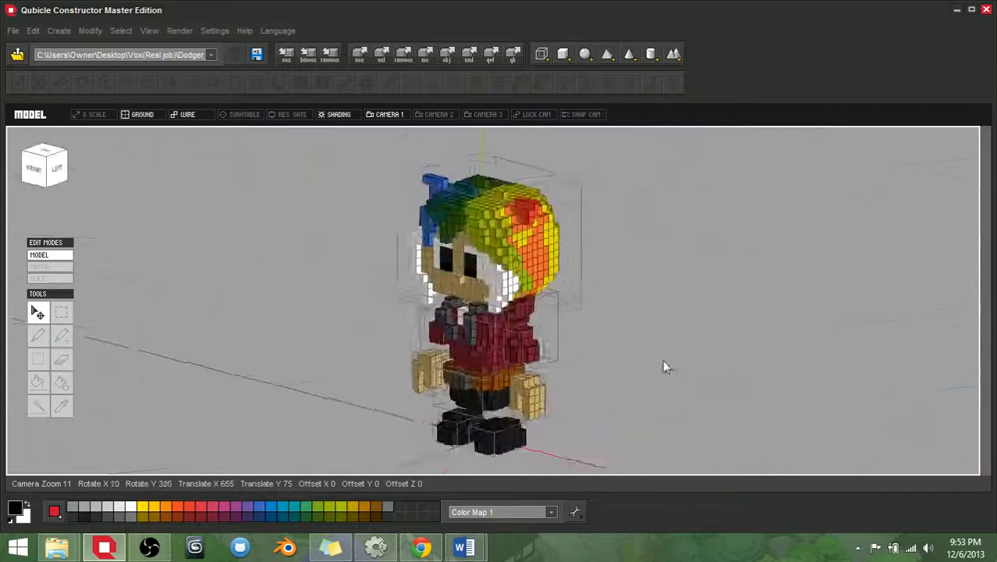
pyautogui.moveTo(663, 366); pyautogui.dragTo(677, 352)
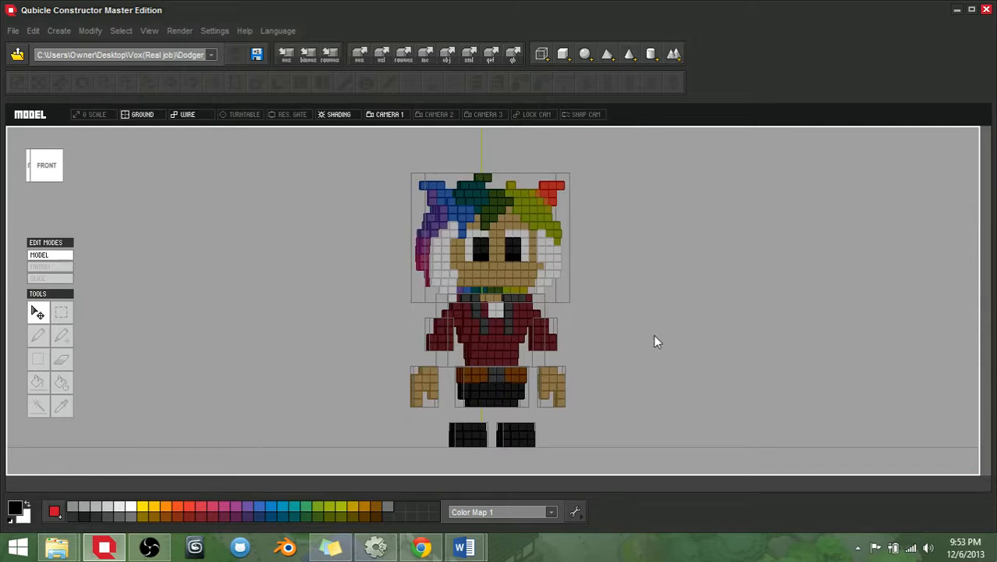
pyautogui.moveTo(656, 340); pyautogui.dragTo(522, 352)
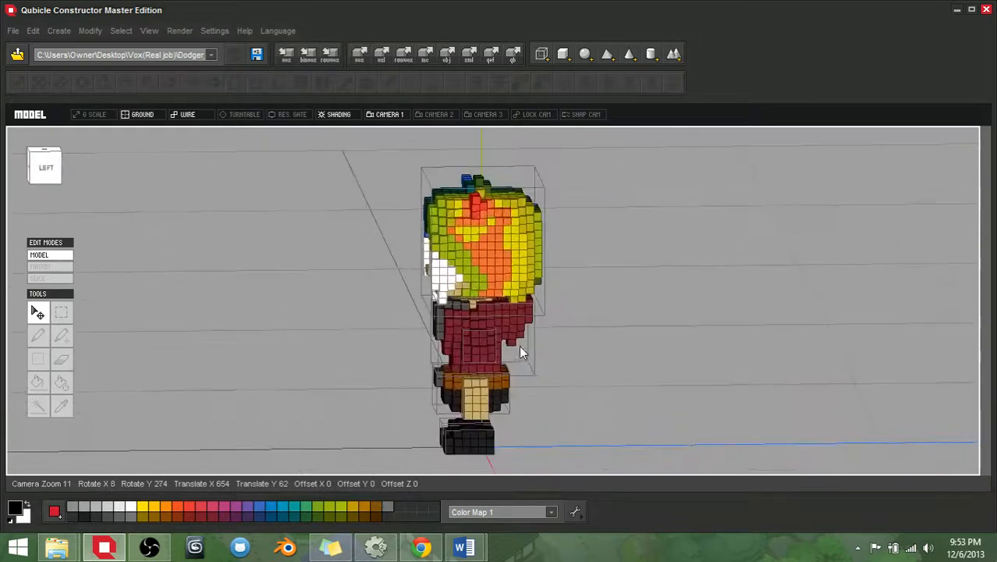
pyautogui.moveTo(523, 351); pyautogui.dragTo(616, 347)
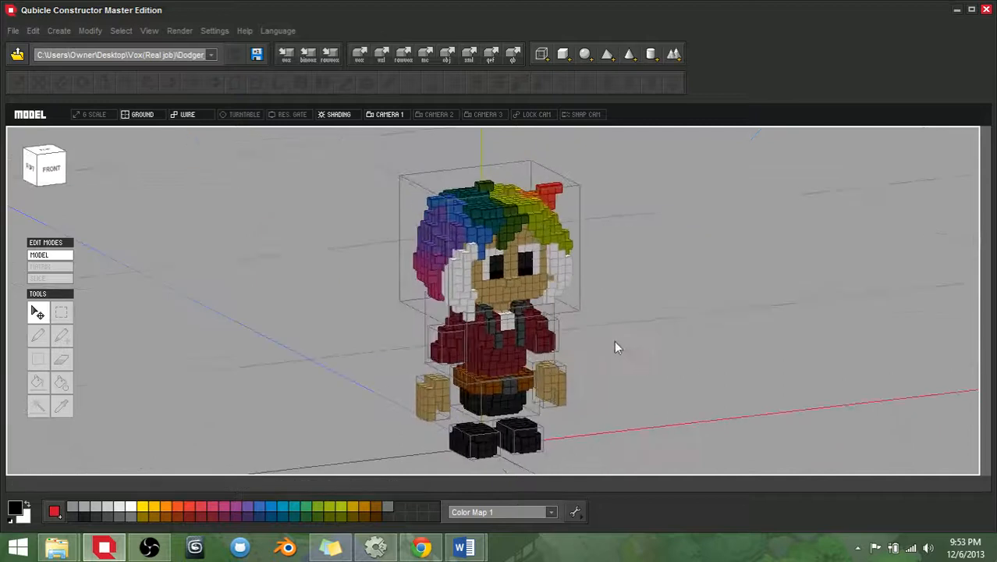
pyautogui.moveTo(616, 346); pyautogui.dragTo(522, 335)
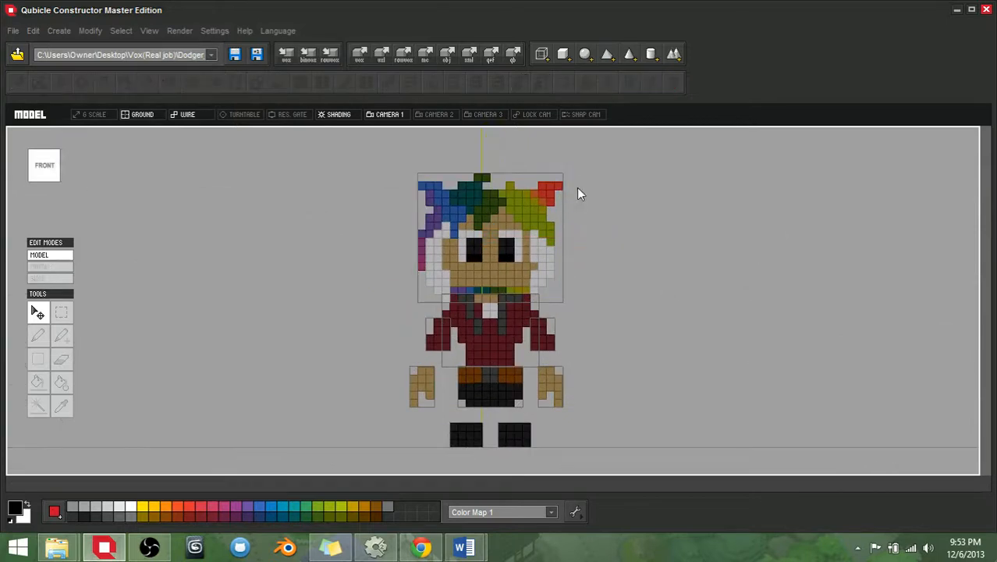
pyautogui.moveTo(609, 263)
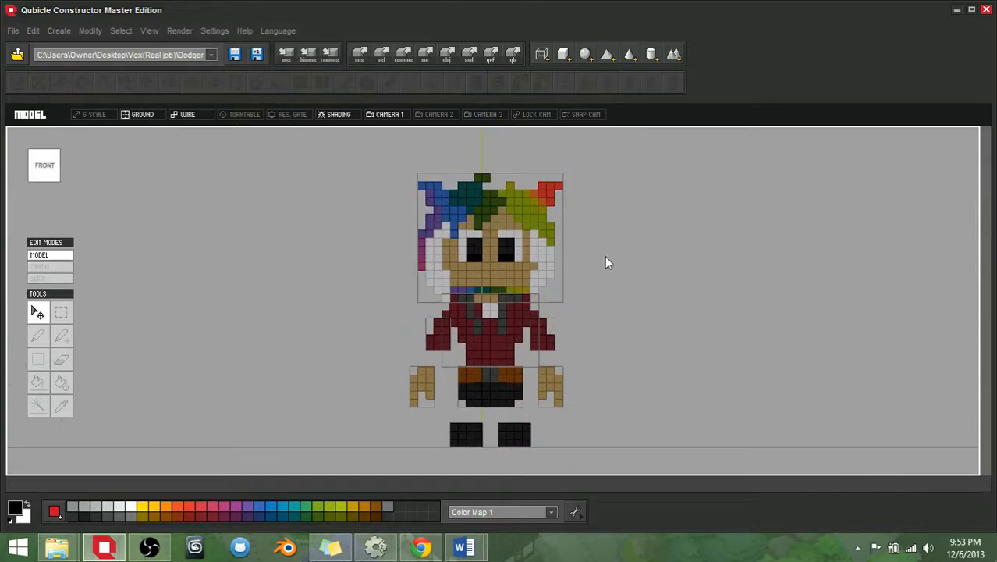
pyautogui.moveTo(609, 262); pyautogui.dragTo(559, 299)
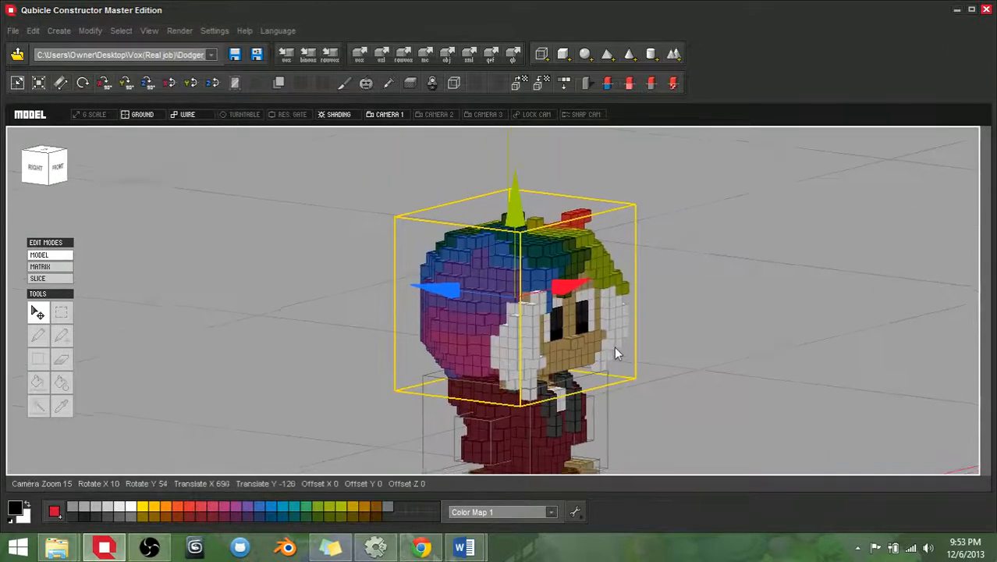
pyautogui.moveTo(617, 353); pyautogui.dragTo(421, 309)
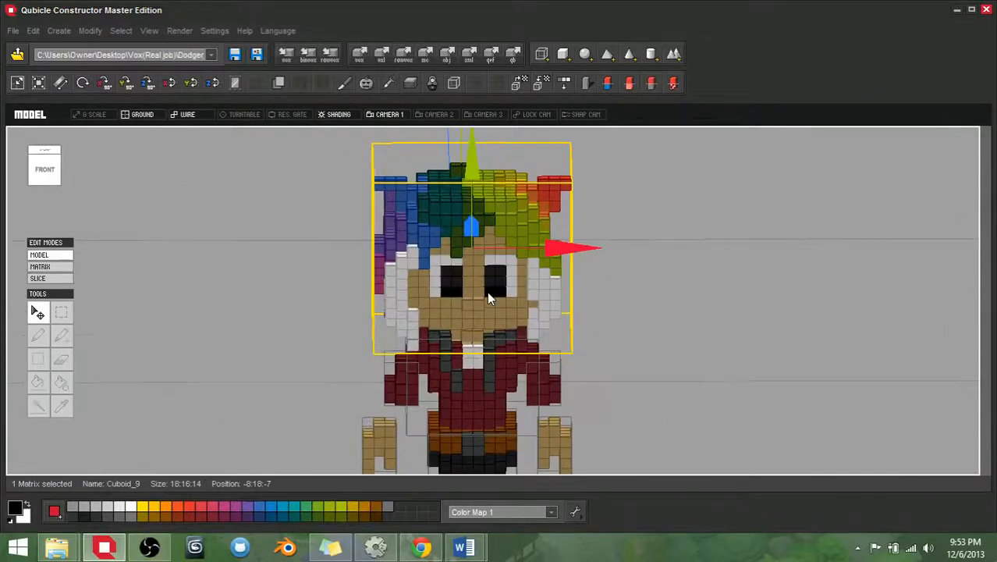
pyautogui.moveTo(486, 297); pyautogui.dragTo(503, 319)
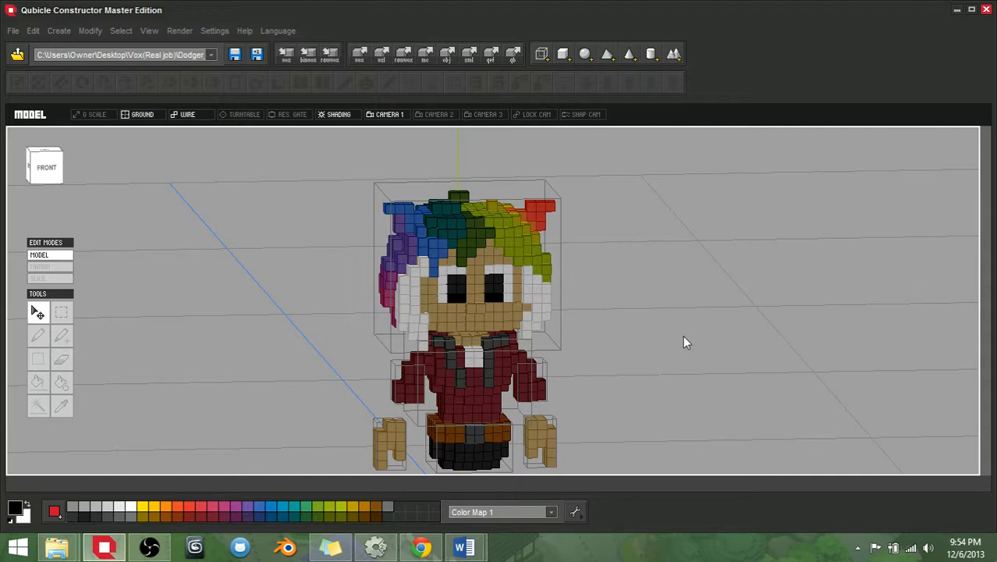
pyautogui.moveTo(512, 59)
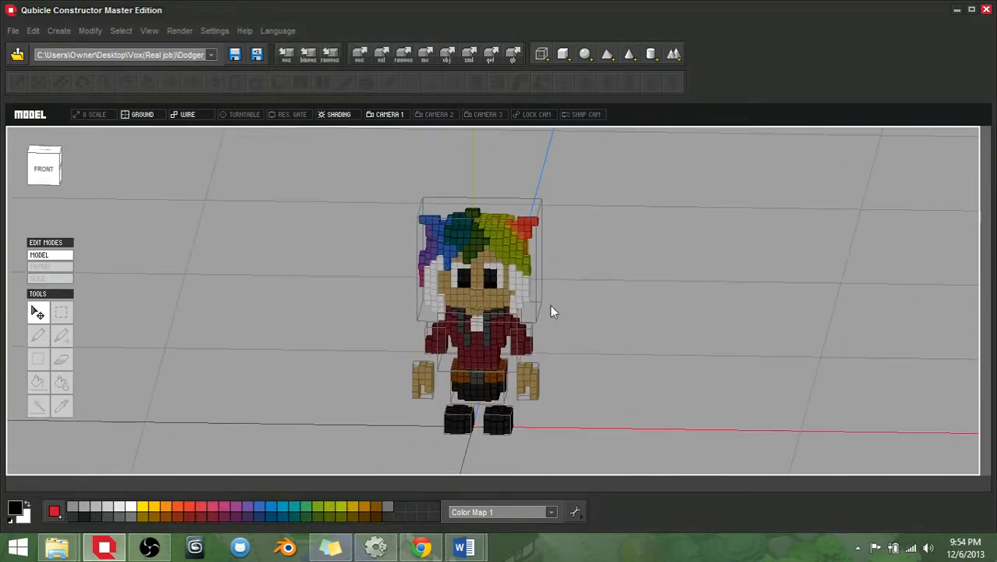
pyautogui.moveTo(554, 312); pyautogui.dragTo(621, 327)
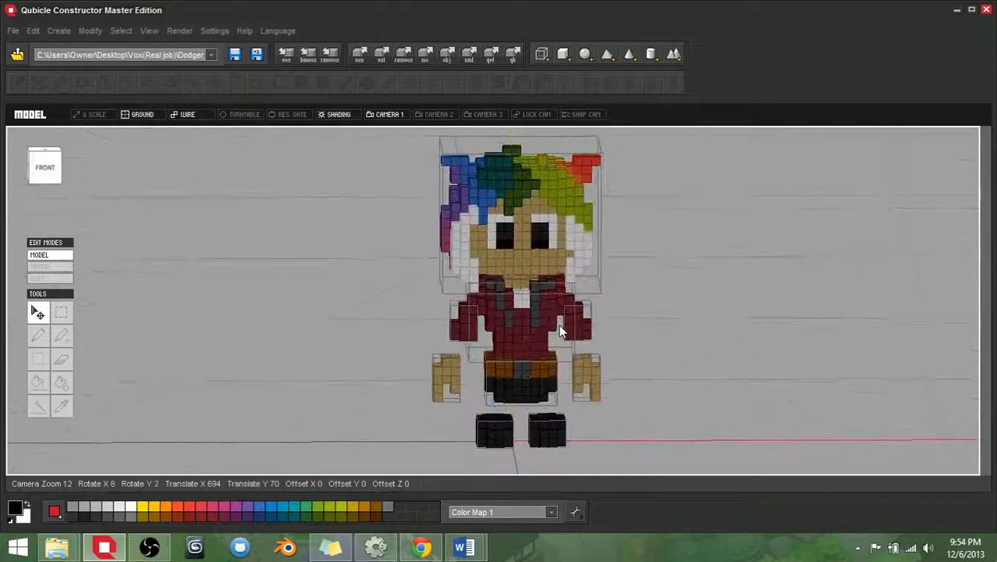
pyautogui.moveTo(561, 327); pyautogui.dragTo(483, 312)
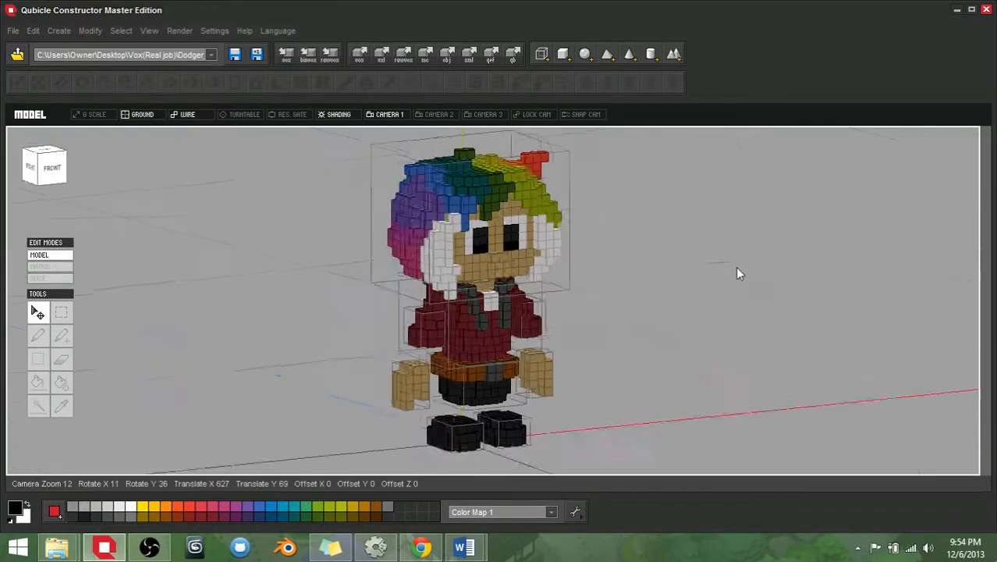
pyautogui.moveTo(739, 272); pyautogui.dragTo(609, 282)
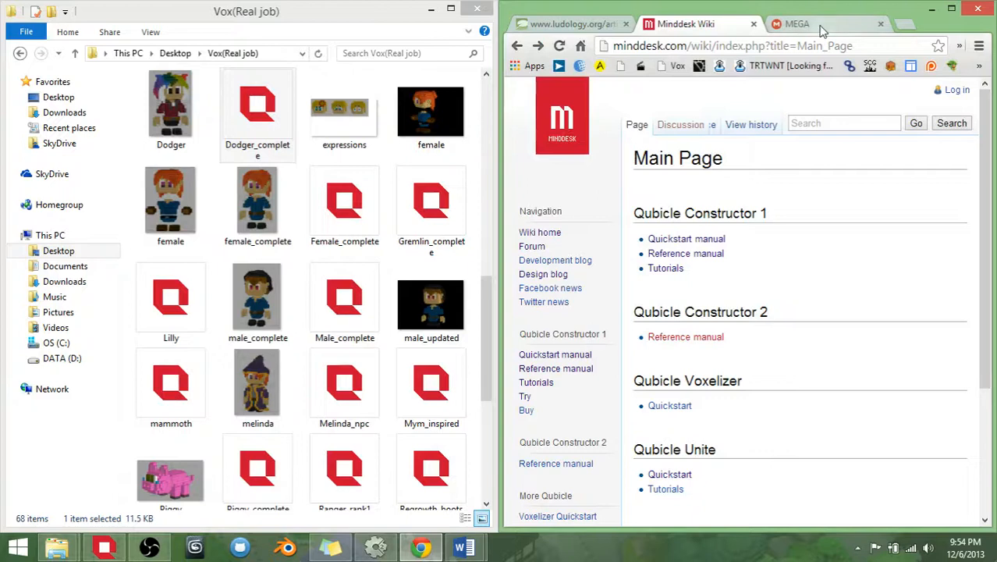
# In Chrome, browse the Minddesk Wiki Main Page down to its Downloads list and back to the top
pyautogui.click(796, 23)
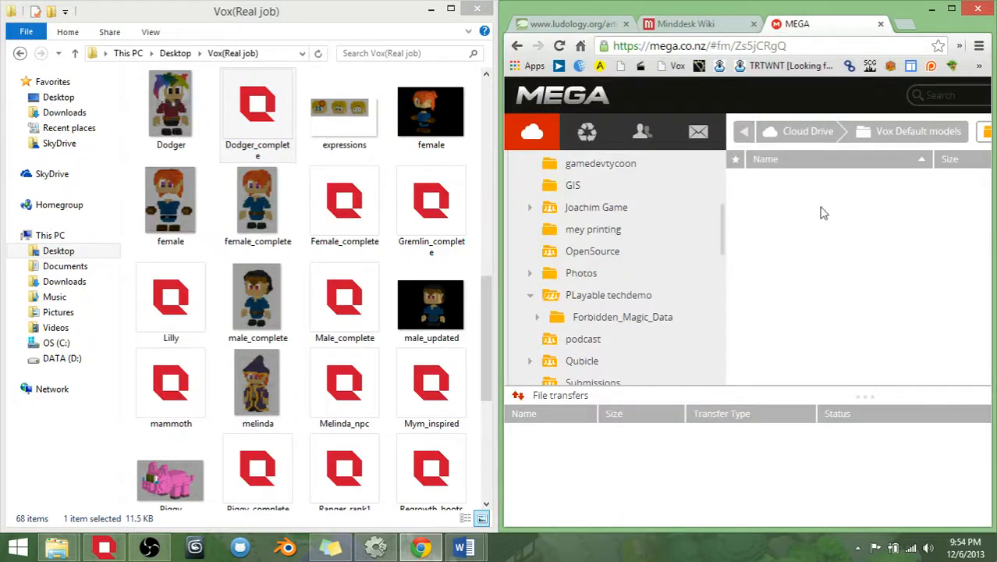
pyautogui.moveTo(784, 183)
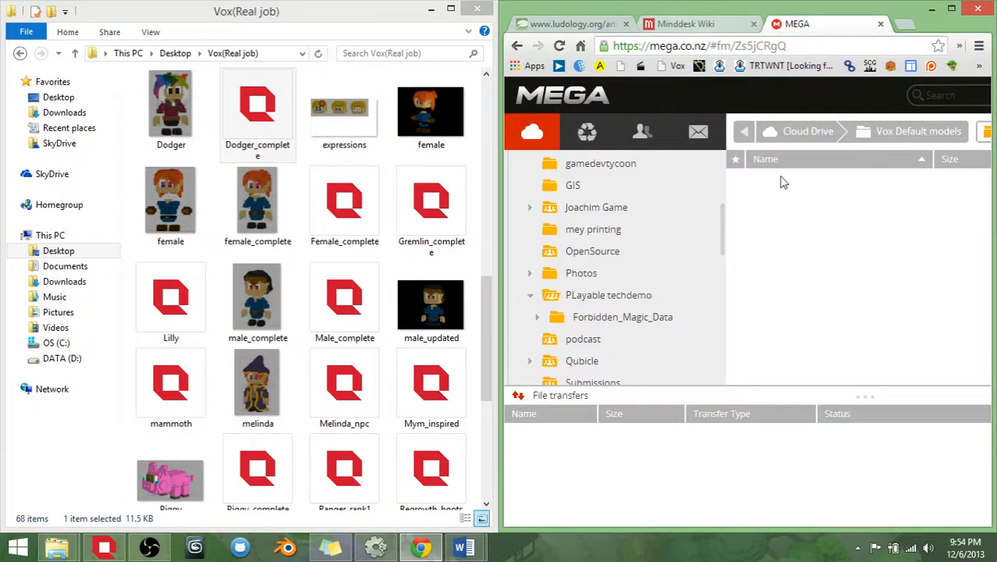
pyautogui.click(699, 25)
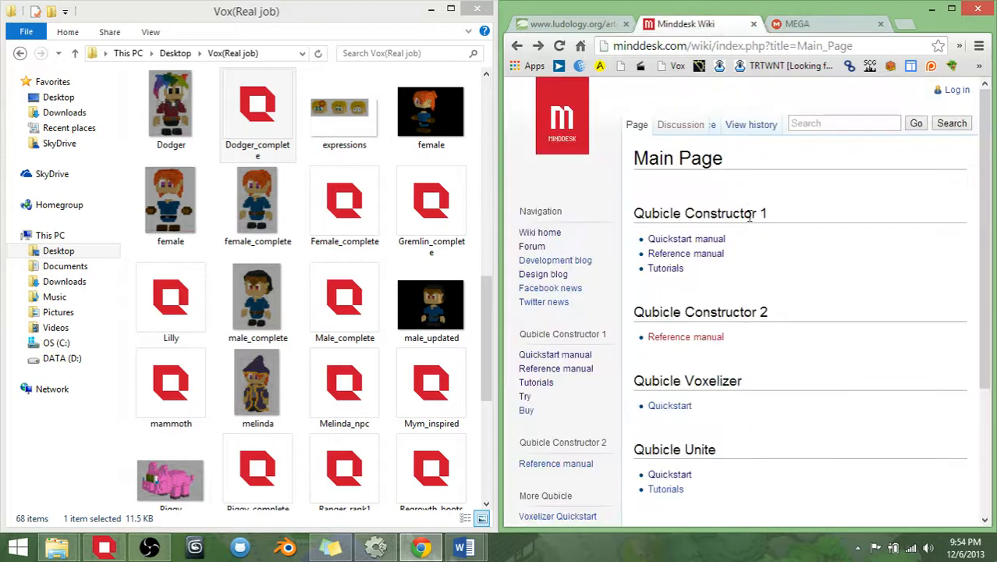
pyautogui.moveTo(830, 289)
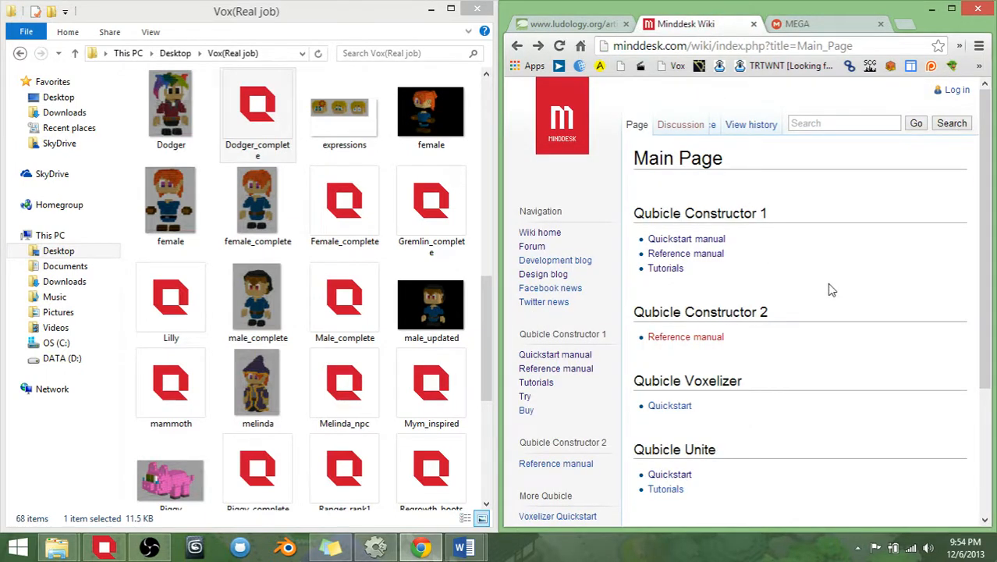
pyautogui.moveTo(820, 299)
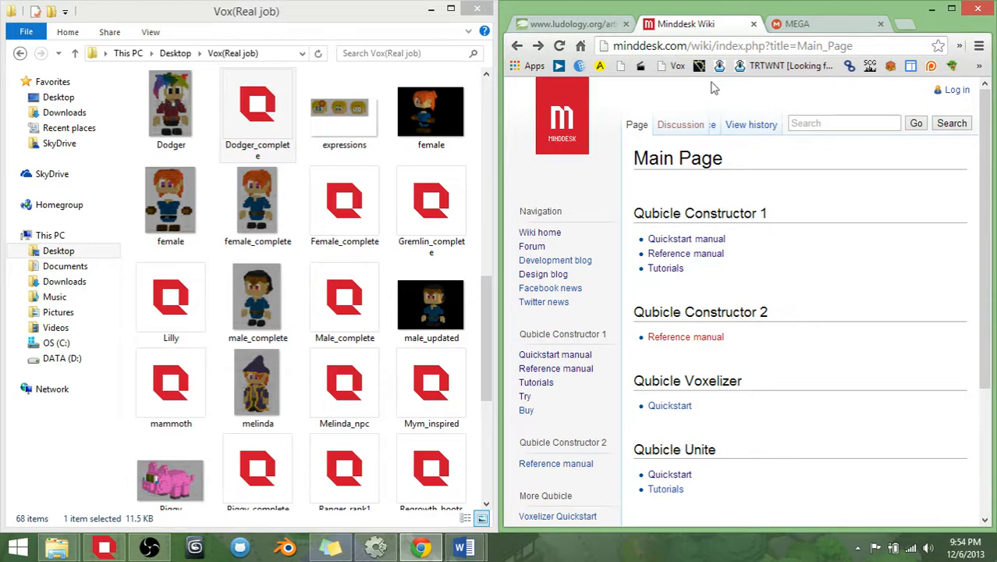
pyautogui.click(733, 45)
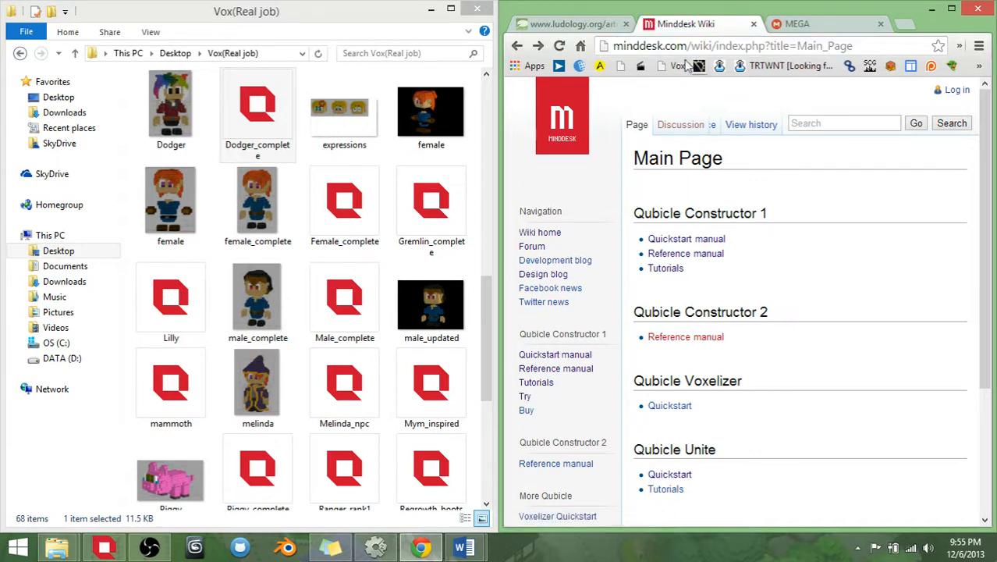
pyautogui.moveTo(674, 199)
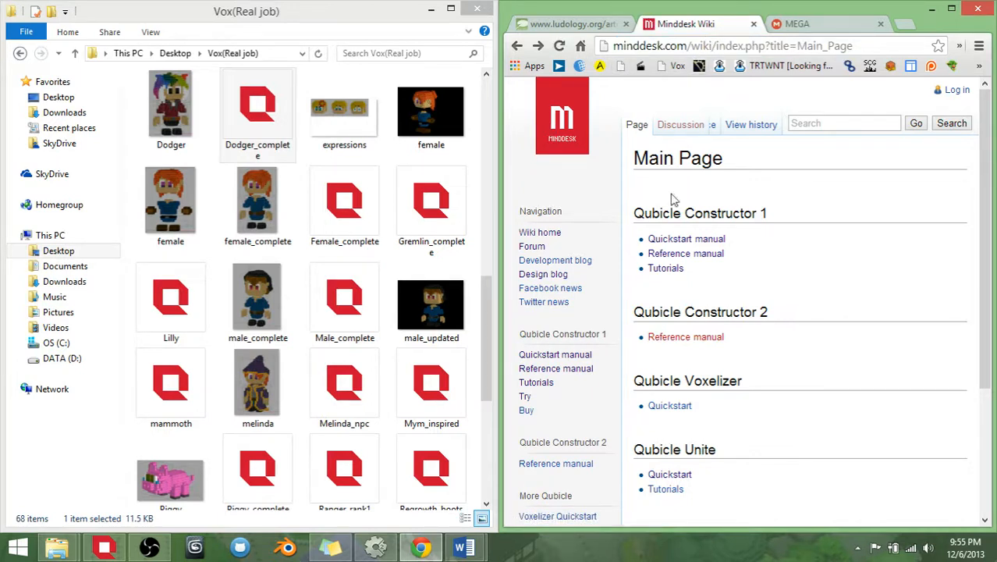
pyautogui.moveTo(686, 239)
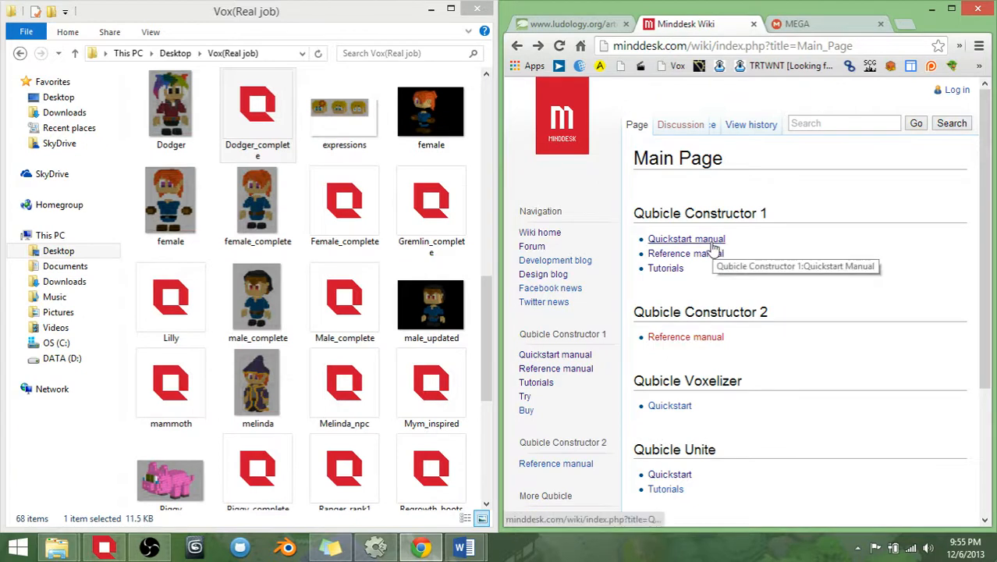
pyautogui.moveTo(685, 253)
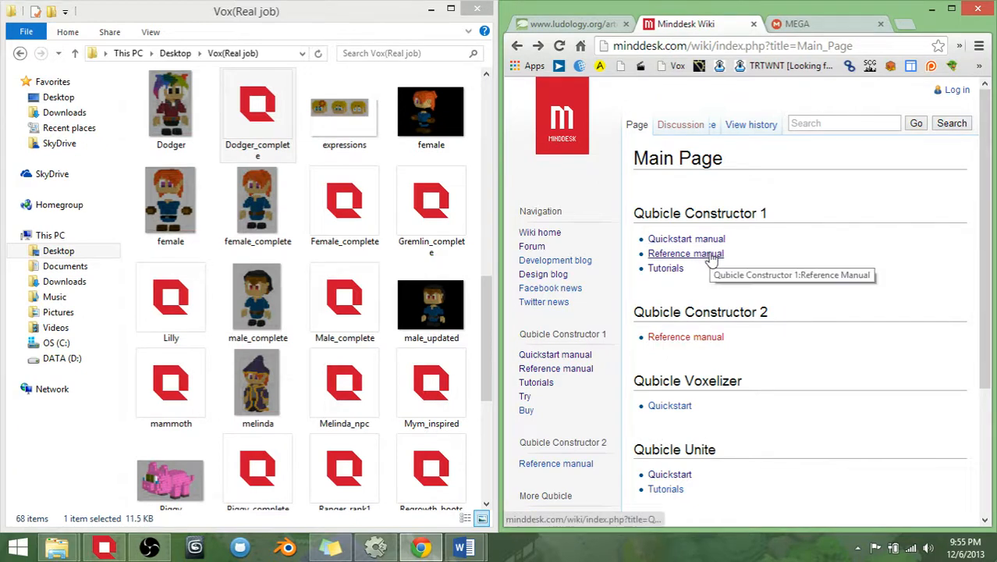
pyautogui.moveTo(665, 269)
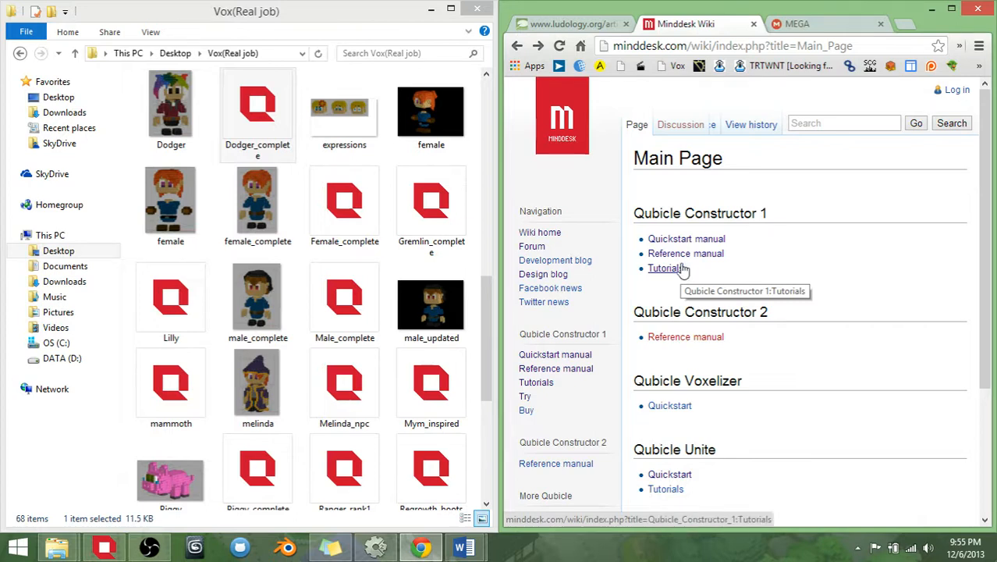
pyautogui.moveTo(759, 312)
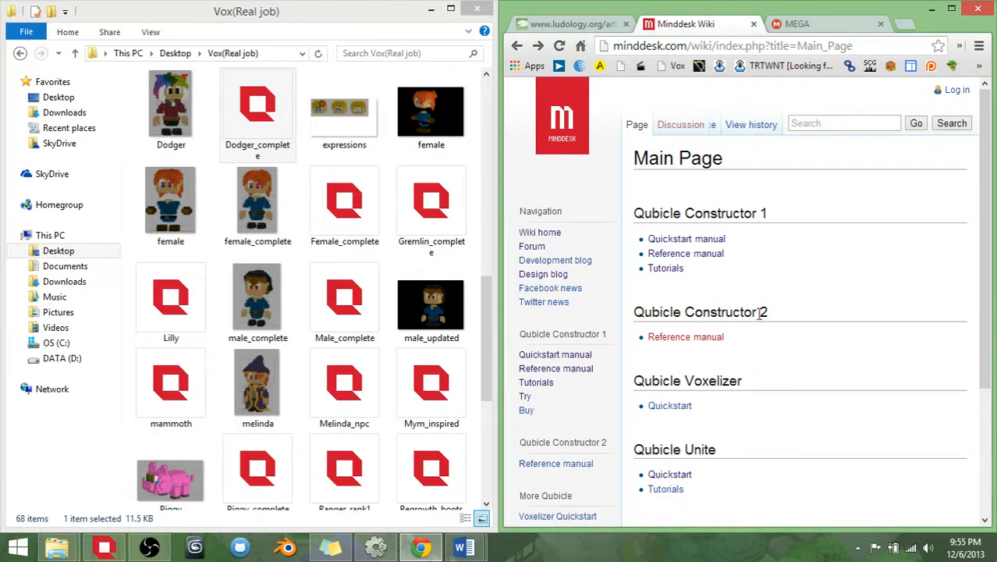
pyautogui.scroll(-3)
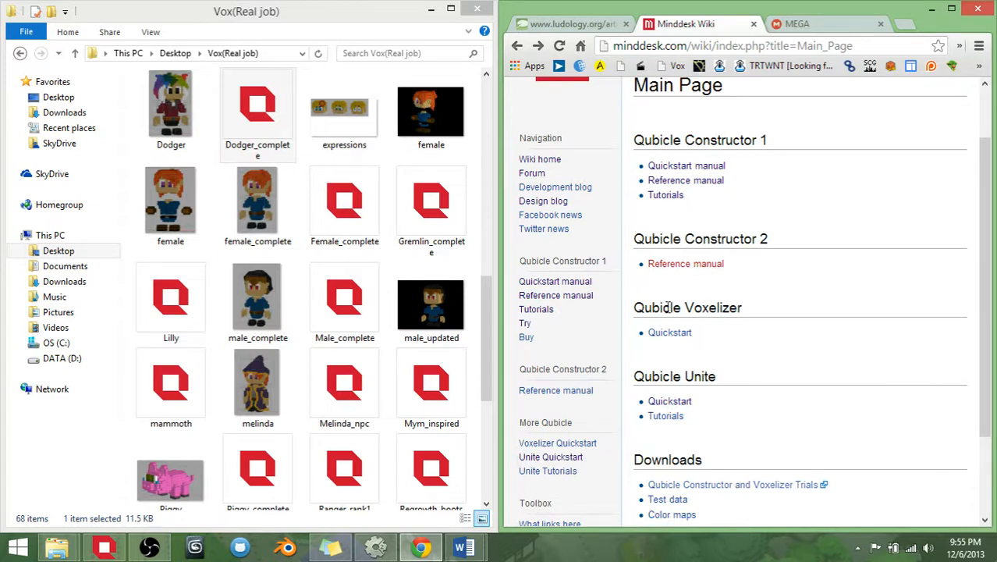
pyautogui.doubleClick(684, 376)
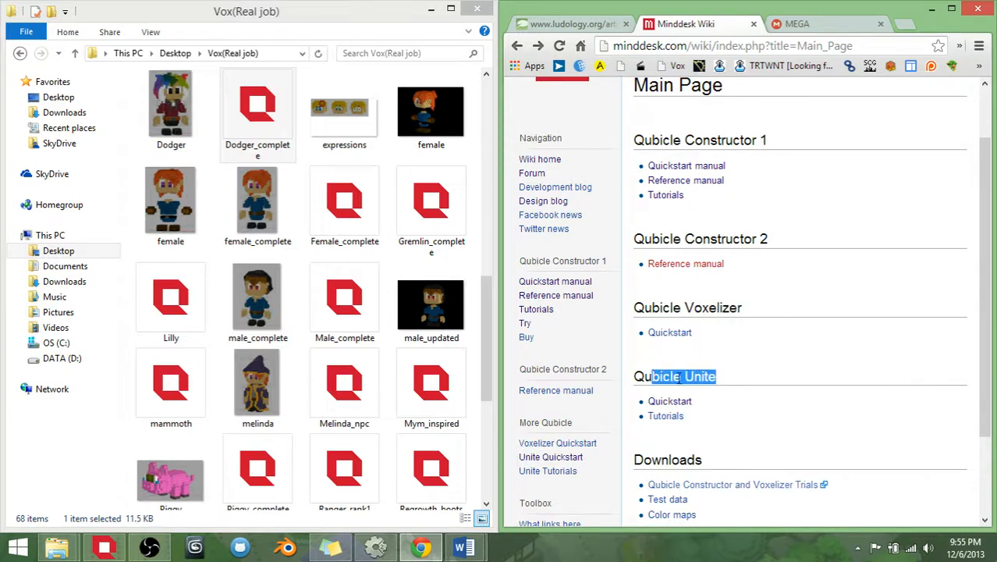
pyautogui.scroll(3)
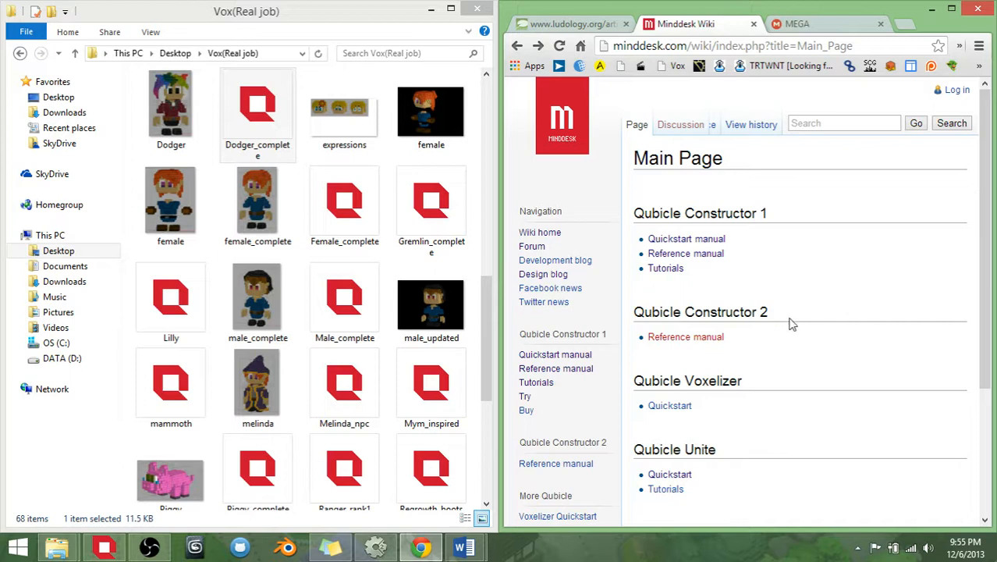
# View the MEGA Vox Default models folder and select Male_complete in the local Vox(Real job) folder
pyautogui.click(796, 23)
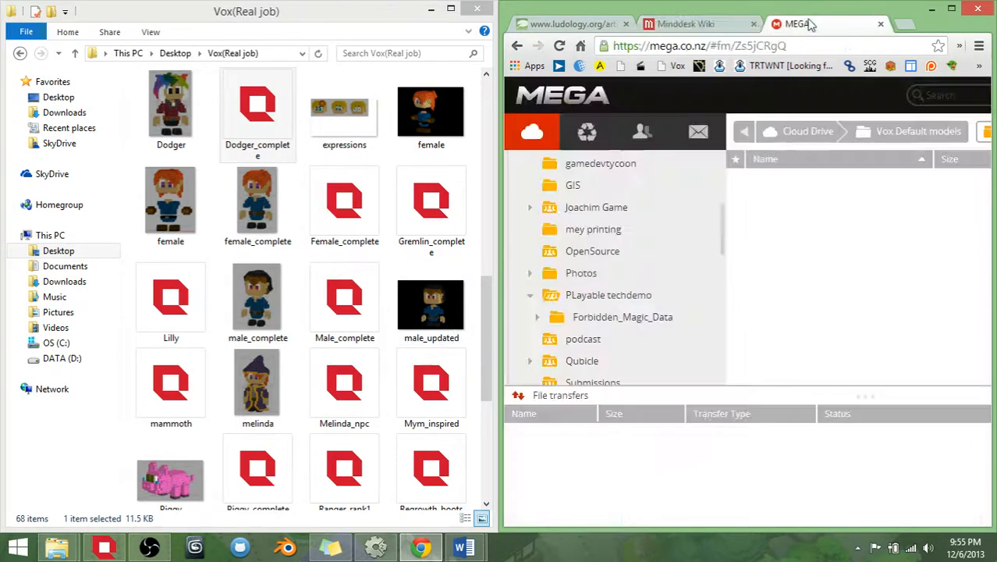
pyautogui.click(343, 302)
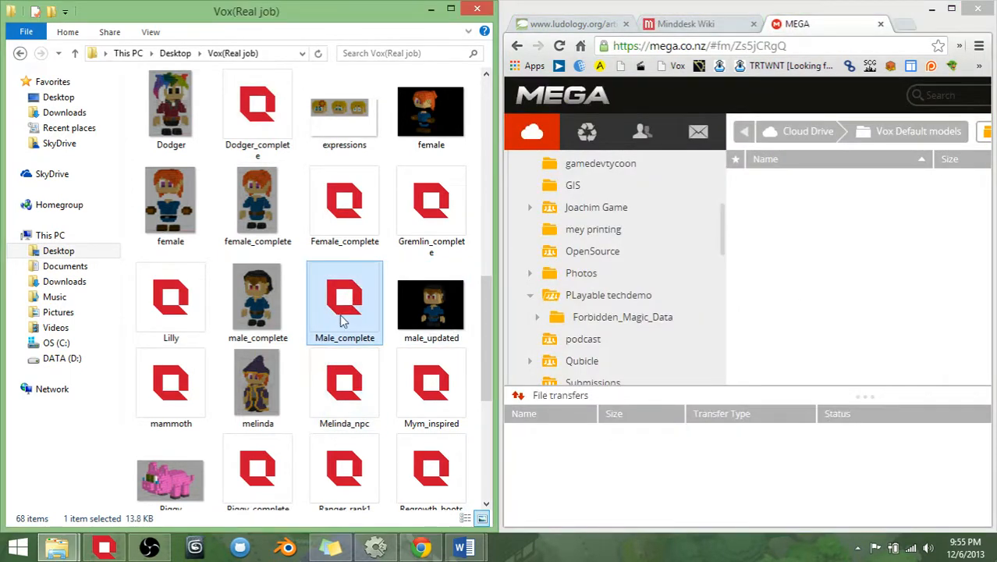
pyautogui.click(343, 201)
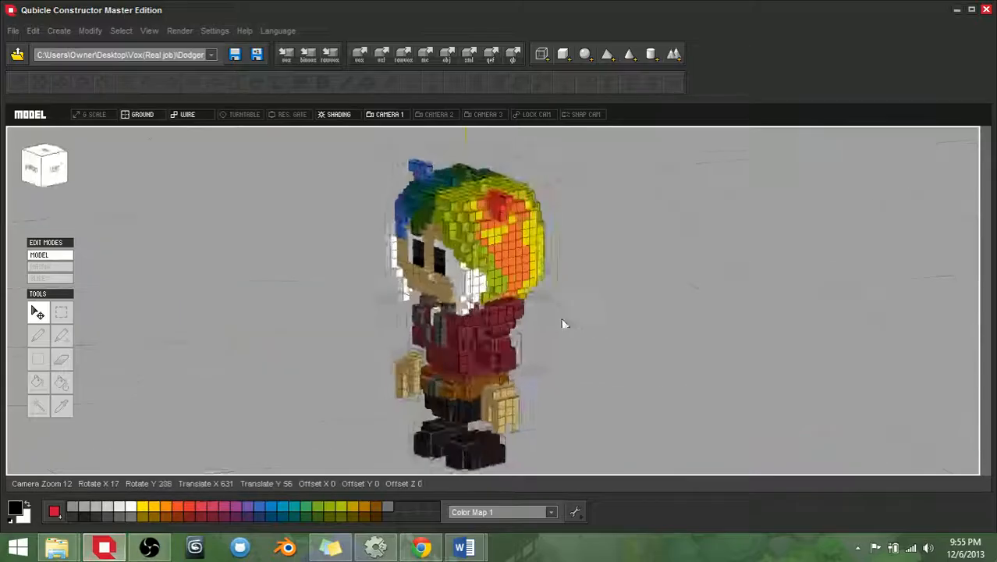
pyautogui.moveTo(565, 323); pyautogui.dragTo(398, 300)
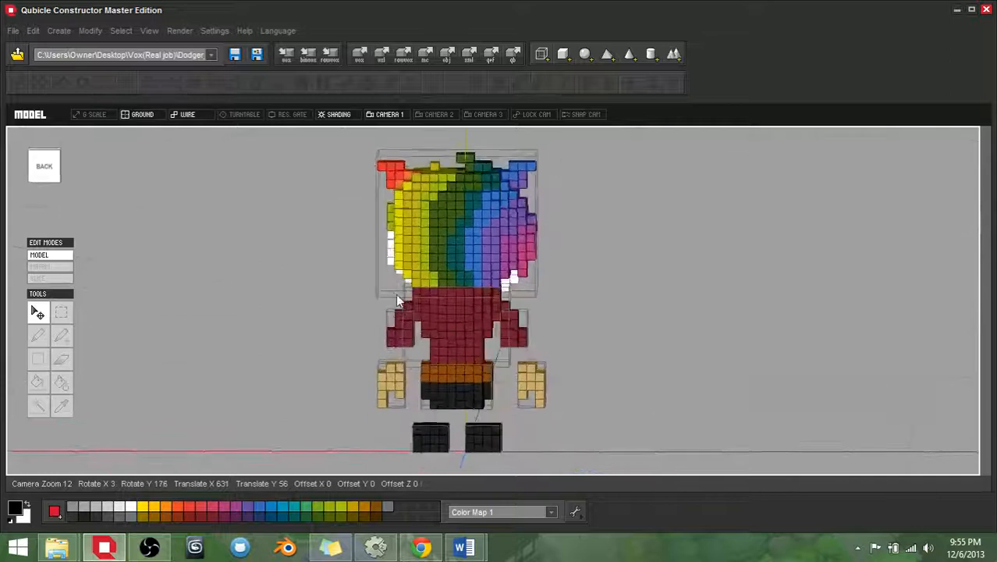
pyautogui.moveTo(398, 299); pyautogui.dragTo(435, 322)
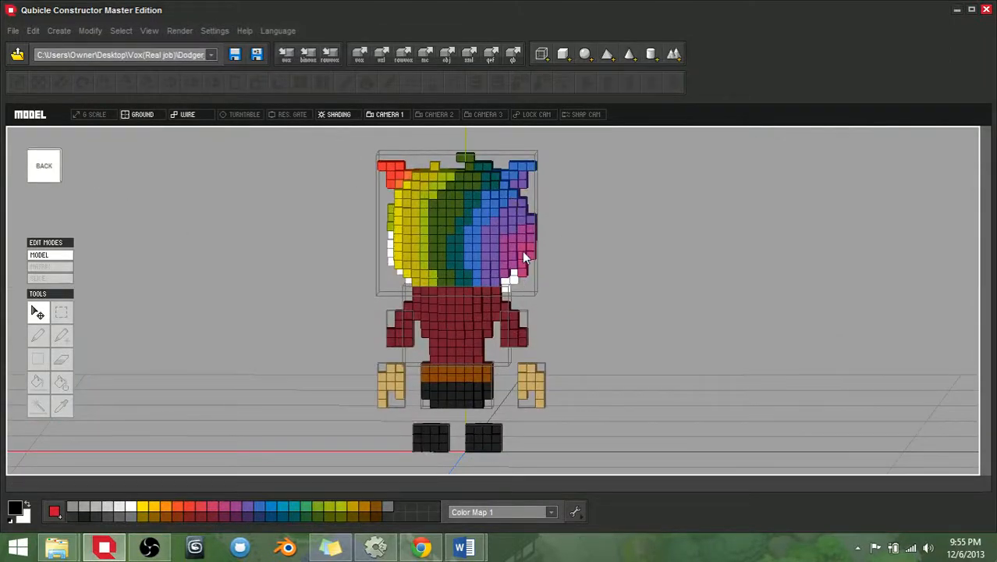
pyautogui.moveTo(523, 257); pyautogui.dragTo(327, 240)
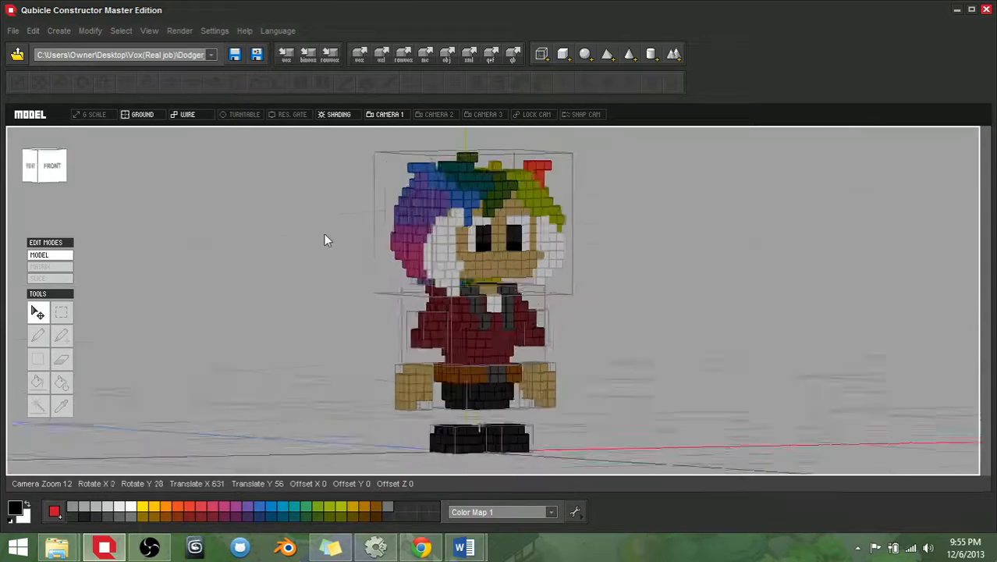
pyautogui.moveTo(327, 240); pyautogui.dragTo(543, 237)
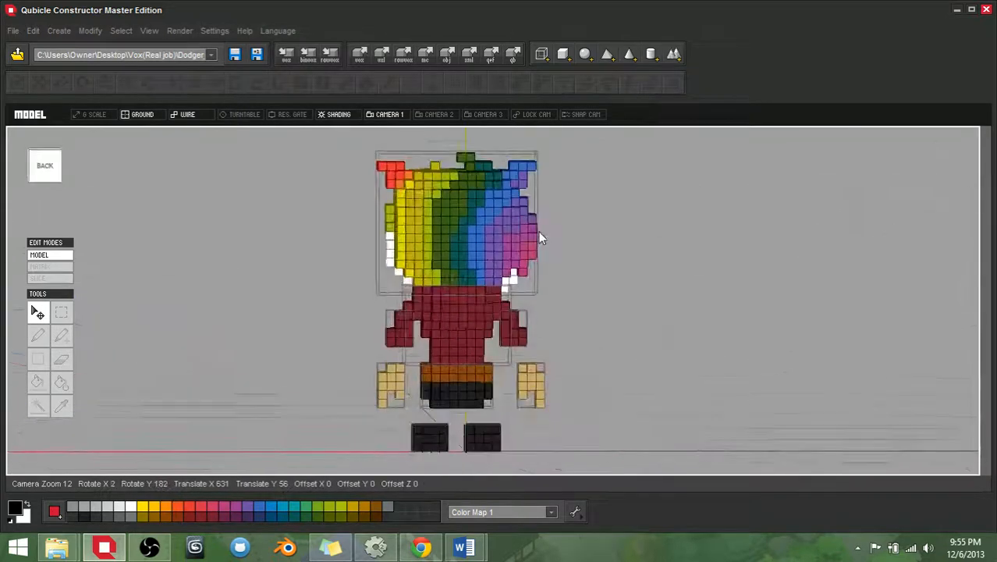
pyautogui.moveTo(543, 237); pyautogui.dragTo(460, 262)
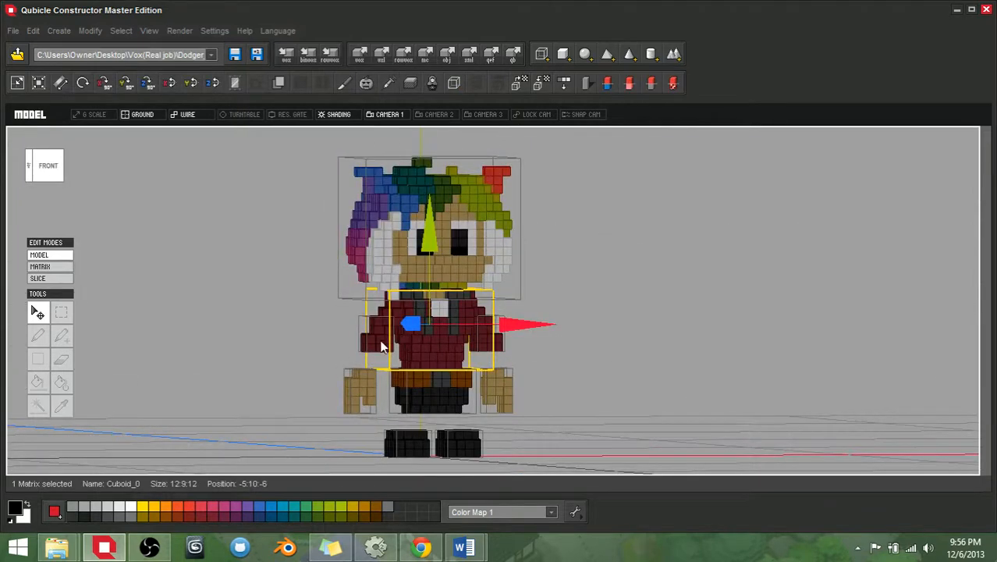
# Select the Dodger character's head matrix among its body parts, checking it from the side
pyautogui.click(362, 390)
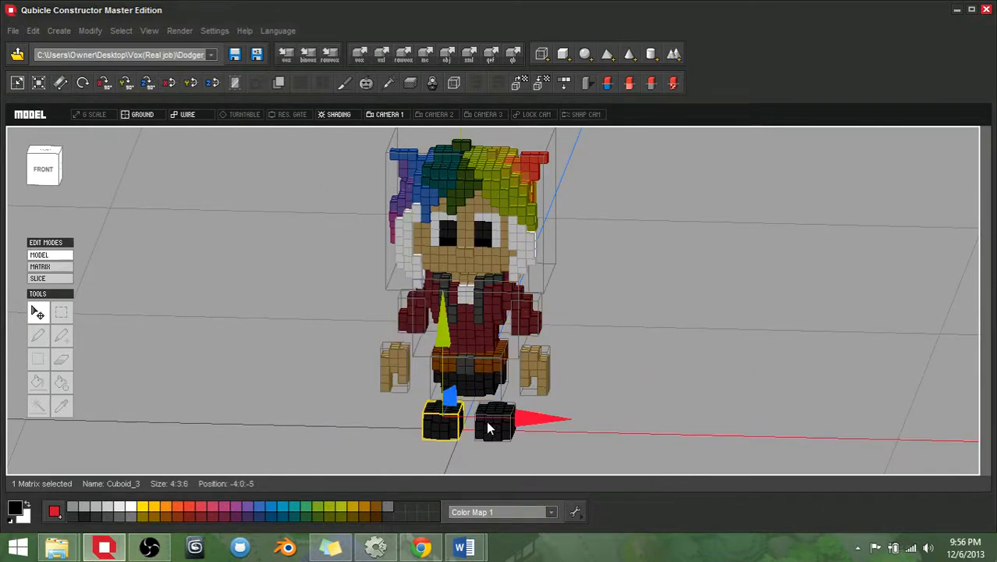
pyautogui.moveTo(487, 428); pyautogui.dragTo(574, 371)
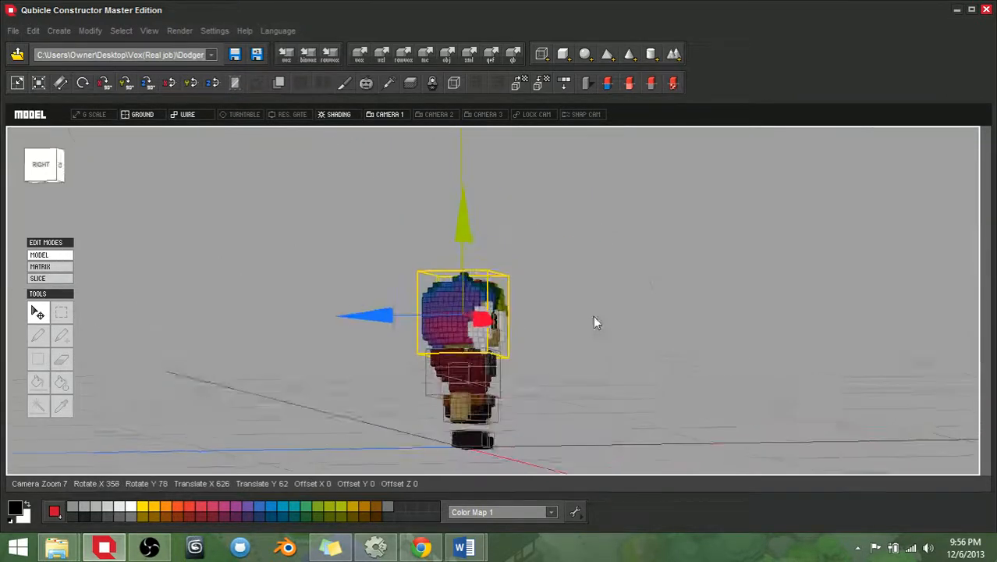
pyautogui.moveTo(596, 323); pyautogui.dragTo(518, 334)
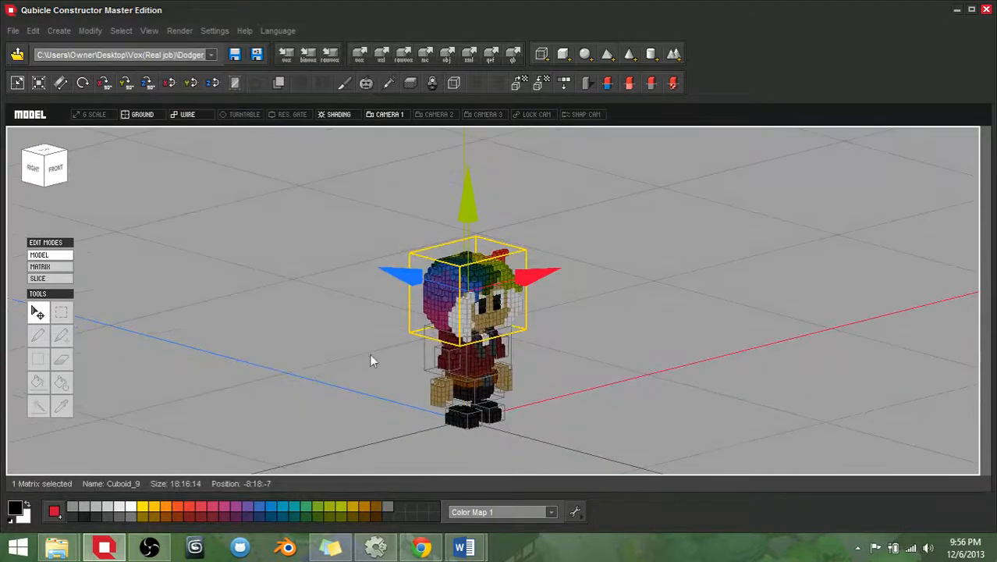
pyautogui.moveTo(373, 358); pyautogui.dragTo(452, 323)
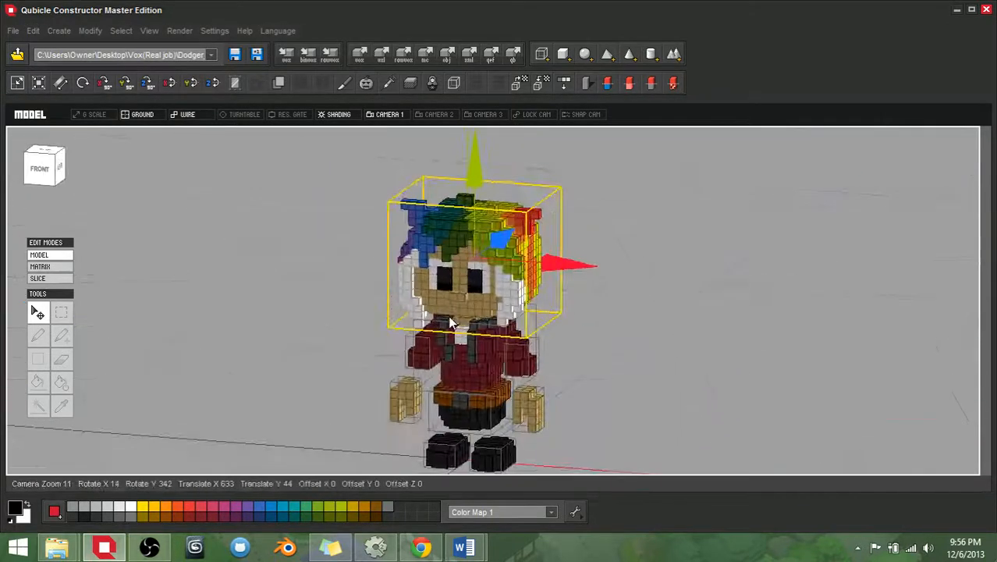
# Open the head in Matrix edit mode and sample the hair's orange with the Eyedropper
pyautogui.click(41, 265)
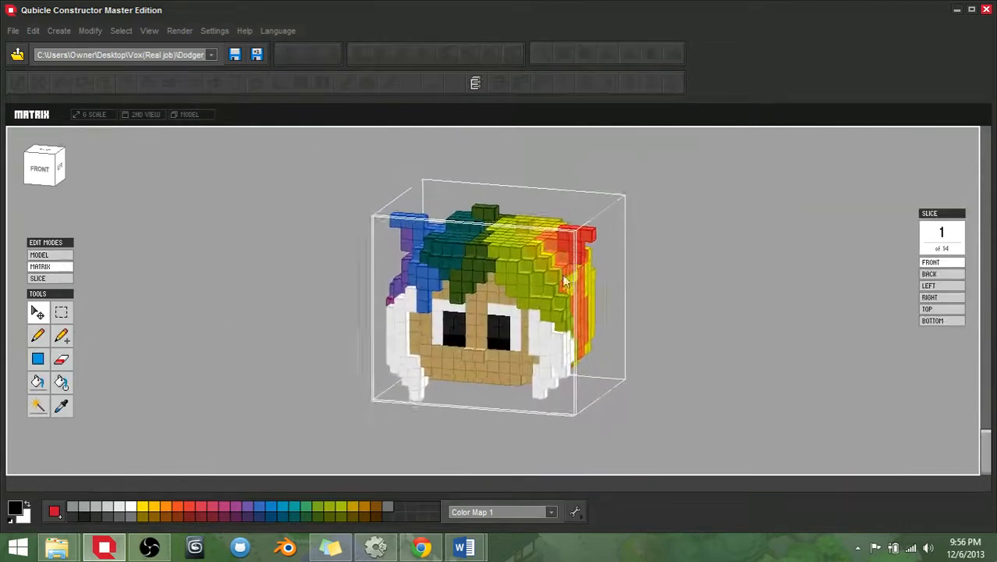
pyautogui.moveTo(562, 281); pyautogui.dragTo(444, 315)
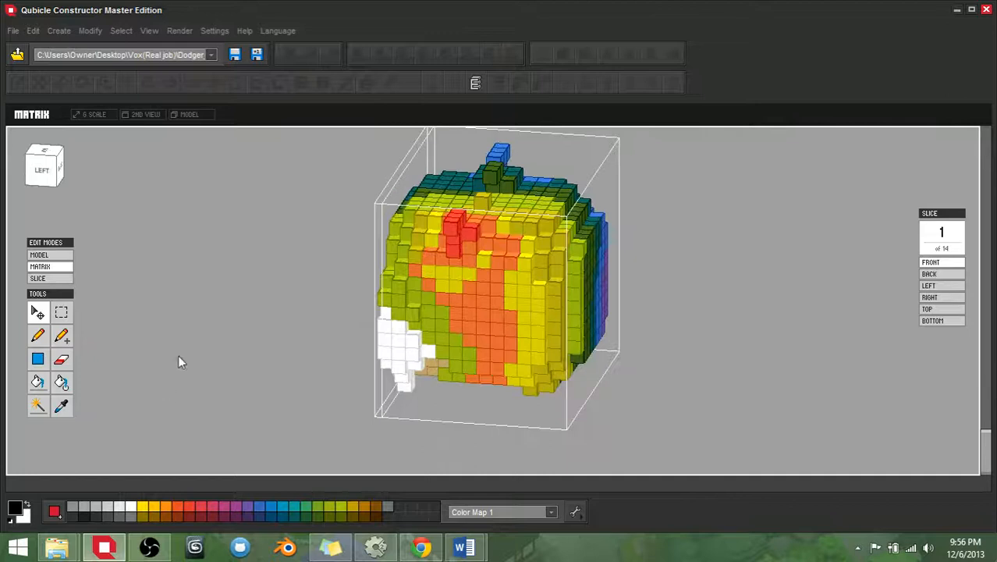
pyautogui.moveTo(468, 281); pyautogui.dragTo(393, 362)
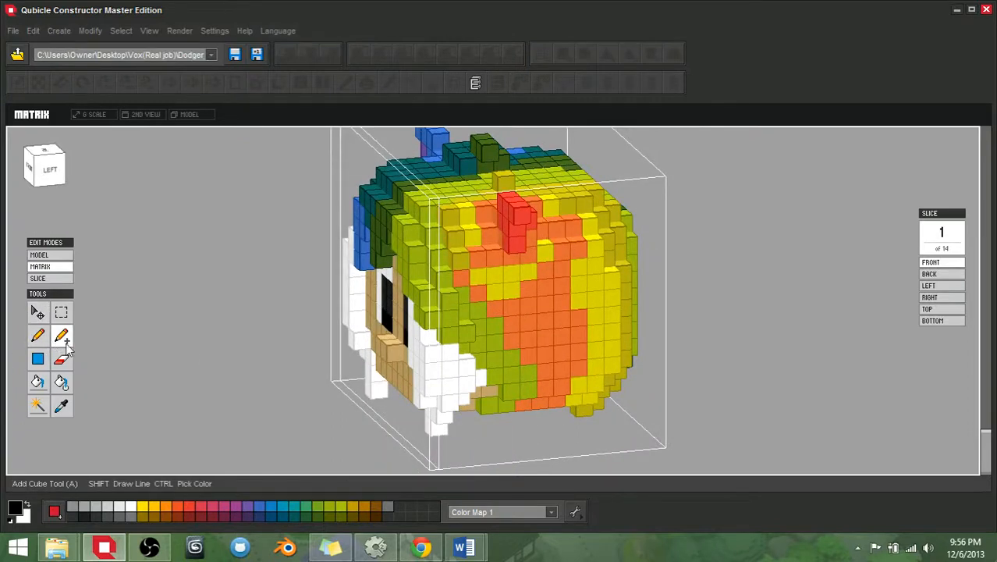
pyautogui.click(61, 405)
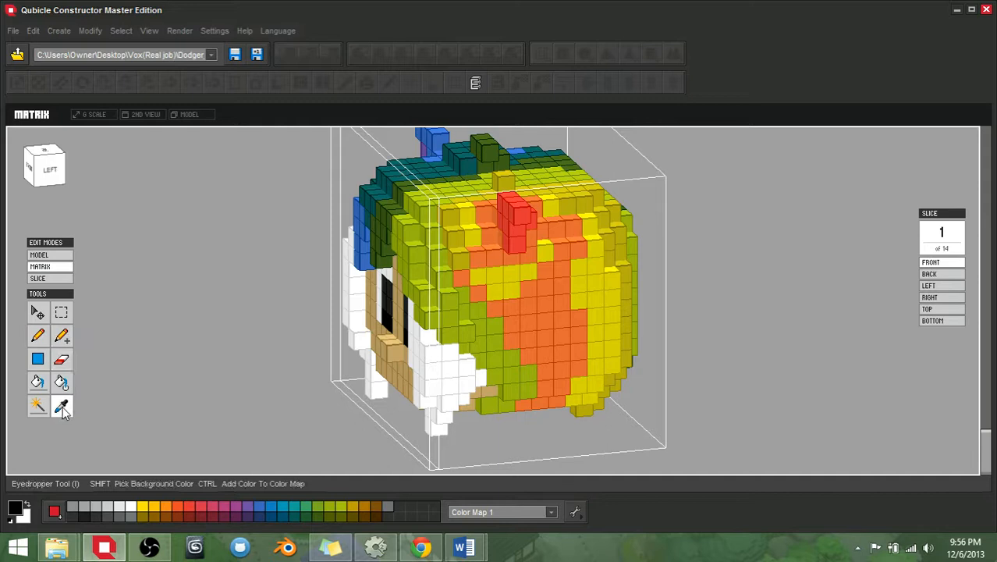
pyautogui.click(531, 331)
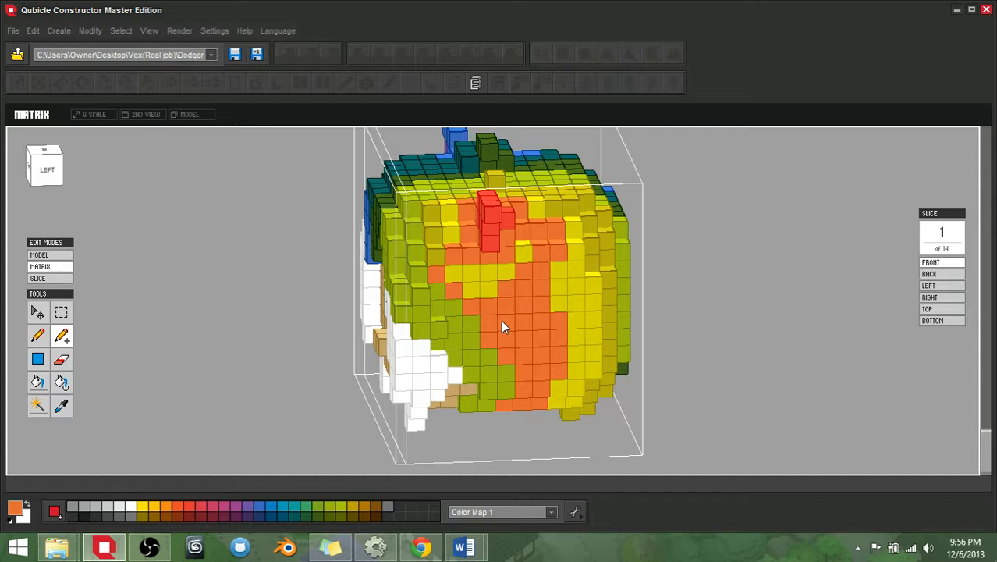
pyautogui.moveTo(471, 349)
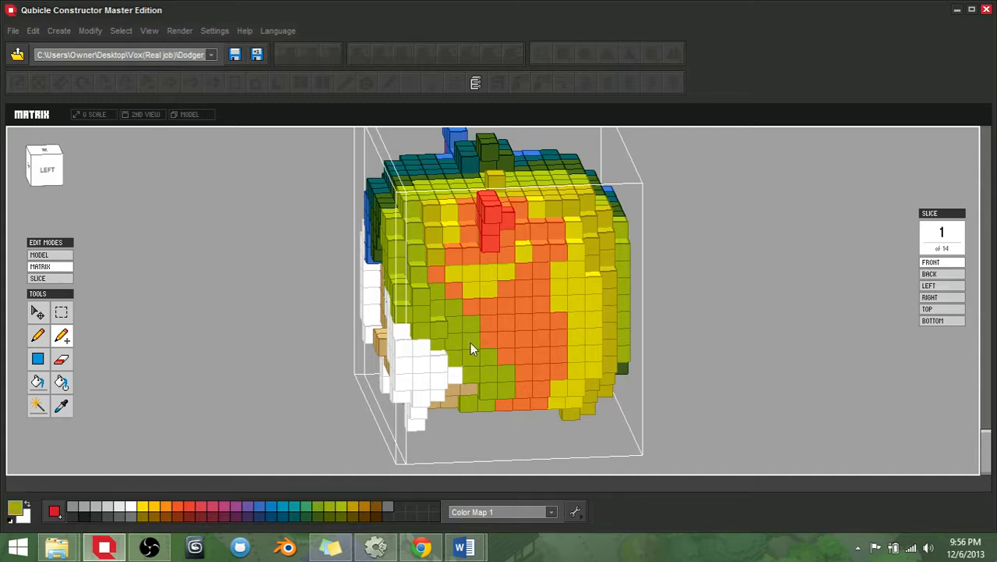
pyautogui.moveTo(420, 362)
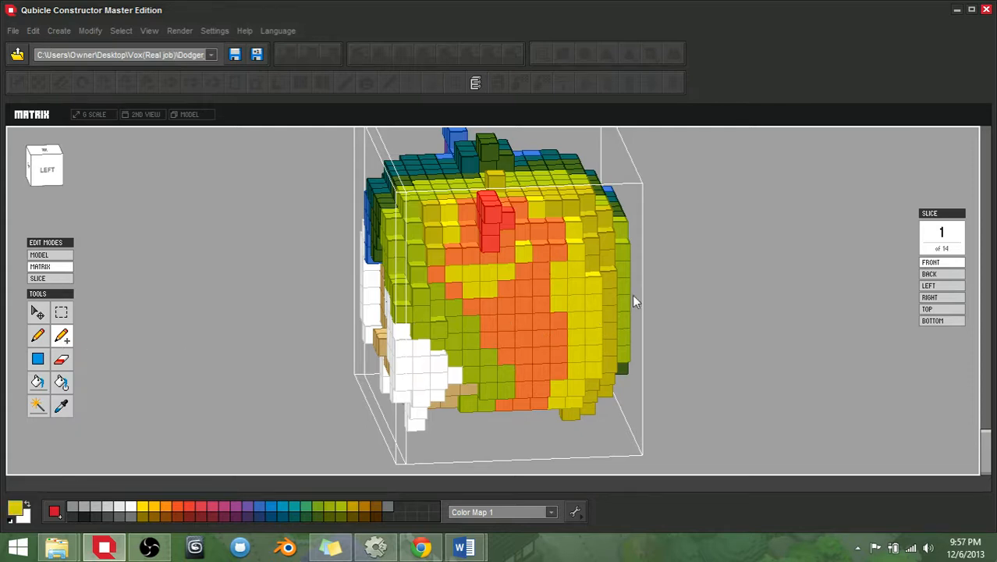
pyautogui.moveTo(513, 326)
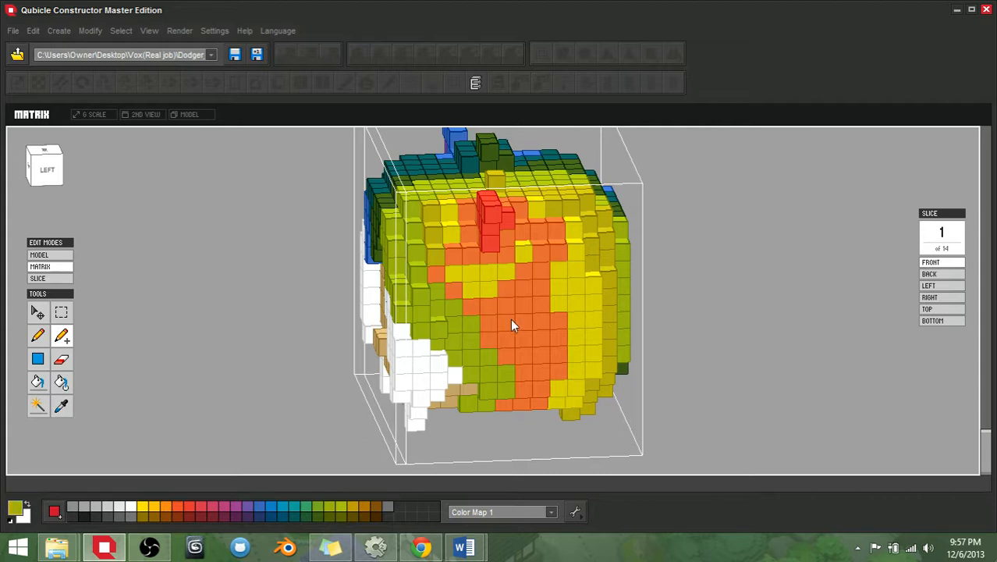
pyautogui.moveTo(515, 323); pyautogui.dragTo(531, 320)
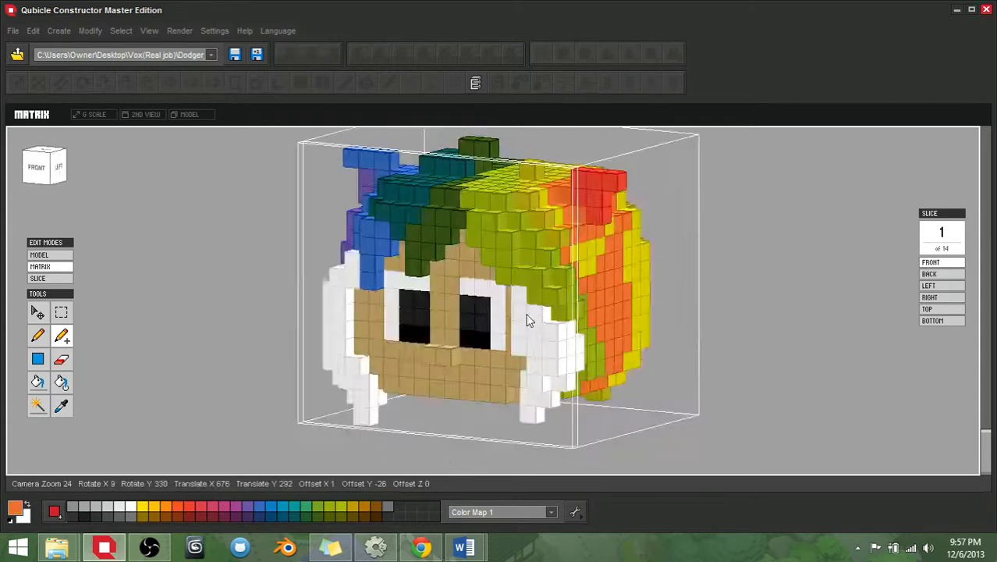
pyautogui.moveTo(531, 320); pyautogui.dragTo(546, 322)
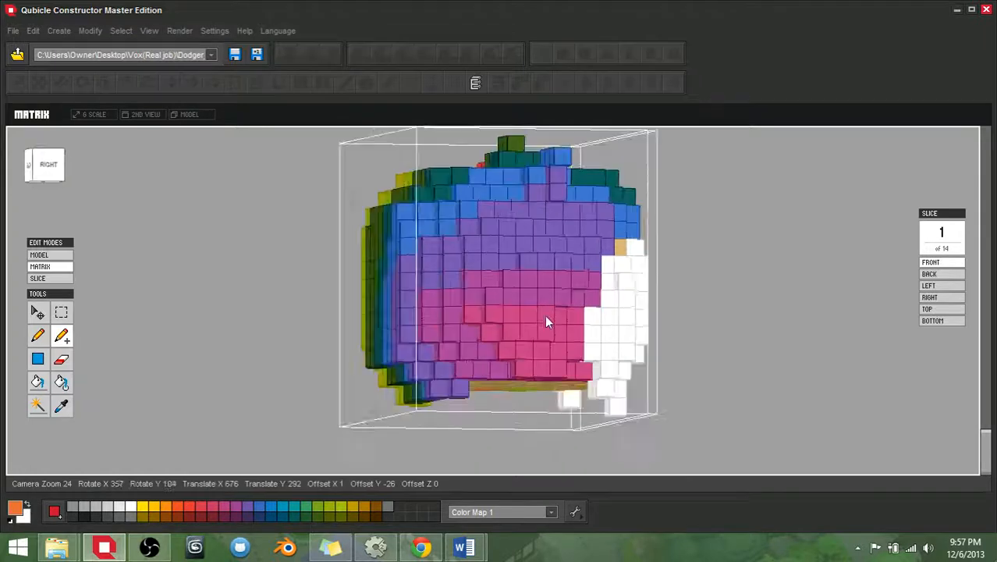
pyautogui.moveTo(546, 320); pyautogui.dragTo(581, 382)
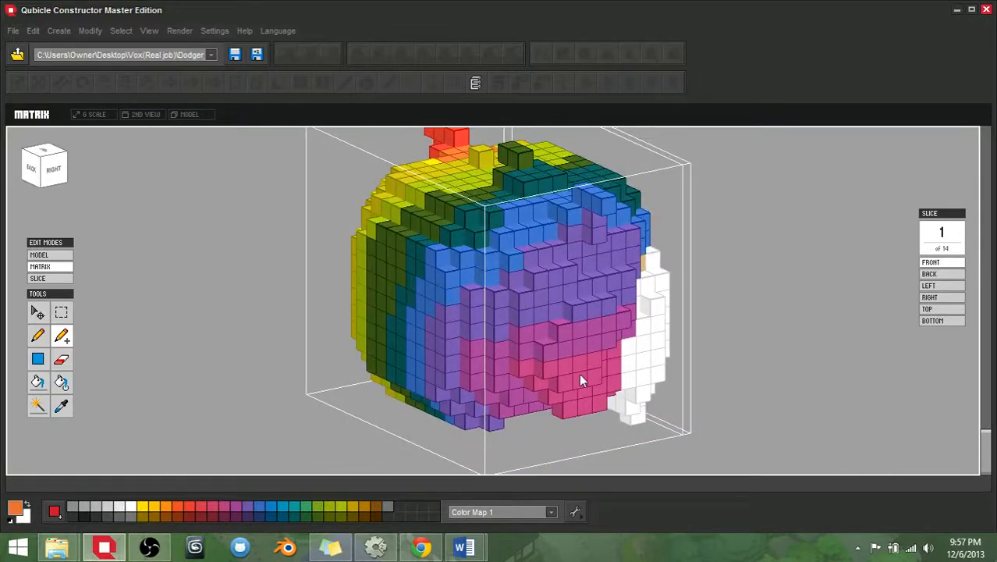
pyautogui.moveTo(580, 380); pyautogui.dragTo(372, 368)
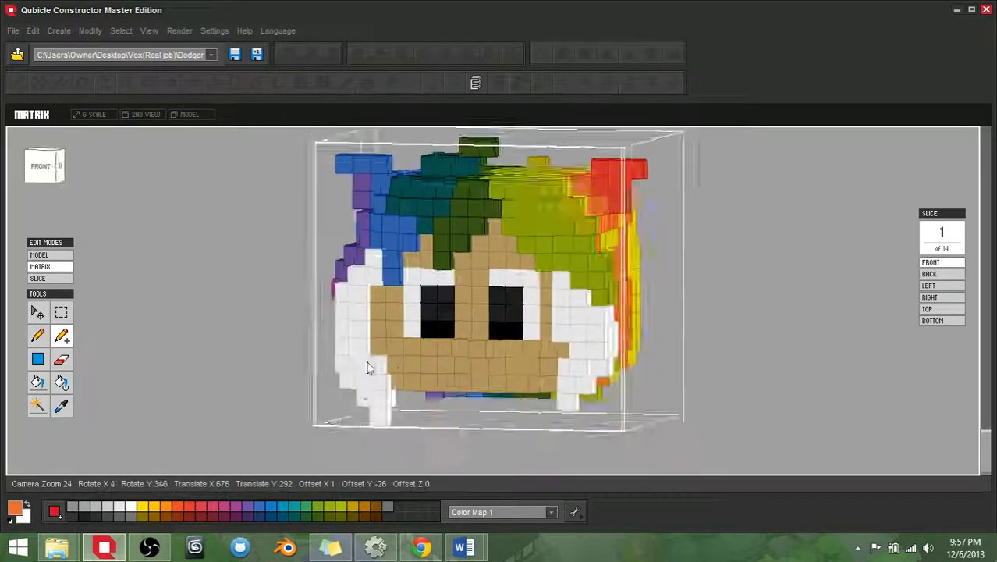
pyautogui.moveTo(371, 367); pyautogui.dragTo(531, 365)
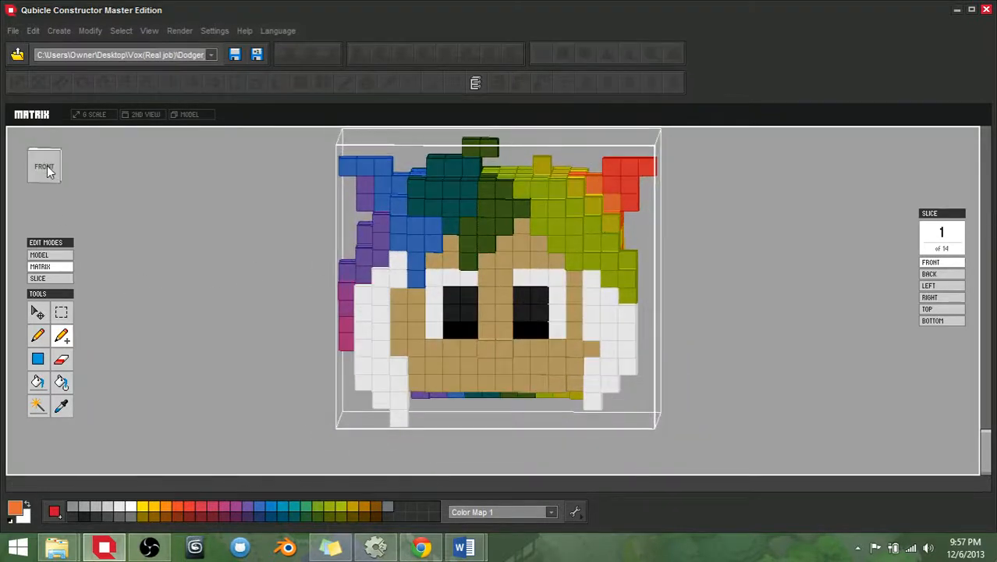
# From the Front view, detach the purple/pink hair cubes and move them to the head's other side
pyautogui.click(43, 166)
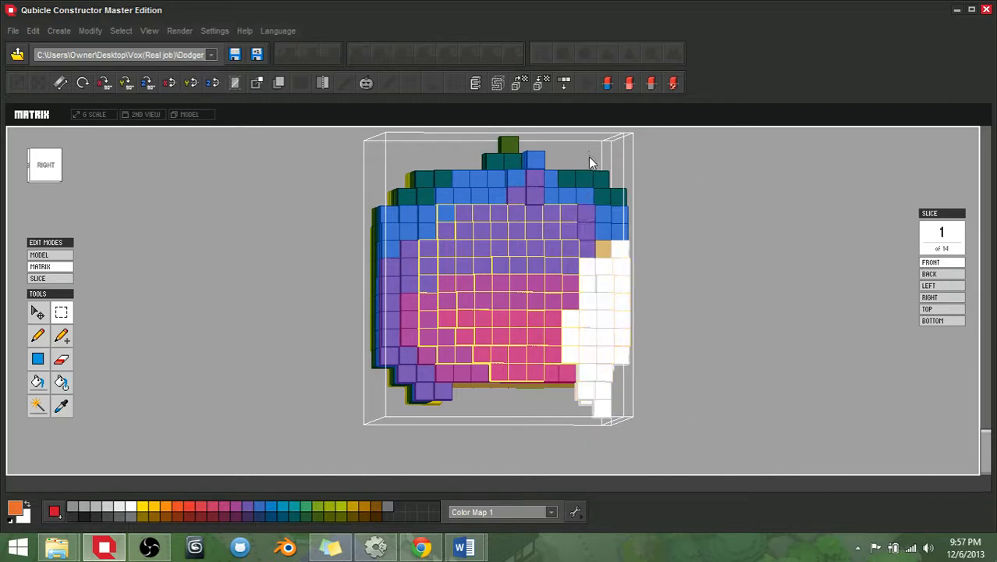
pyautogui.moveTo(590, 161); pyautogui.dragTo(560, 365)
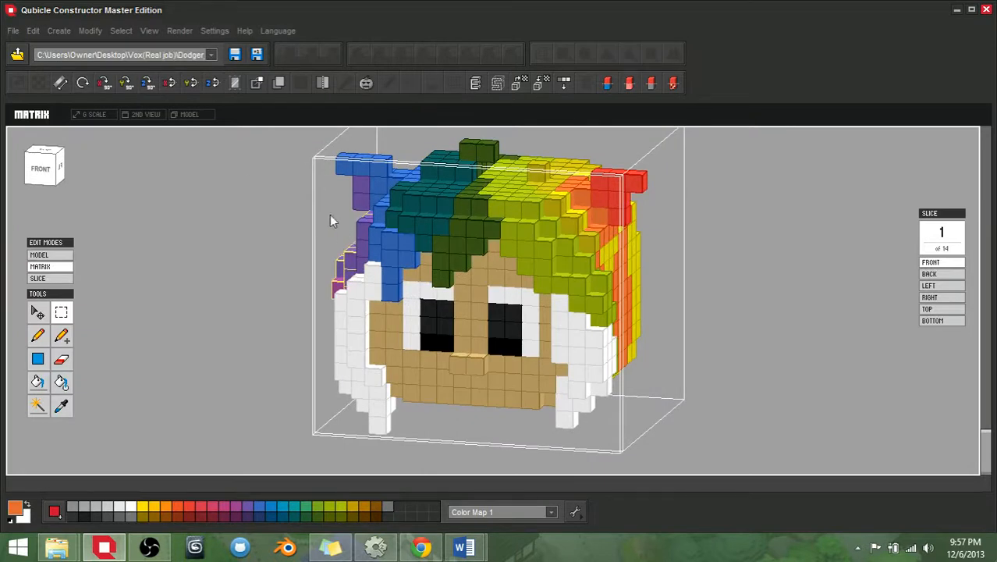
pyautogui.click(33, 31)
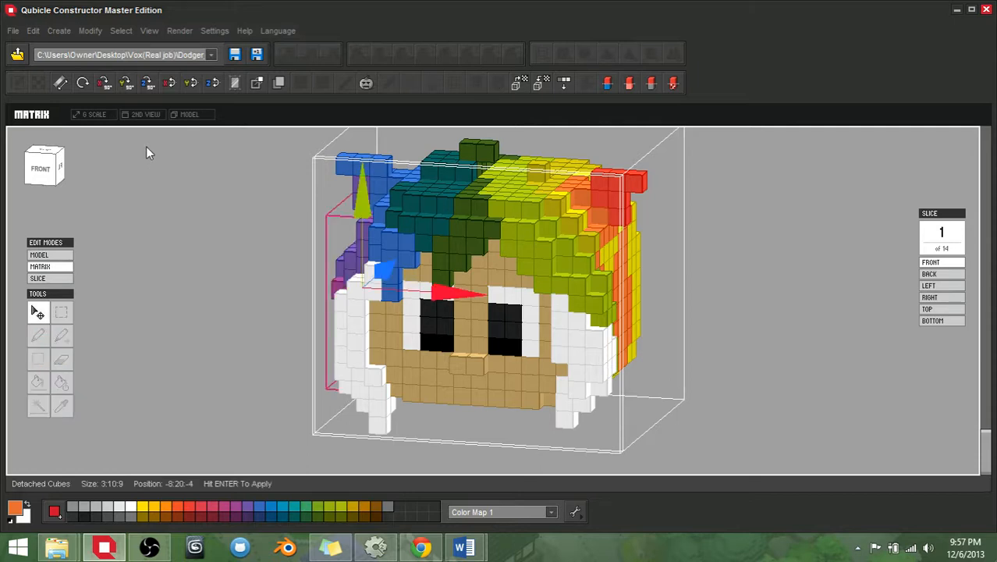
pyautogui.moveTo(169, 84)
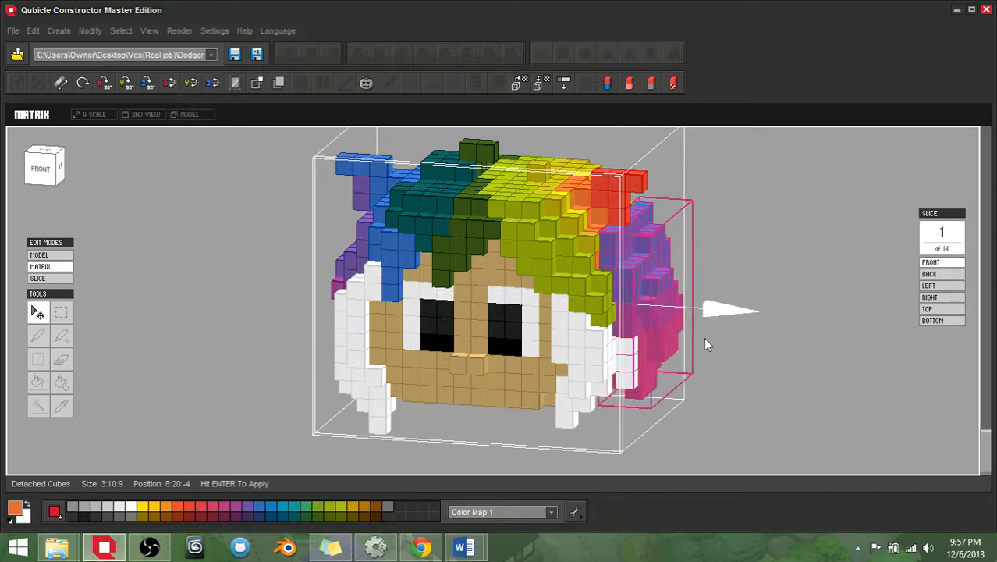
pyautogui.moveTo(705, 343); pyautogui.dragTo(659, 349)
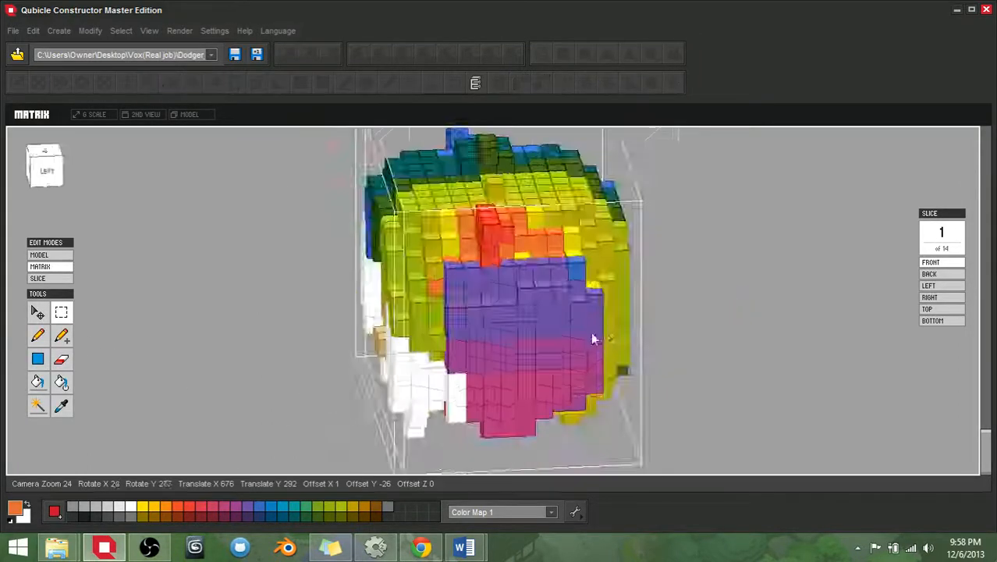
# Paint-bucket the purple band on the head's left side orange and a small patch yellow
pyautogui.moveTo(593, 340); pyautogui.dragTo(655, 315)
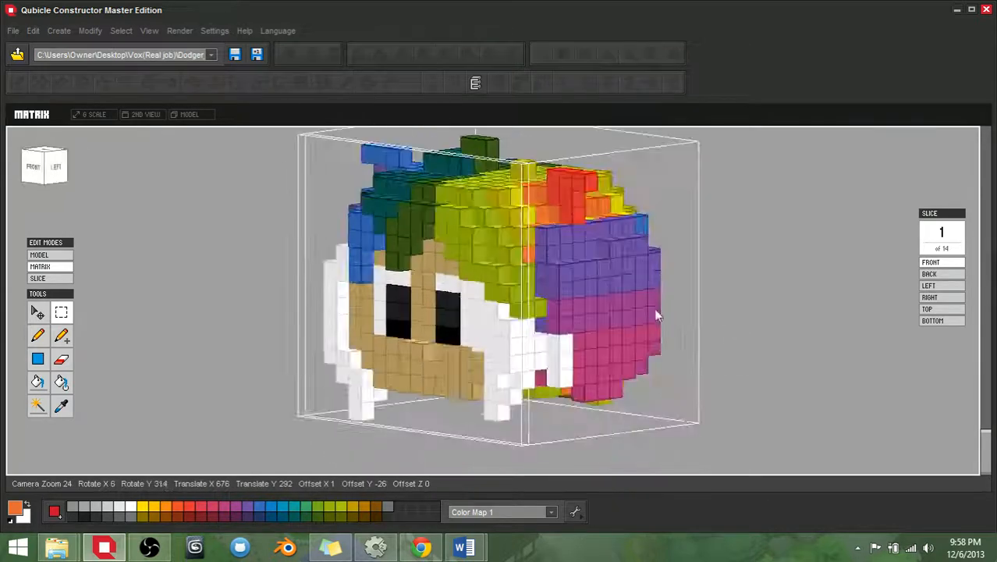
pyautogui.moveTo(656, 315); pyautogui.dragTo(623, 371)
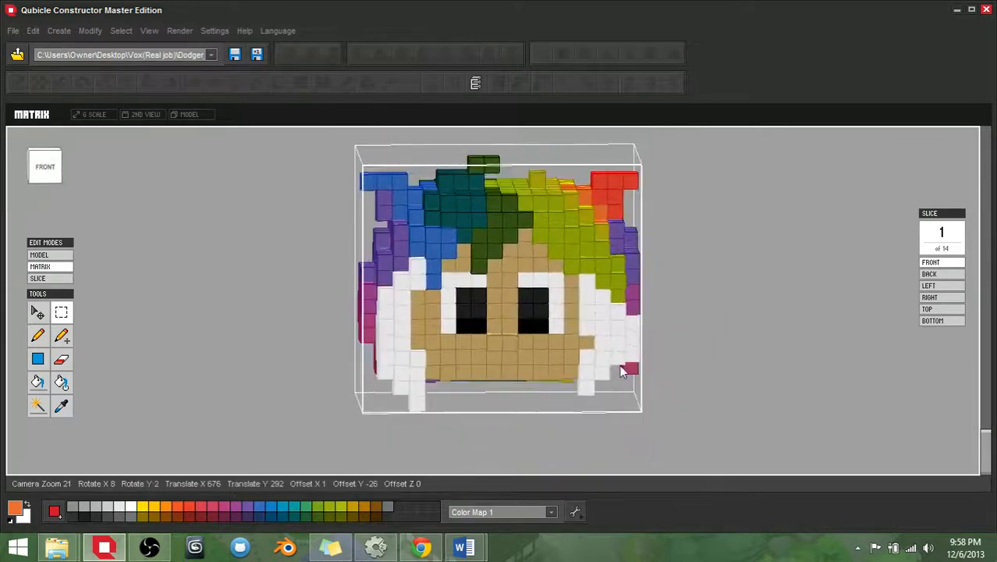
pyautogui.moveTo(624, 371); pyautogui.dragTo(476, 398)
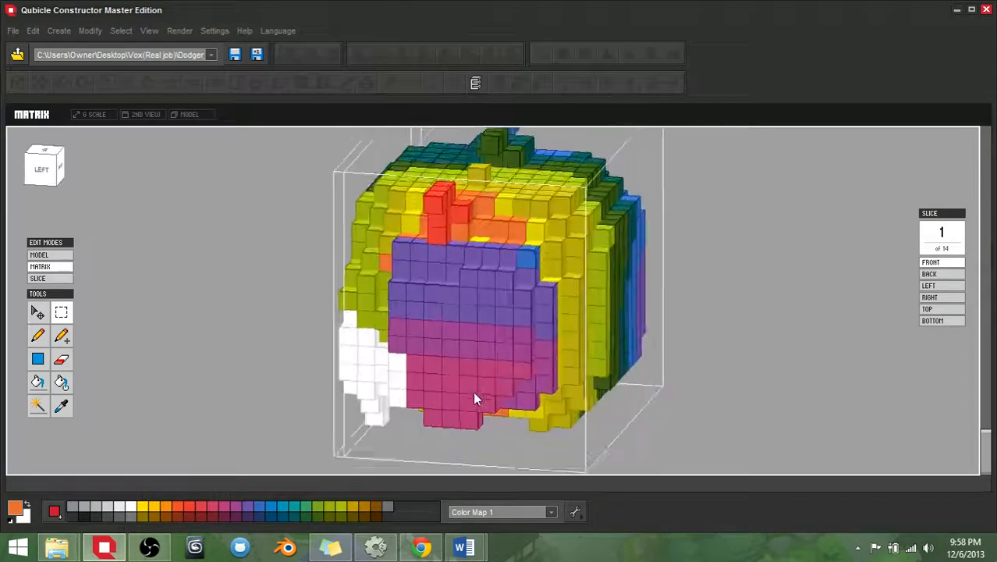
pyautogui.moveTo(476, 397); pyautogui.dragTo(382, 382)
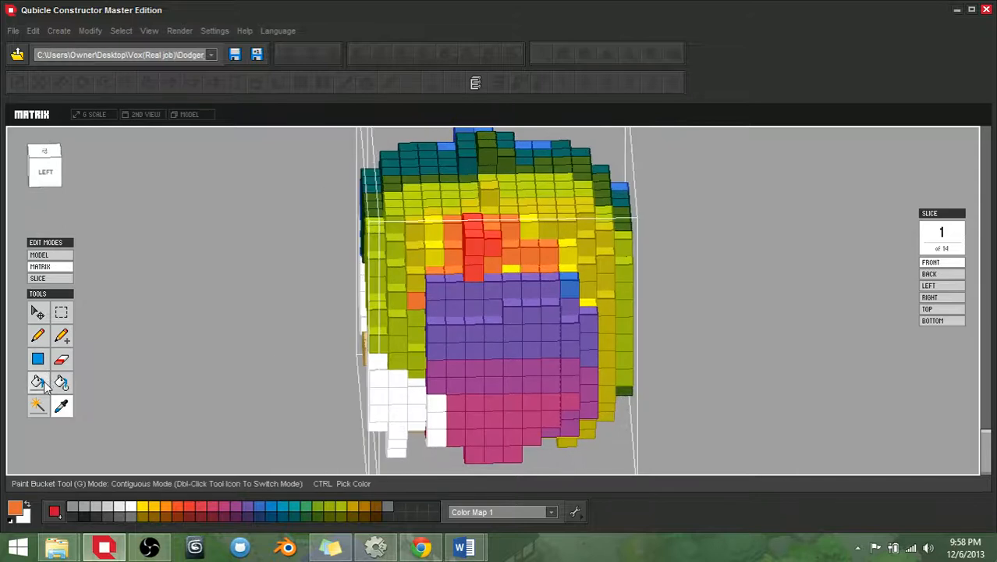
pyautogui.moveTo(507, 312); pyautogui.dragTo(465, 337)
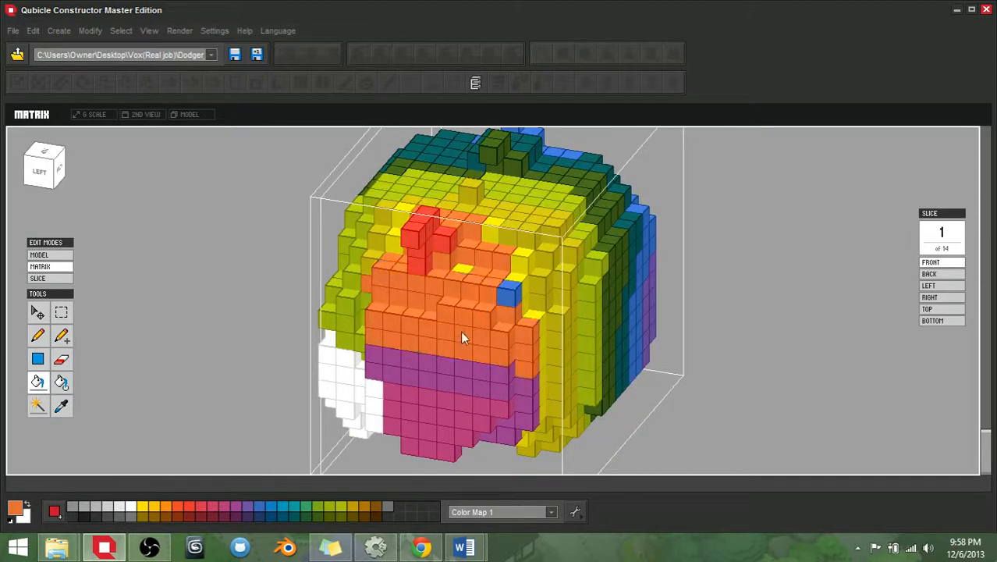
pyautogui.moveTo(465, 337); pyautogui.dragTo(382, 334)
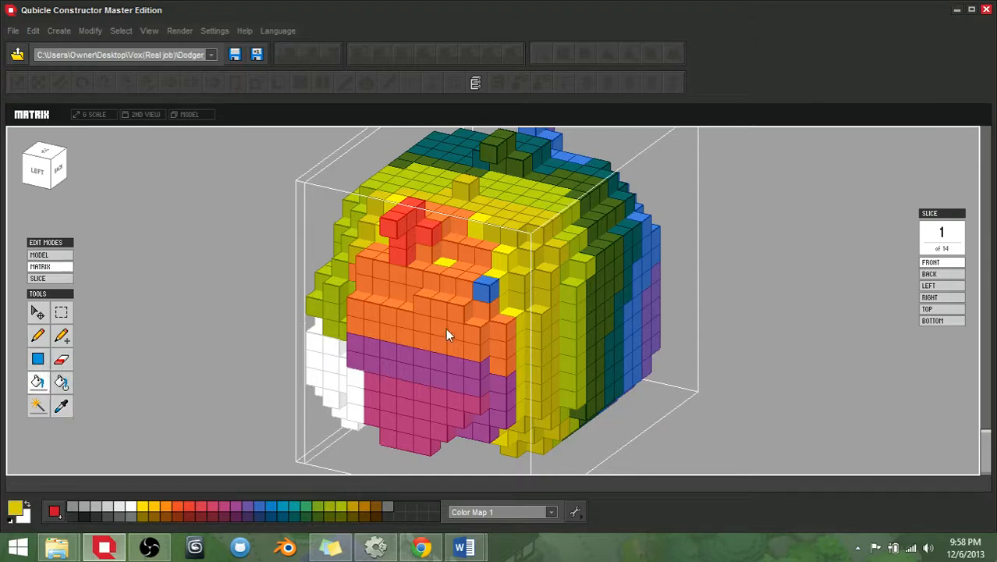
pyautogui.click(480, 292)
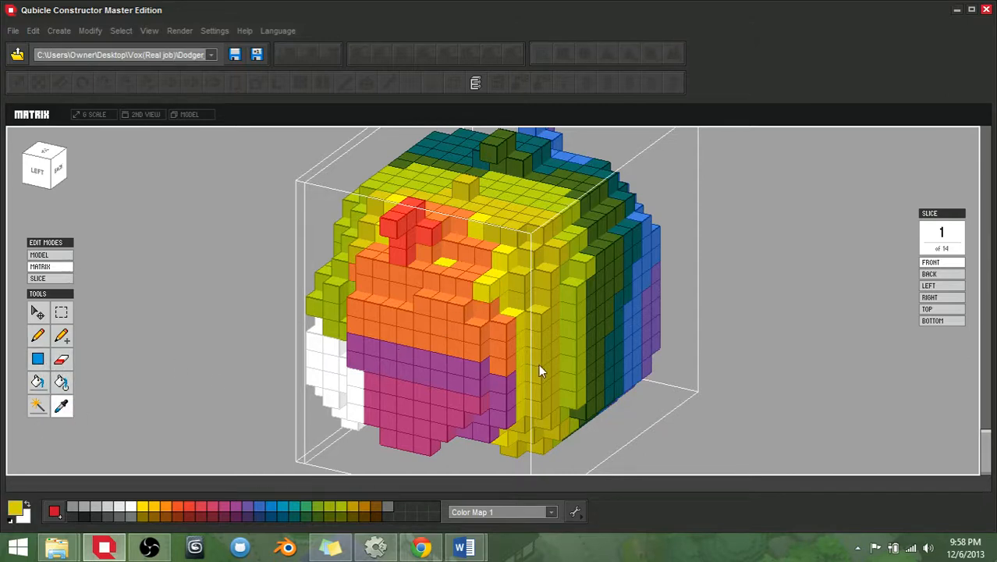
# Fill the lower magenta area on the same side with orange
pyautogui.moveTo(543, 372); pyautogui.dragTo(413, 355)
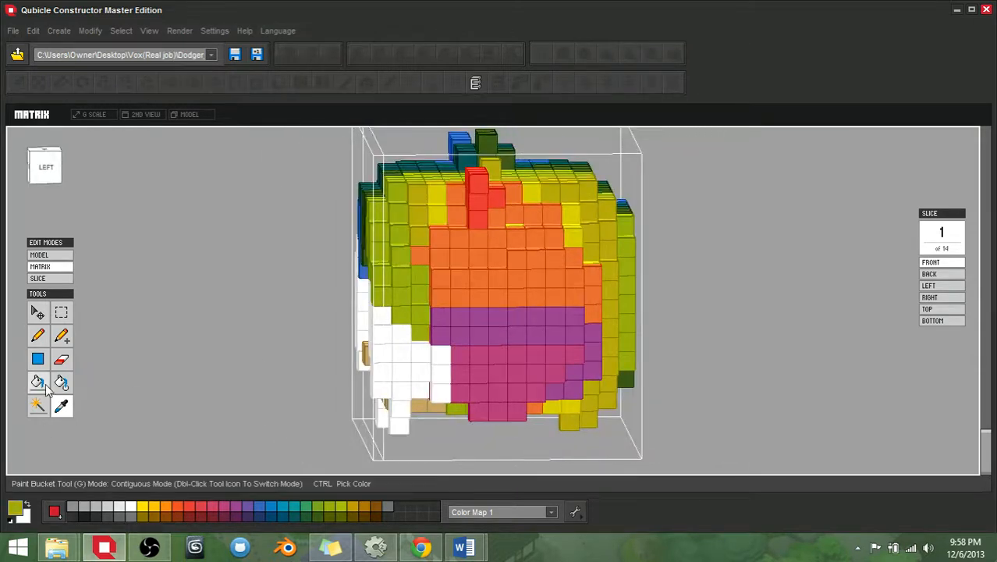
pyautogui.moveTo(500, 296); pyautogui.dragTo(429, 367)
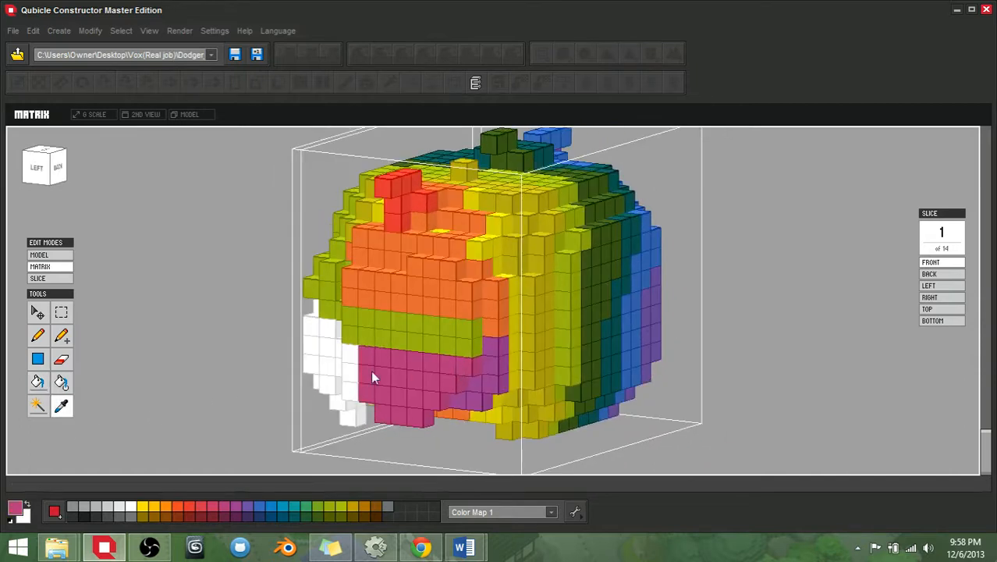
pyautogui.moveTo(374, 379); pyautogui.dragTo(465, 359)
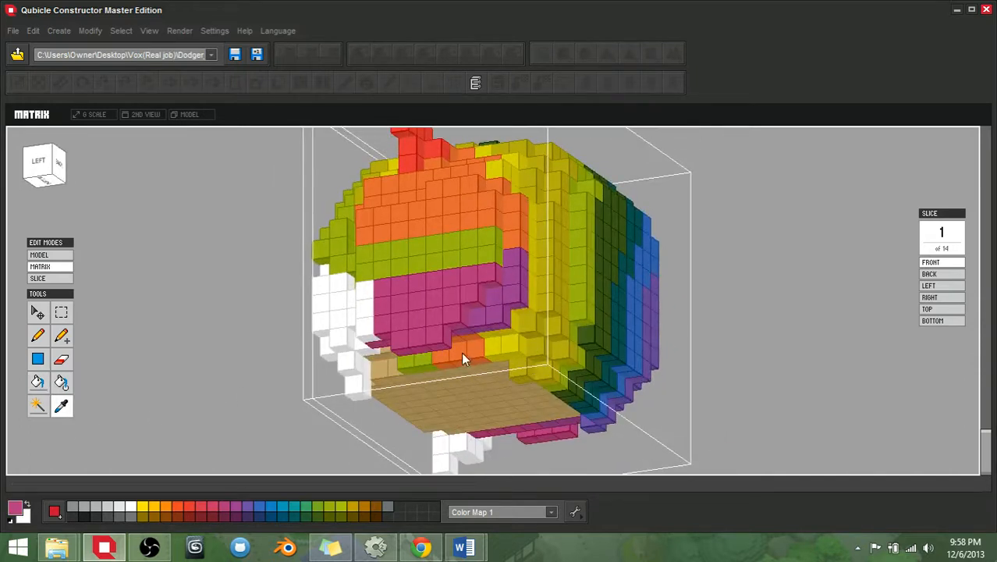
pyautogui.moveTo(465, 358); pyautogui.dragTo(521, 312)
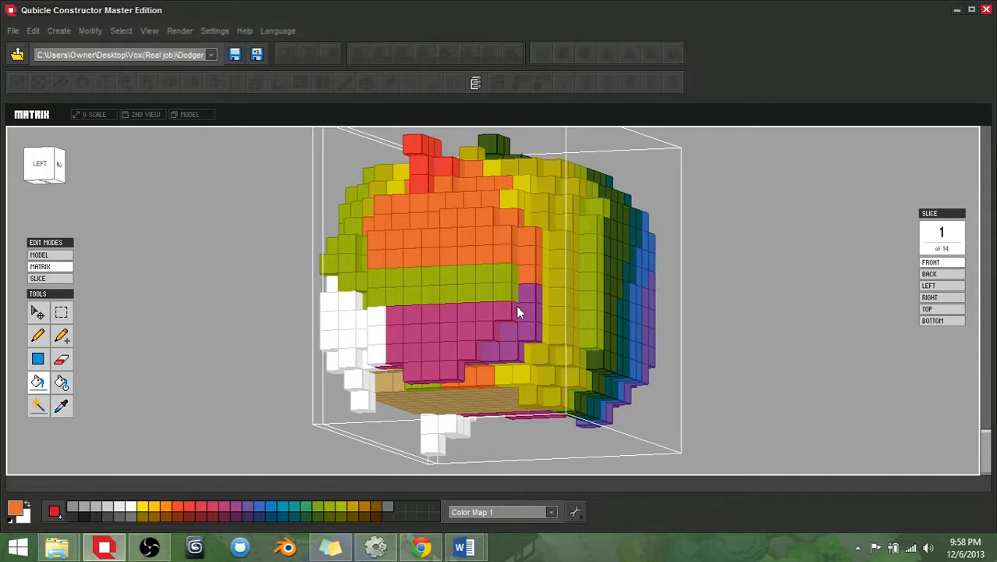
pyautogui.moveTo(518, 312); pyautogui.dragTo(390, 289)
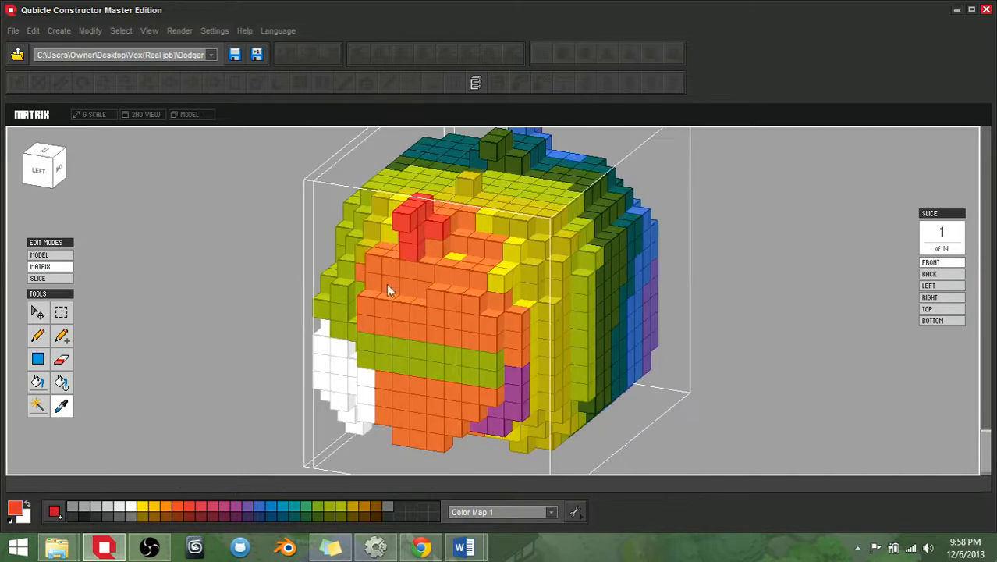
pyautogui.moveTo(390, 290); pyautogui.dragTo(172, 362)
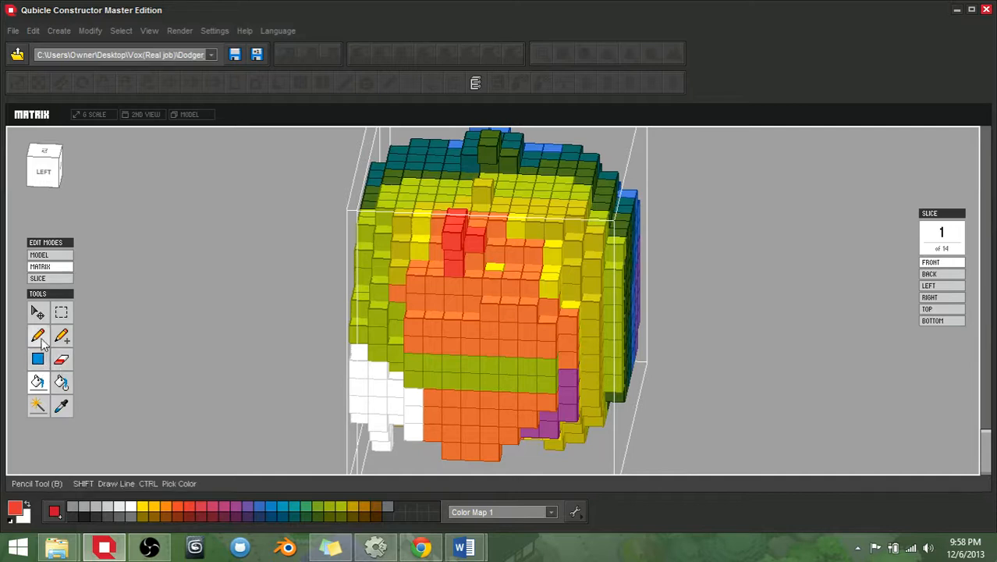
# Select the connected colour region on the head's left side with the Magic Wand
pyautogui.moveTo(468, 273); pyautogui.dragTo(522, 328)
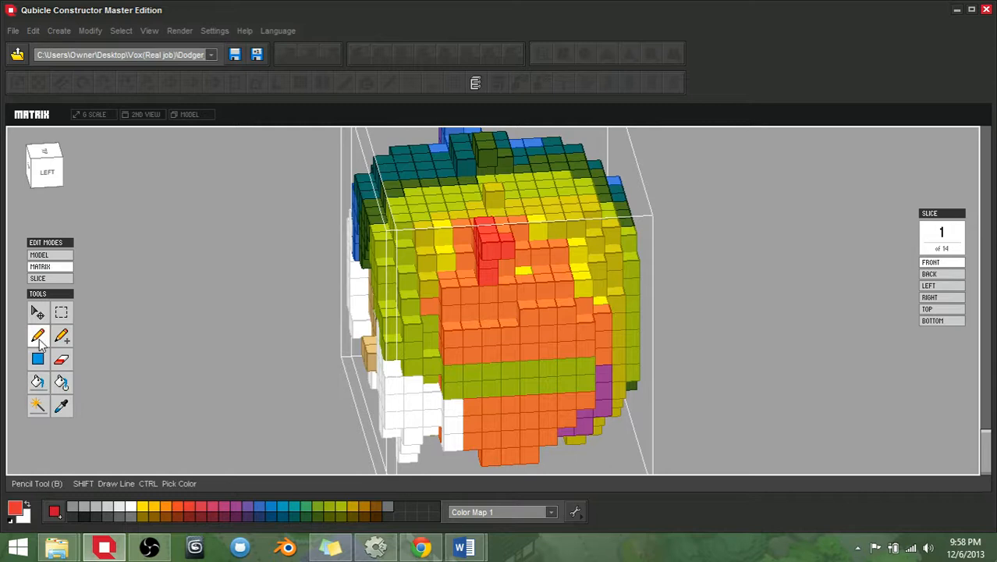
pyautogui.moveTo(499, 297); pyautogui.dragTo(546, 289)
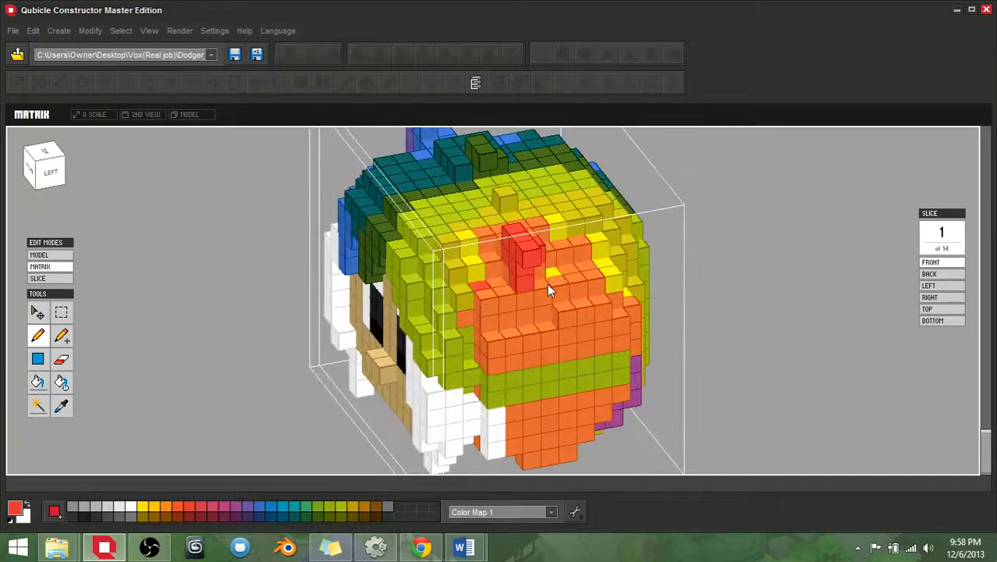
pyautogui.moveTo(592, 271)
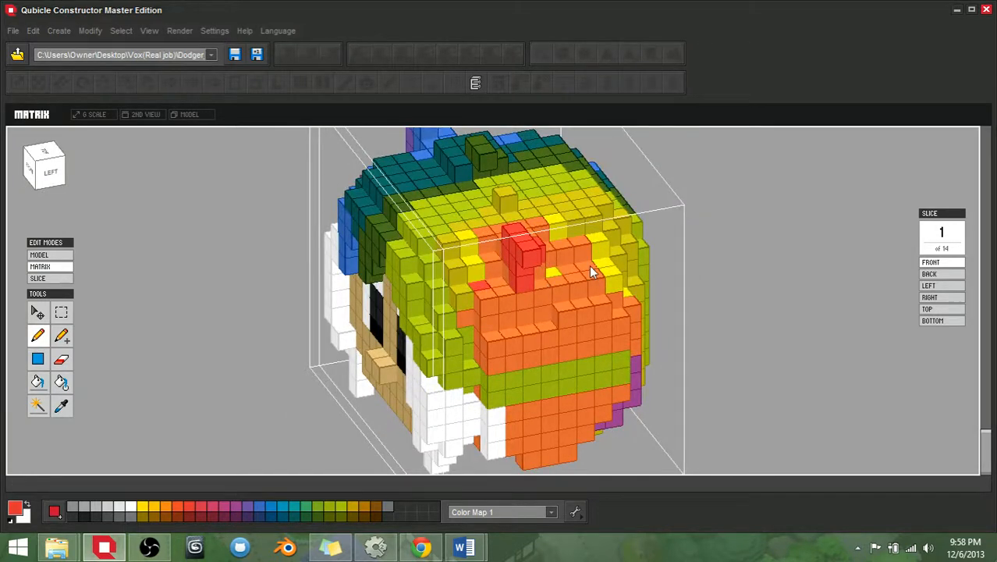
pyautogui.moveTo(593, 273); pyautogui.dragTo(537, 318)
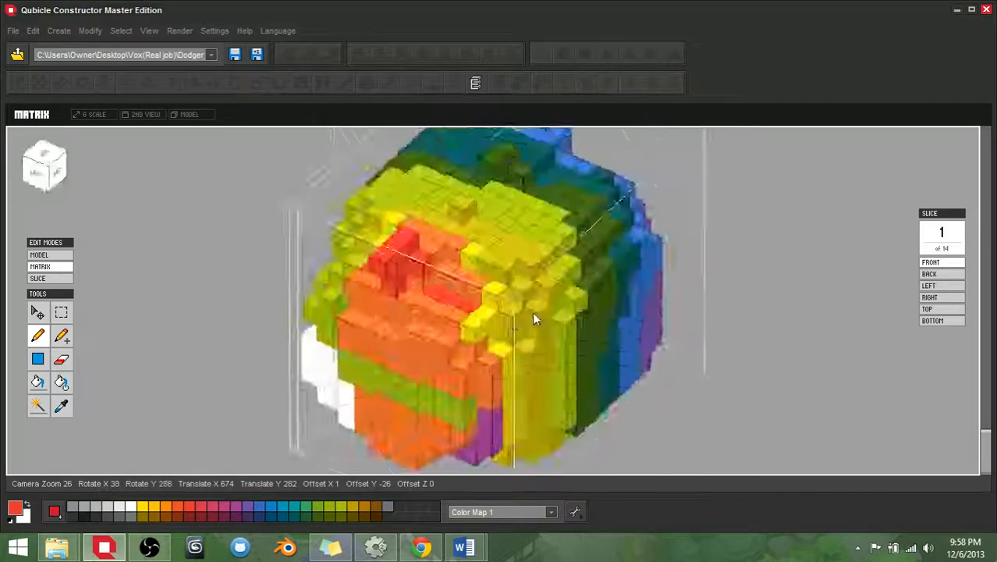
pyautogui.moveTo(536, 318); pyautogui.dragTo(569, 294)
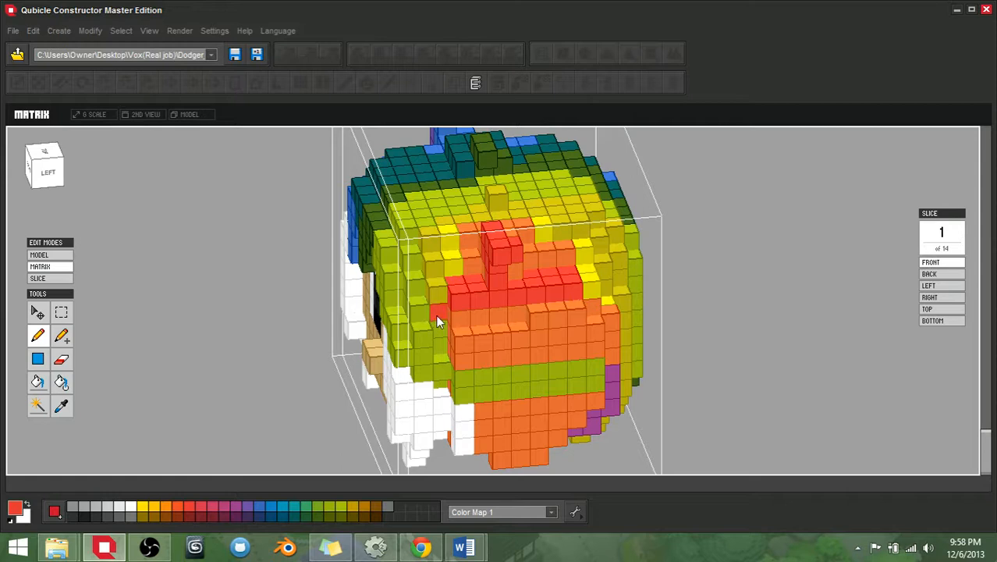
pyautogui.moveTo(437, 320); pyautogui.dragTo(586, 328)
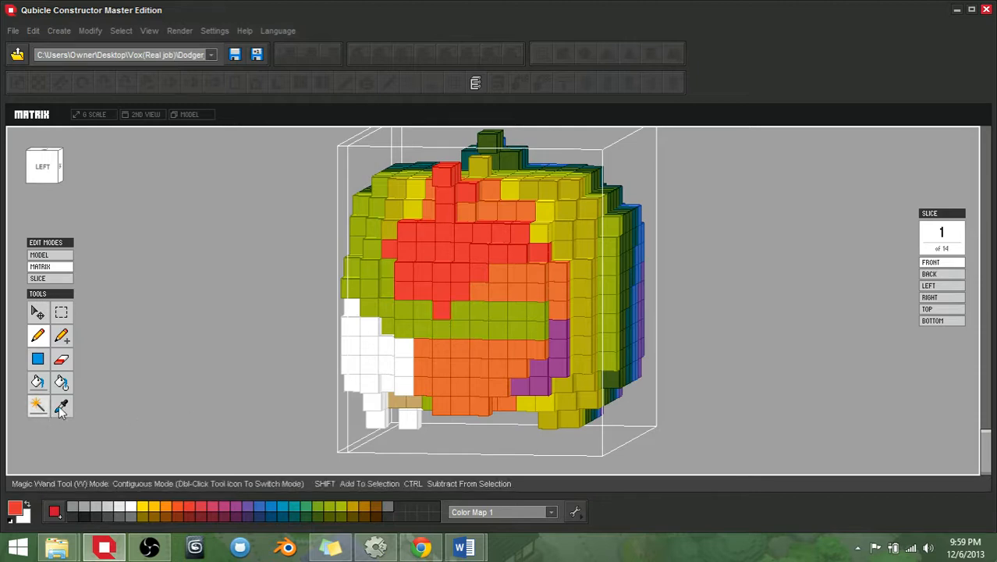
pyautogui.click(61, 359)
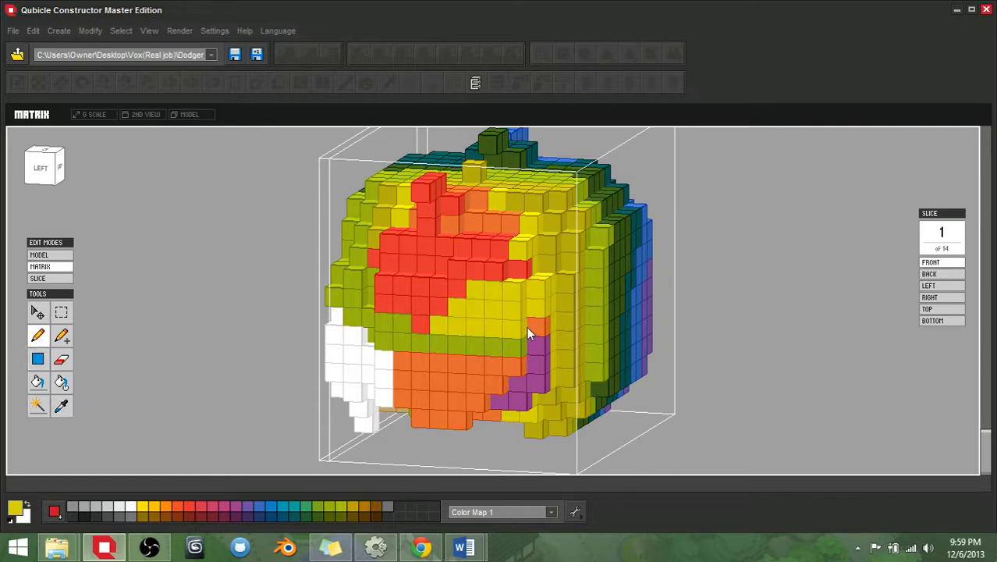
# Orbit the head to check the recoloured side and underside, ending on a straight front view
pyautogui.moveTo(527, 334); pyautogui.dragTo(499, 381)
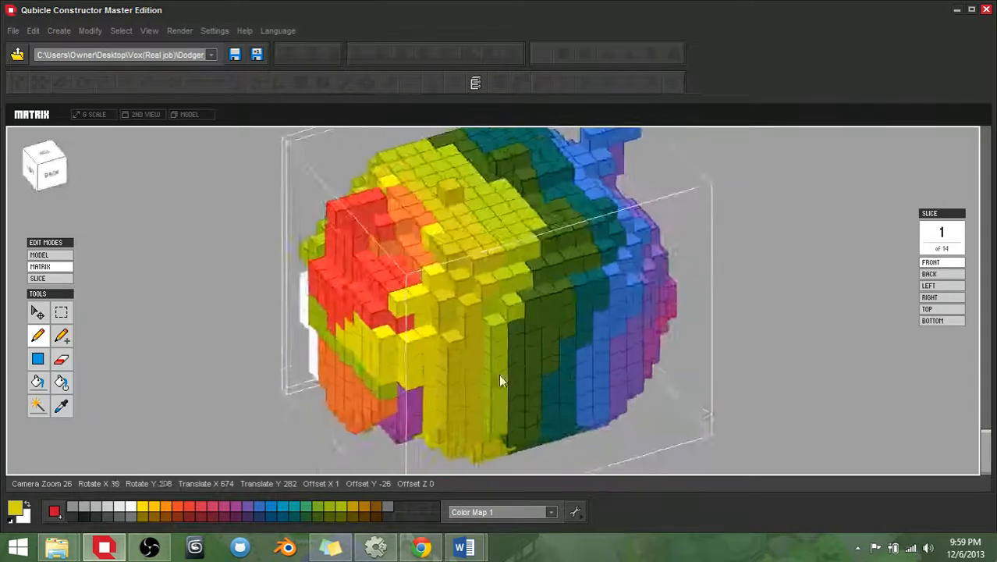
pyautogui.moveTo(500, 381); pyautogui.dragTo(101, 346)
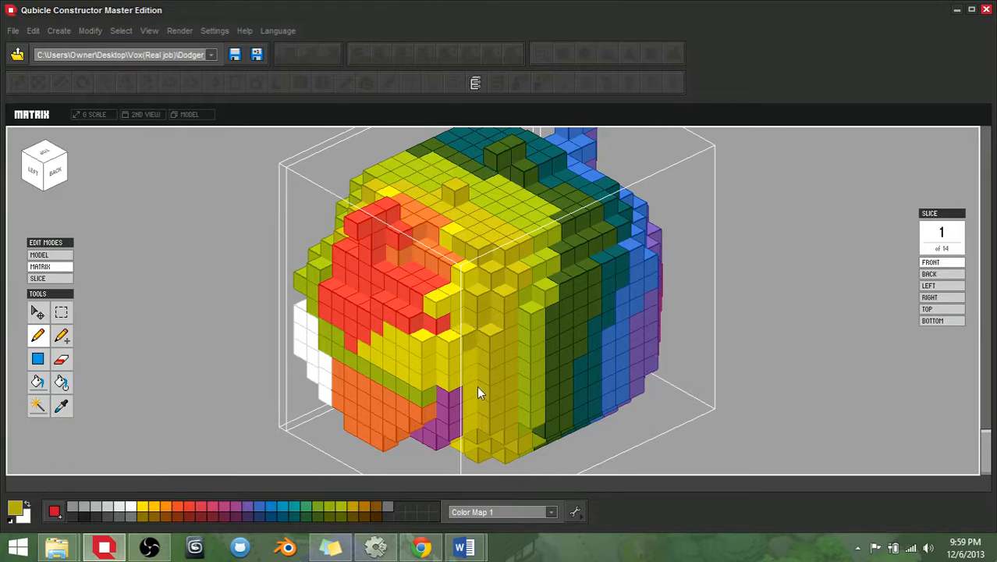
pyautogui.moveTo(481, 393); pyautogui.dragTo(527, 351)
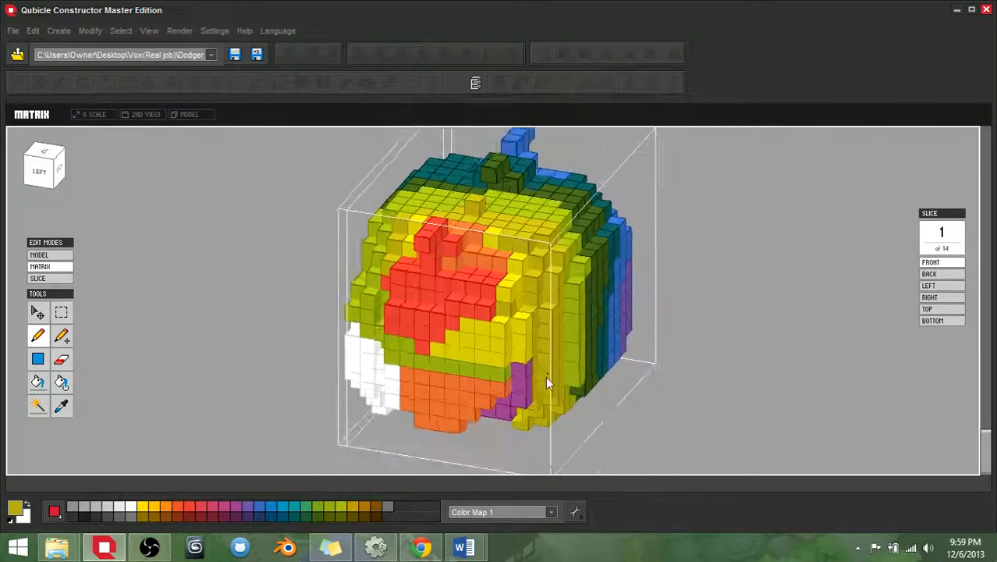
pyautogui.moveTo(546, 382); pyautogui.dragTo(549, 323)
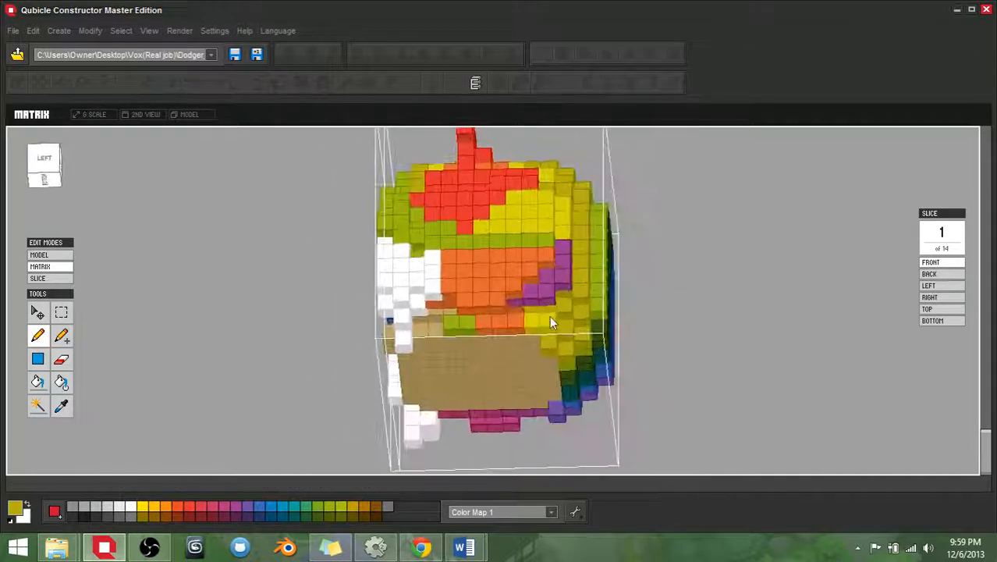
pyautogui.moveTo(549, 322); pyautogui.dragTo(496, 281)
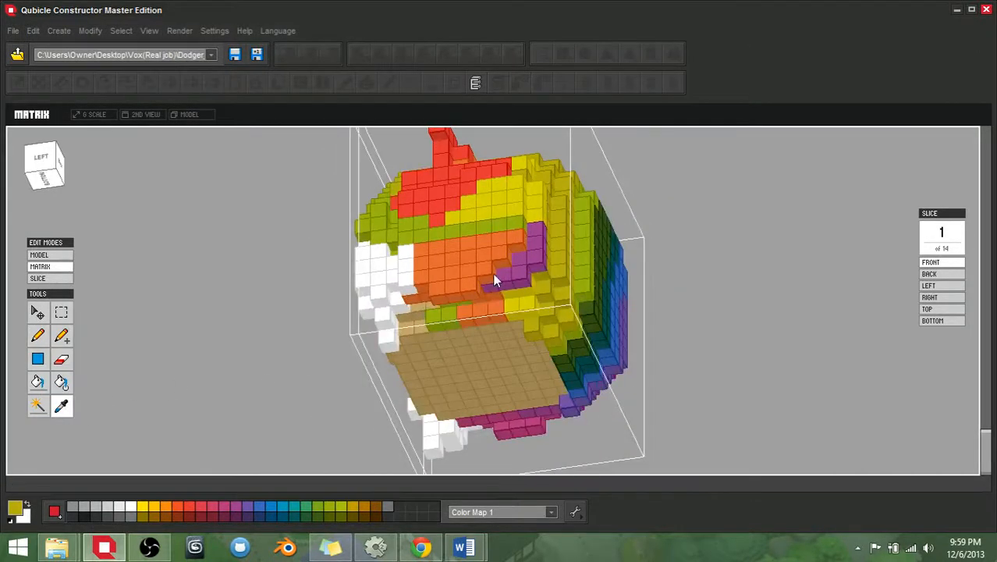
pyautogui.moveTo(496, 281); pyautogui.dragTo(543, 304)
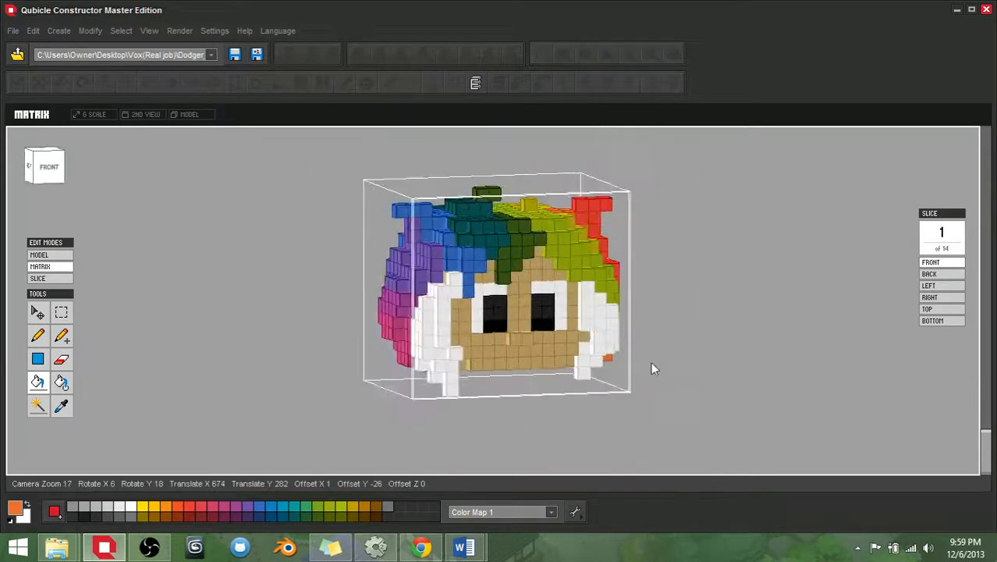
pyautogui.moveTo(653, 369); pyautogui.dragTo(368, 365)
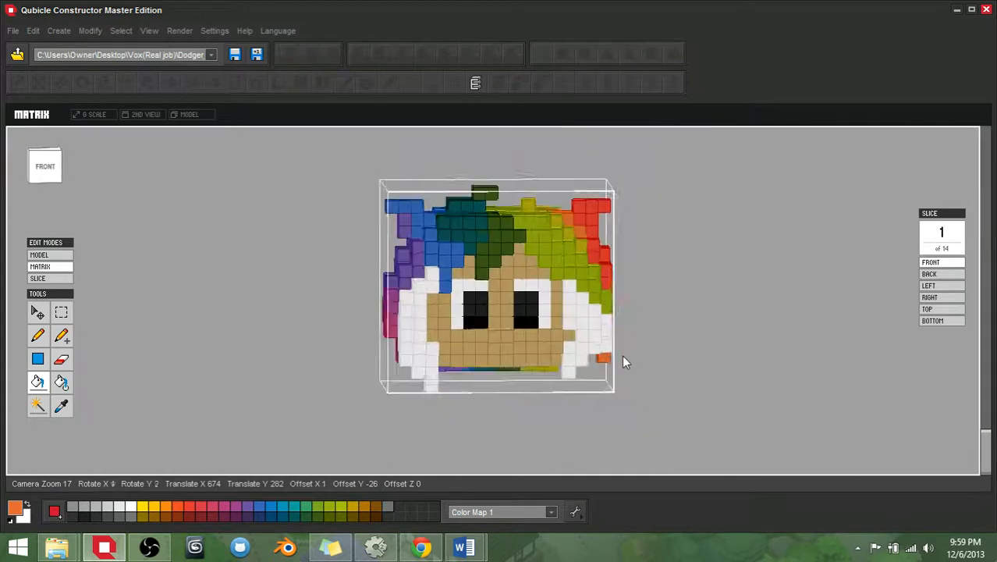
# Back out to Model mode and open the brown-and-black hip piece for voxel editing
pyautogui.click(40, 265)
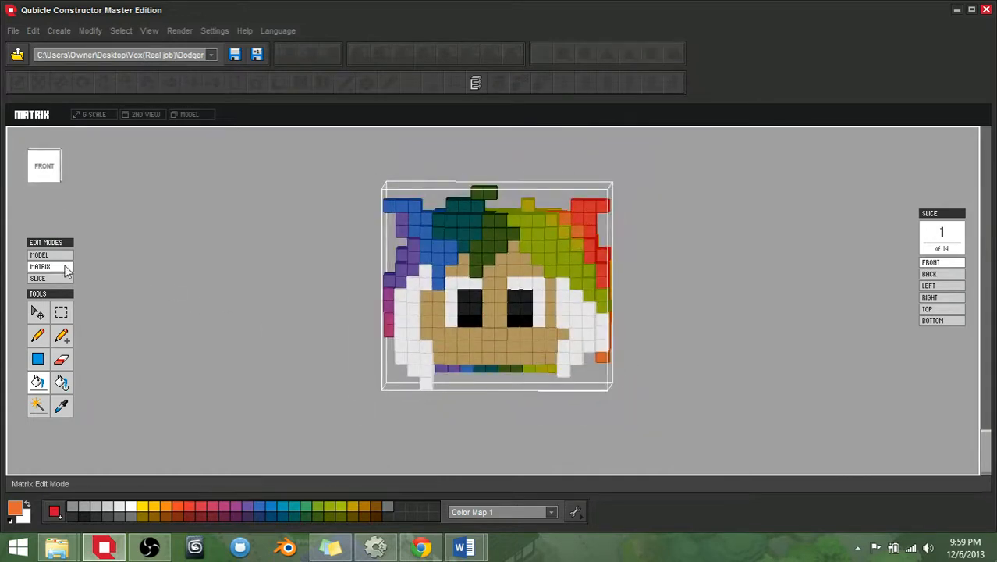
pyautogui.click(39, 254)
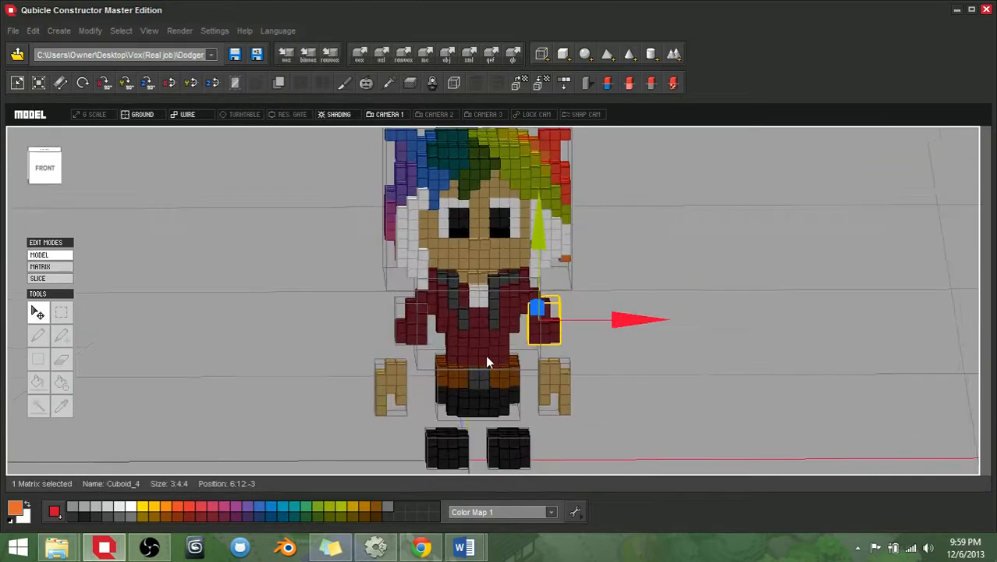
pyautogui.click(41, 265)
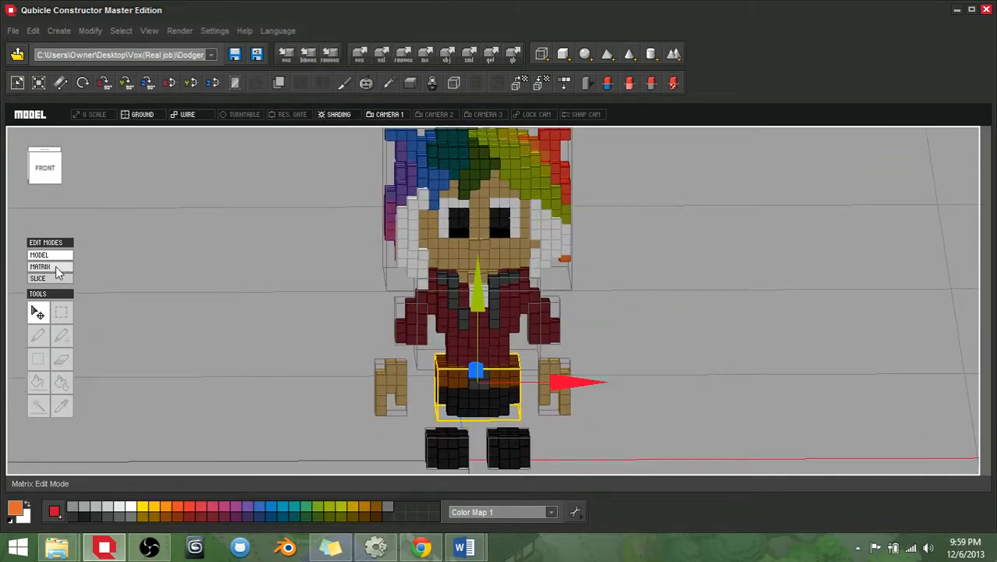
pyautogui.click(38, 278)
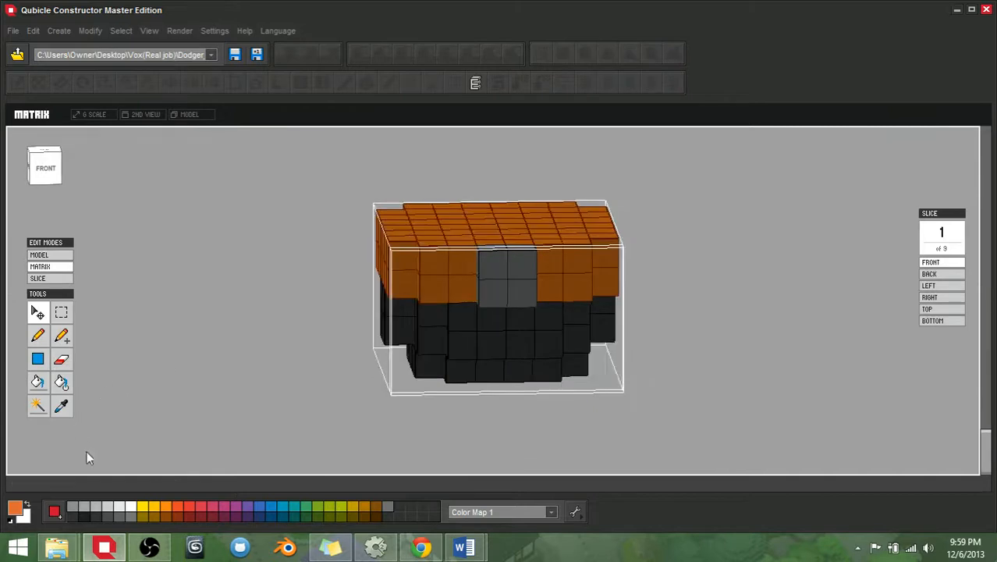
pyautogui.moveTo(61, 335)
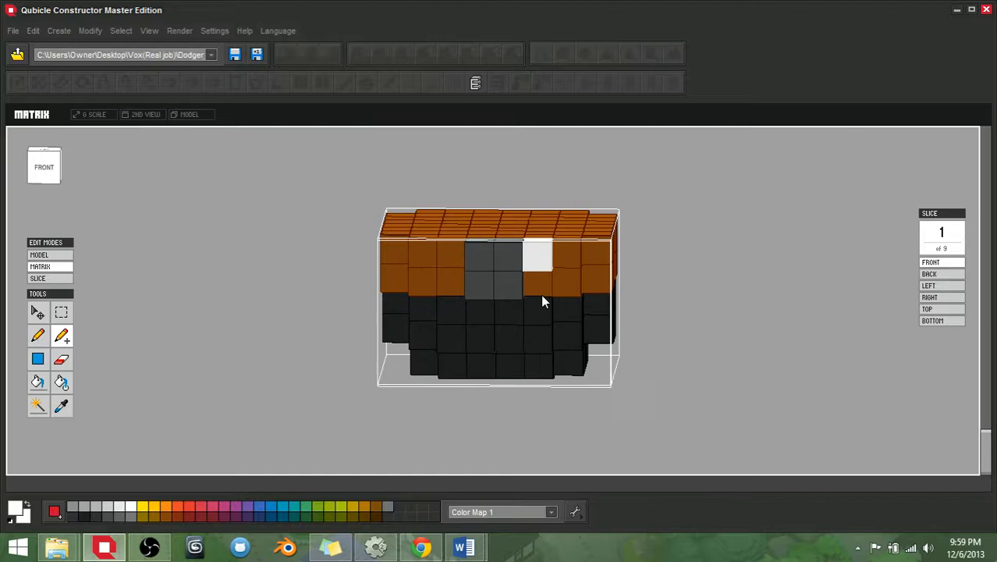
# Add a white block opposite the existing one on the grey strip and return to the whole character
pyautogui.moveTo(543, 301); pyautogui.dragTo(533, 306)
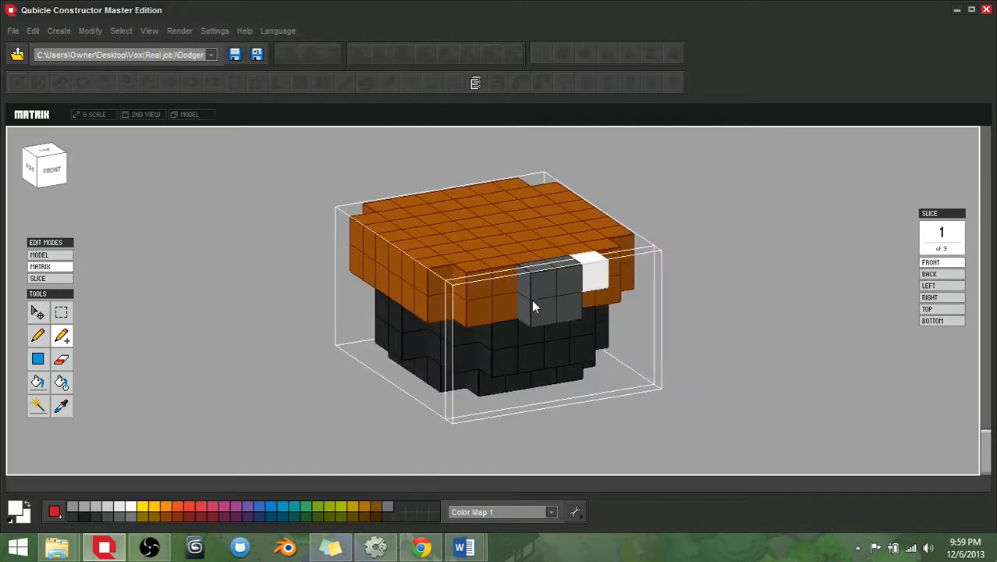
pyautogui.moveTo(533, 304); pyautogui.dragTo(468, 304)
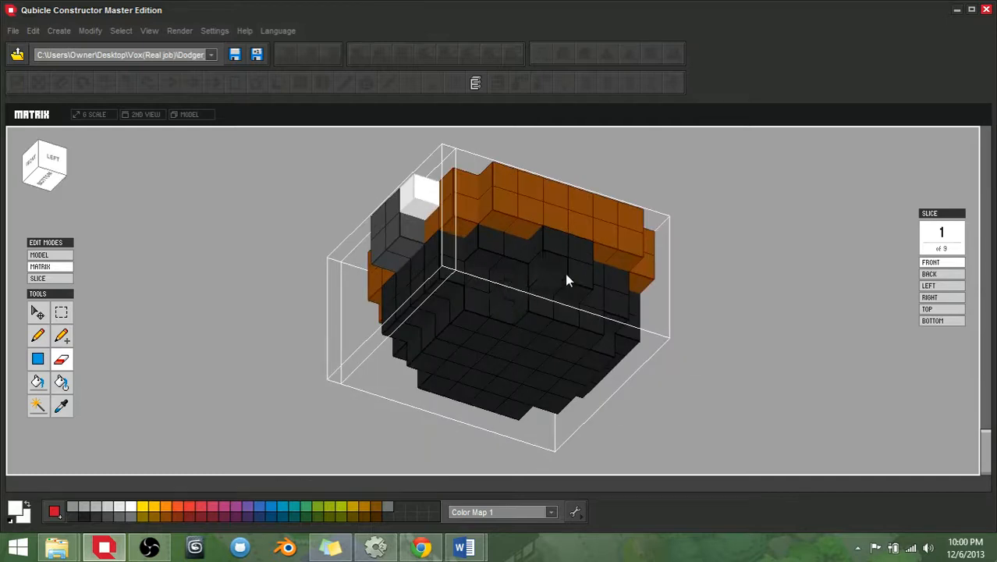
pyautogui.moveTo(568, 281); pyautogui.dragTo(543, 354)
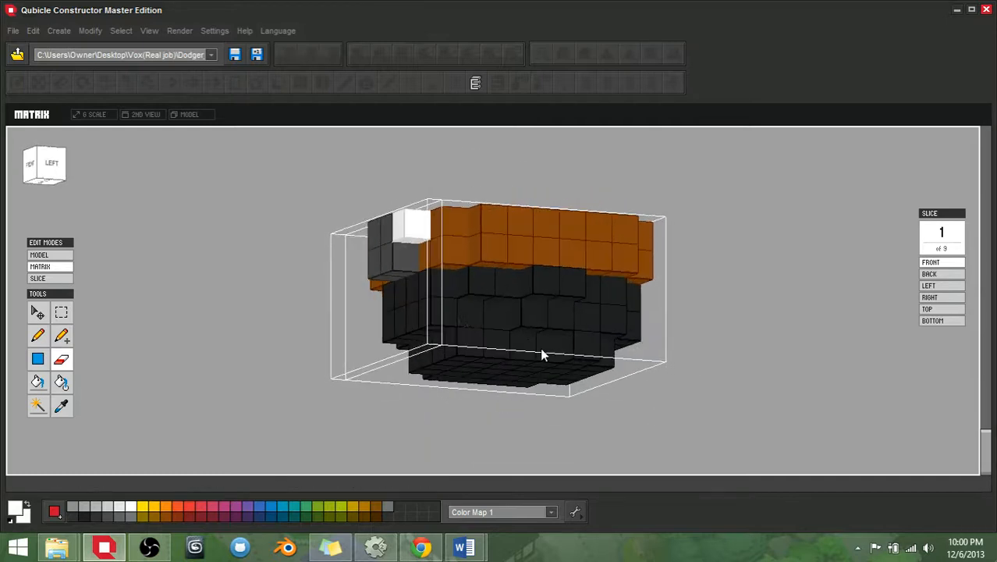
pyautogui.moveTo(543, 355); pyautogui.dragTo(465, 397)
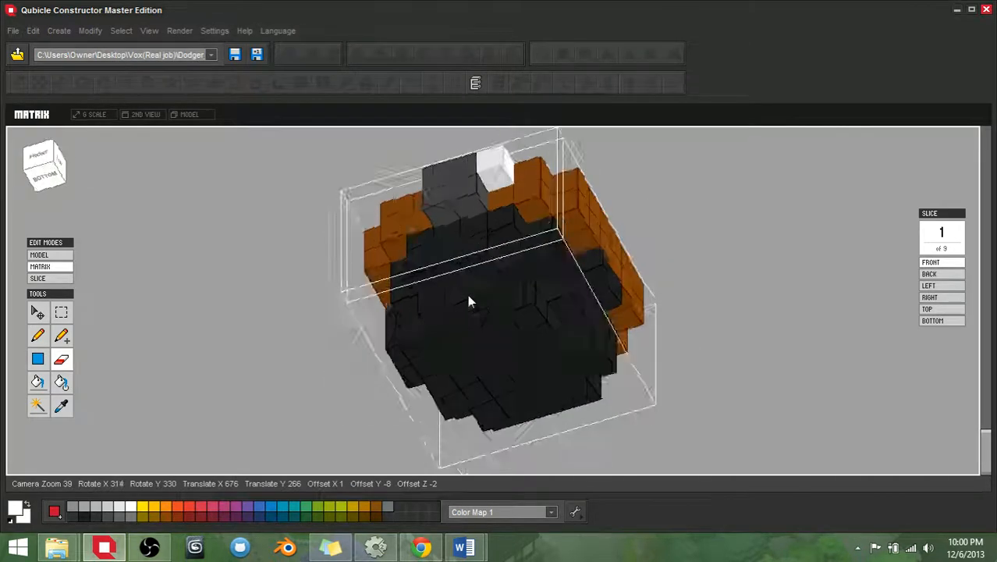
pyautogui.moveTo(468, 300); pyautogui.dragTo(433, 353)
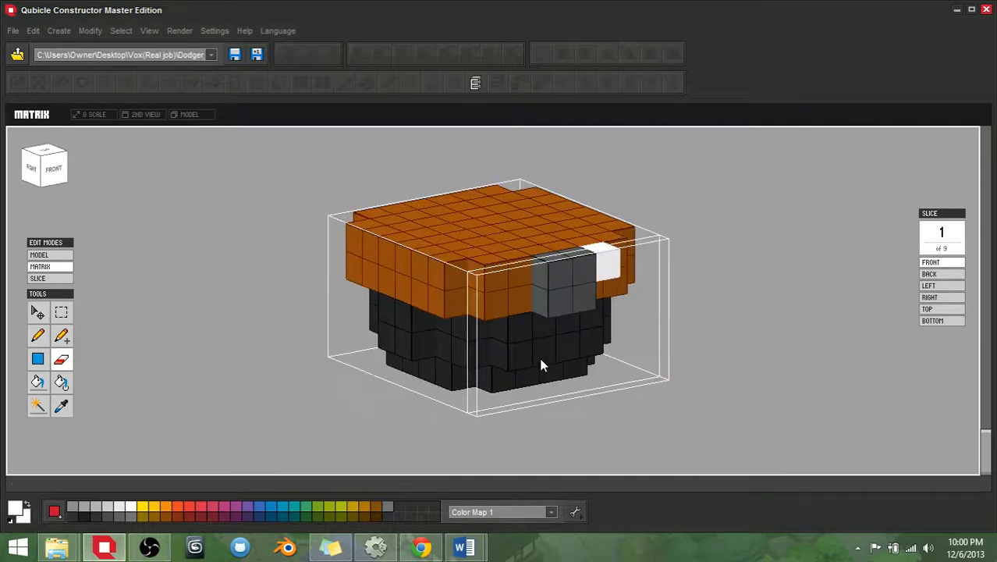
pyautogui.moveTo(543, 365); pyautogui.dragTo(482, 331)
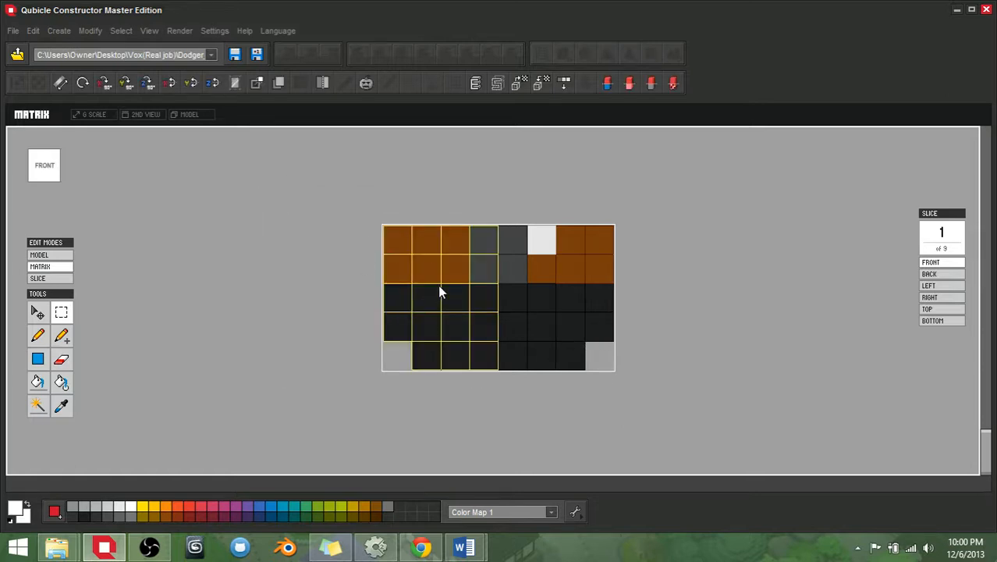
pyautogui.moveTo(469, 365)
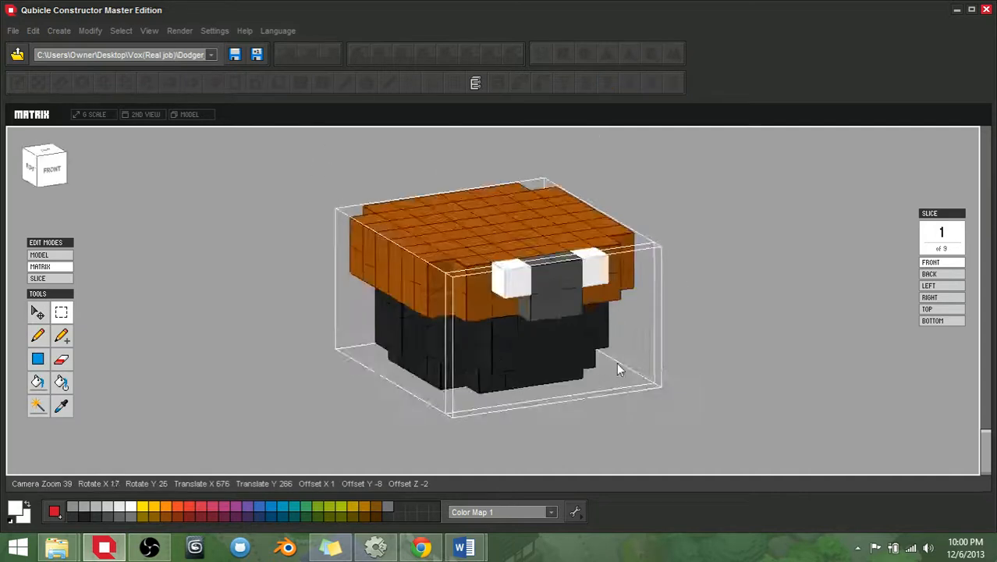
pyautogui.moveTo(621, 367); pyautogui.dragTo(546, 365)
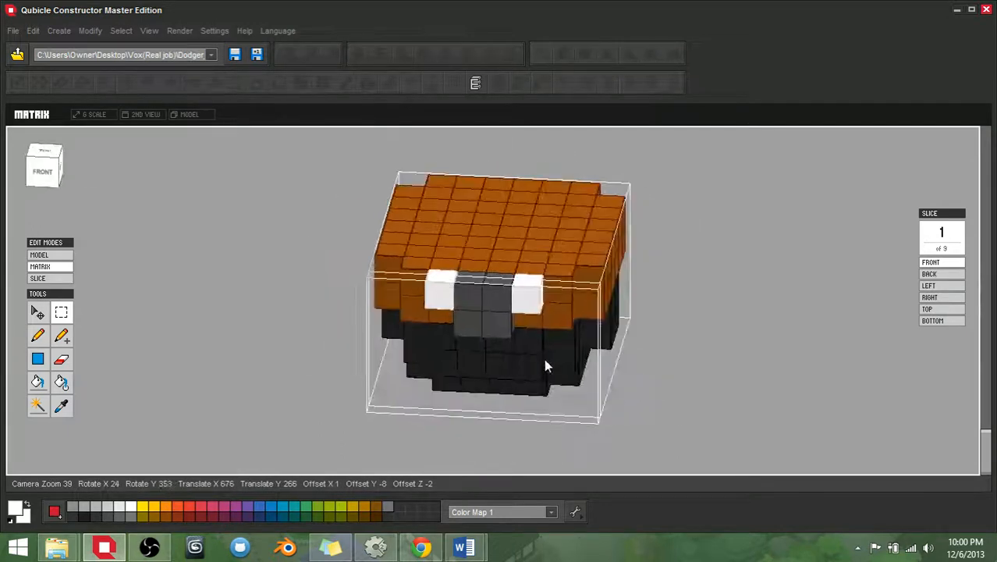
pyautogui.moveTo(546, 366); pyautogui.dragTo(507, 356)
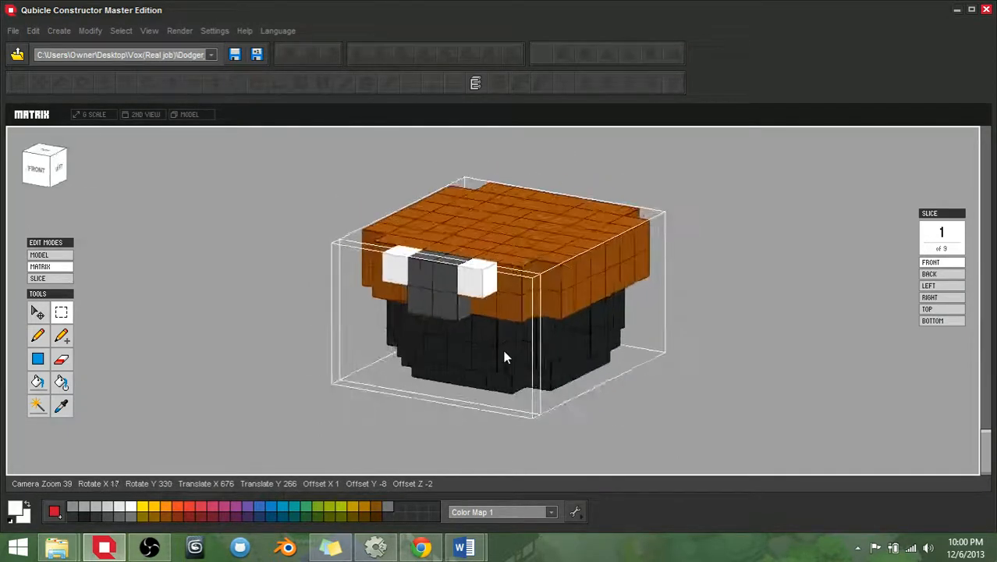
pyautogui.click(39, 255)
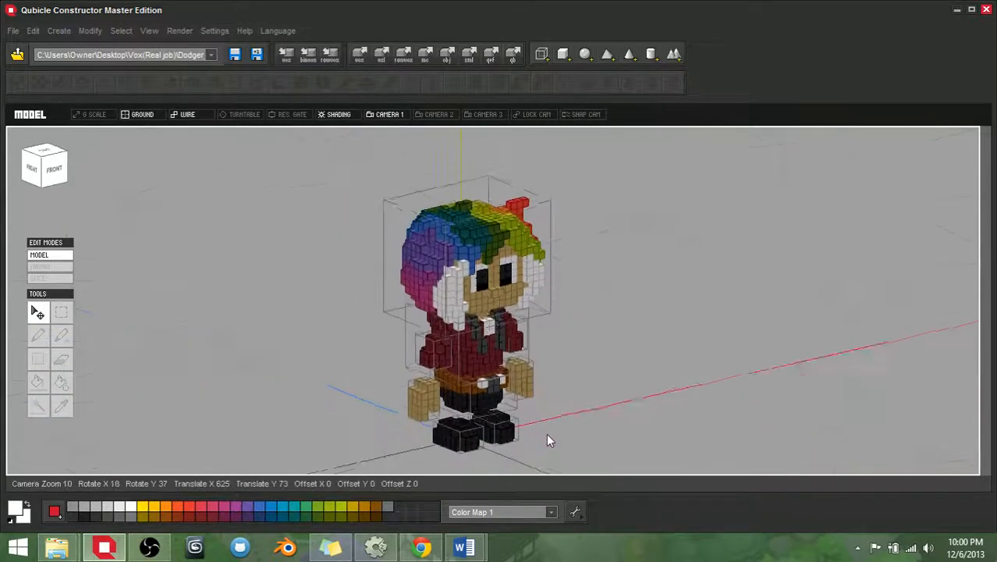
pyautogui.moveTo(549, 440); pyautogui.dragTo(453, 412)
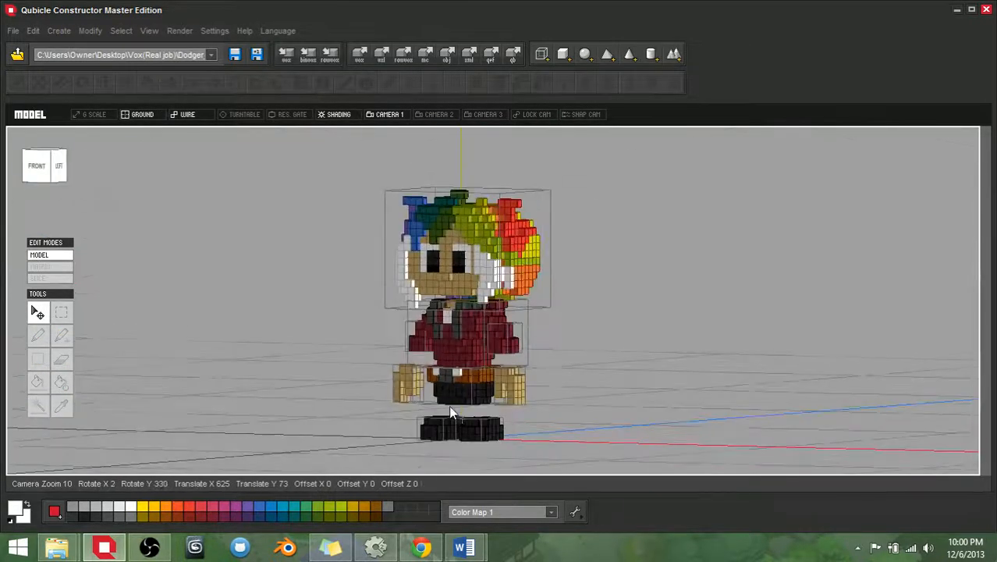
pyautogui.moveTo(450, 412); pyautogui.dragTo(289, 271)
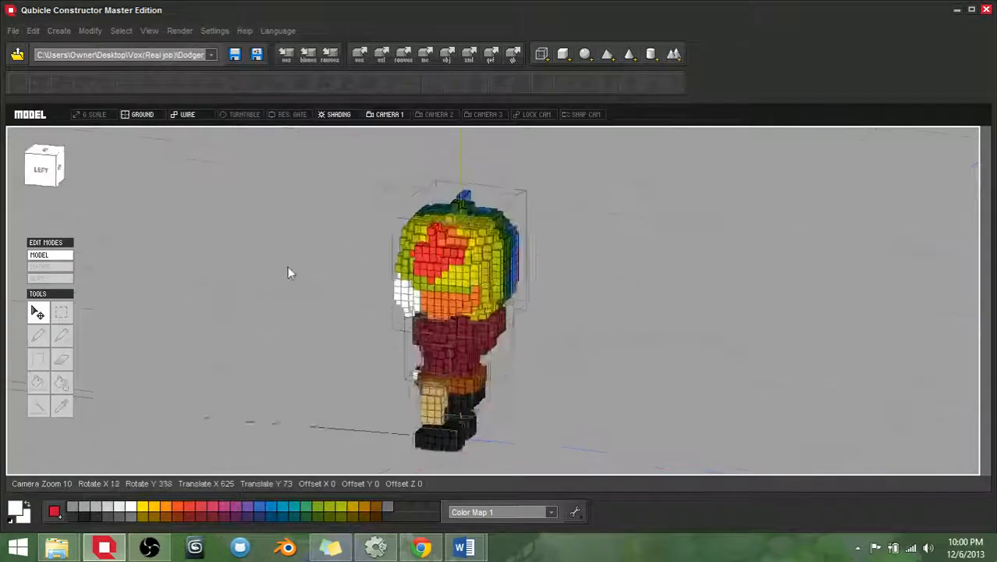
pyautogui.moveTo(312, 273); pyautogui.dragTo(564, 273)
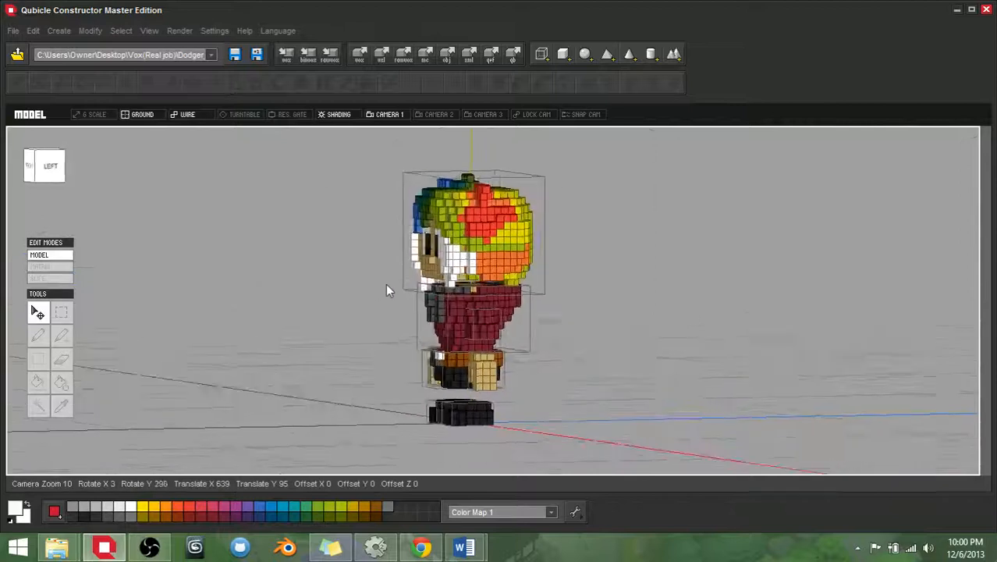
pyautogui.moveTo(390, 290); pyautogui.dragTo(499, 318)
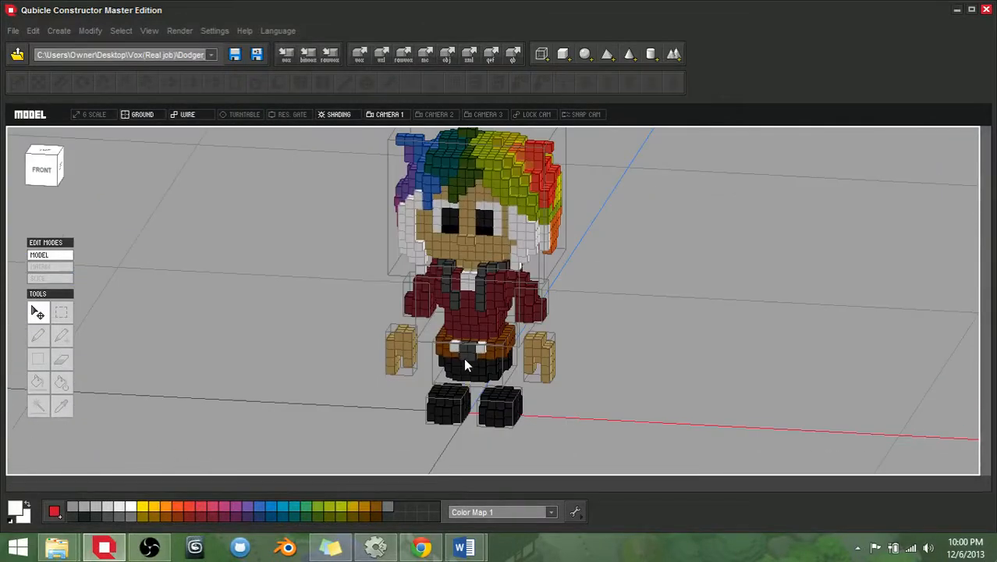
pyautogui.moveTo(468, 362); pyautogui.dragTo(523, 368)
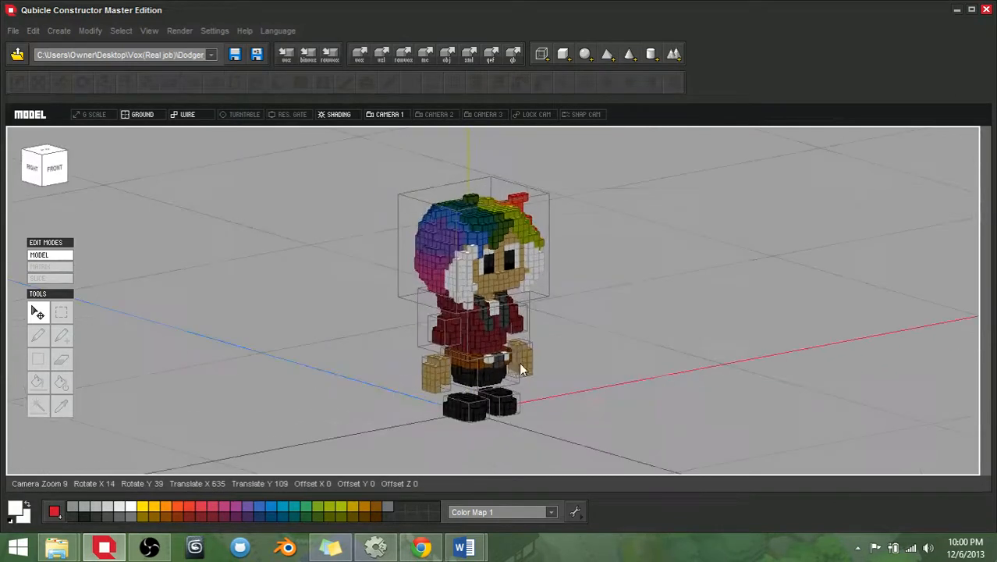
pyautogui.moveTo(522, 367); pyautogui.dragTo(496, 359)
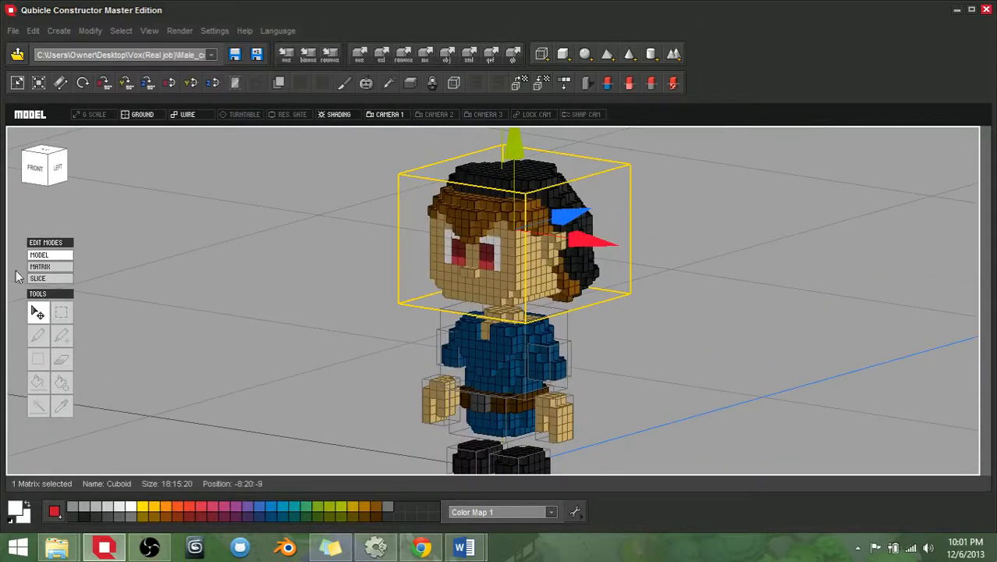
# Inspect the male head in Matrix mode, return to Model mode and answer the 'Model not saved' prompt
pyautogui.click(41, 266)
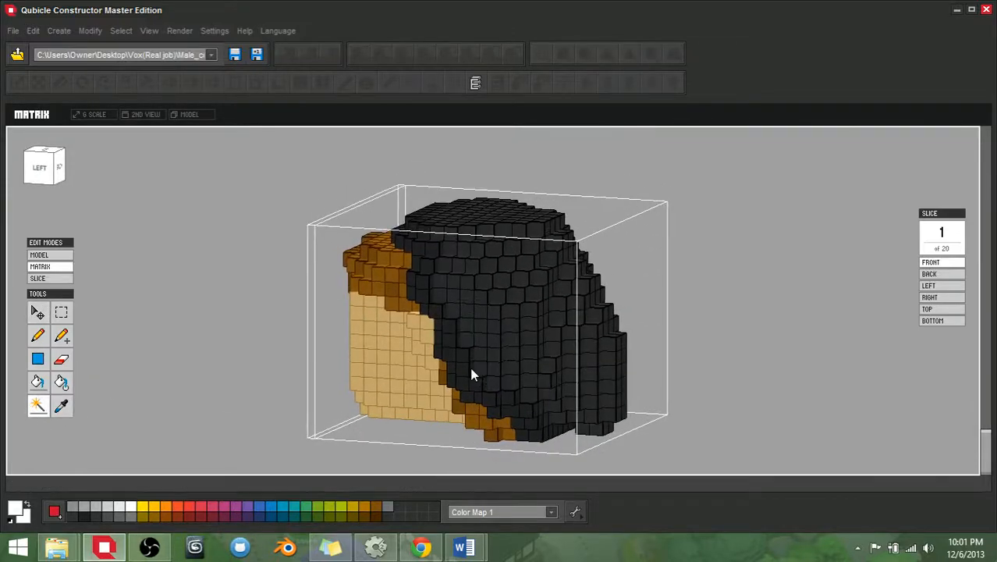
pyautogui.moveTo(475, 374); pyautogui.dragTo(585, 382)
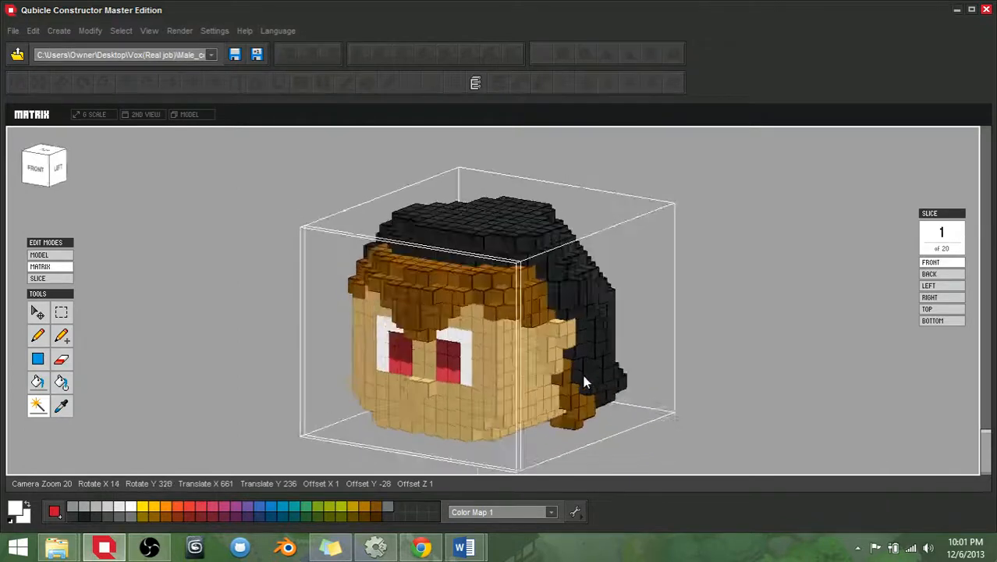
pyautogui.moveTo(585, 382); pyautogui.dragTo(418, 281)
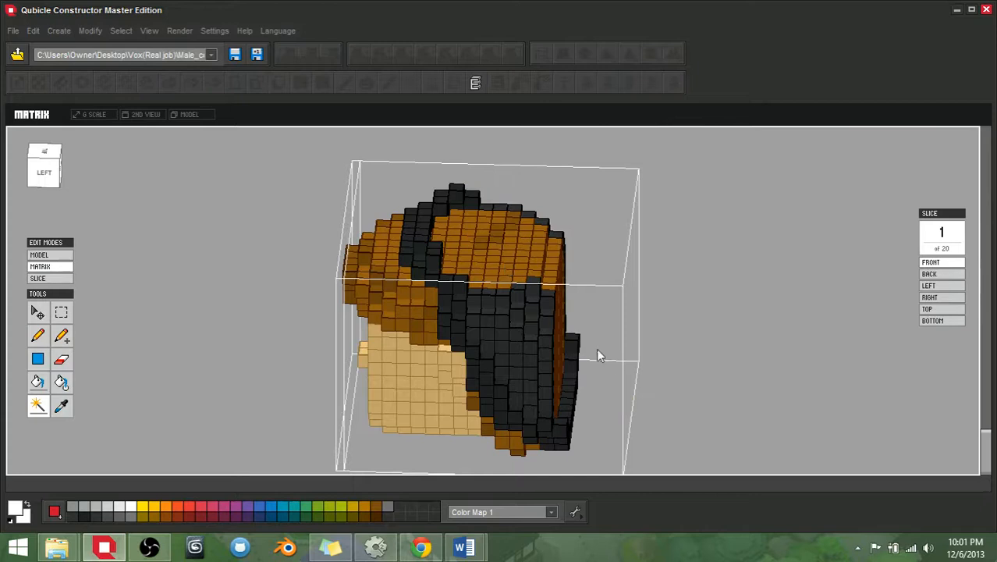
pyautogui.moveTo(601, 356); pyautogui.dragTo(585, 429)
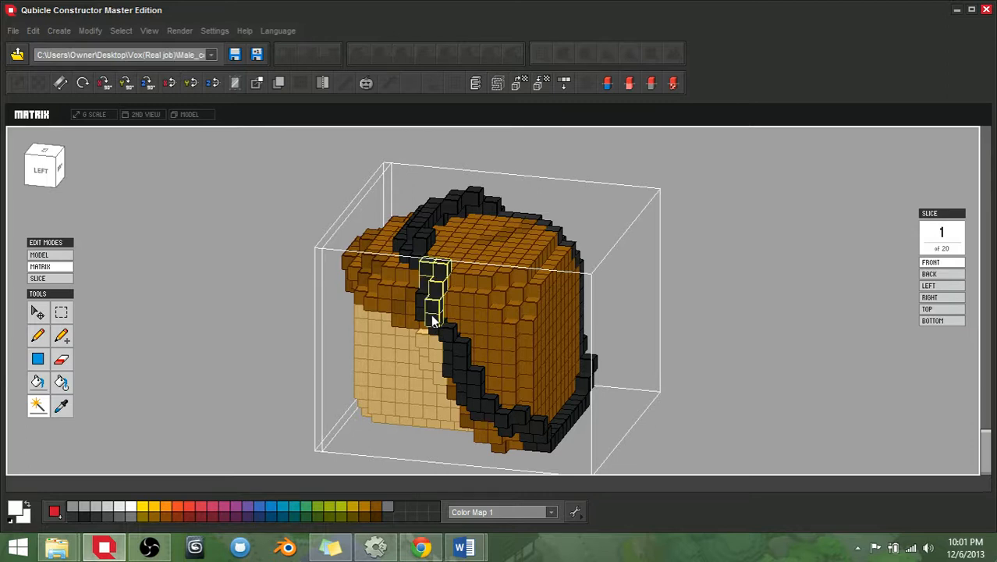
pyautogui.moveTo(434, 320); pyautogui.dragTo(512, 421)
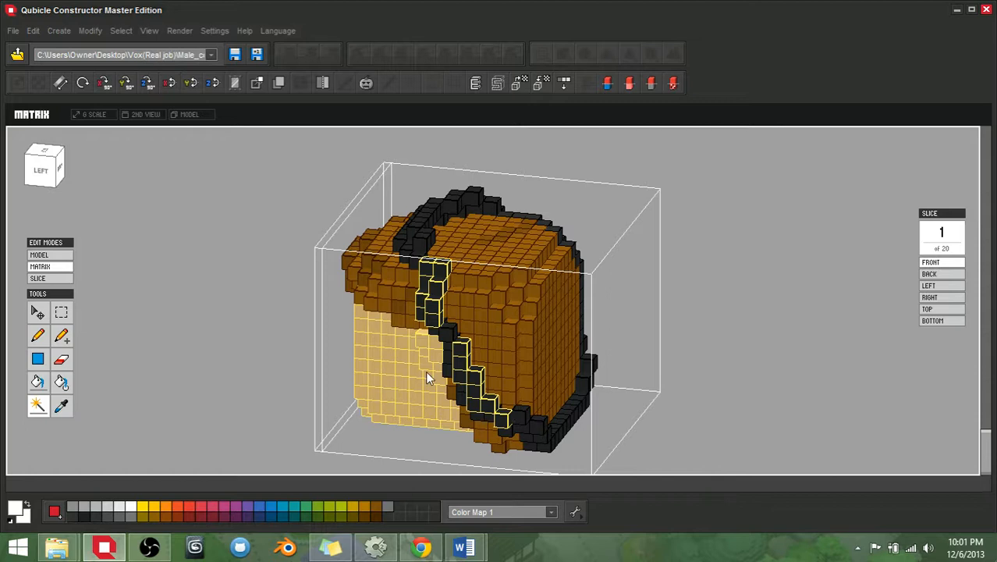
pyautogui.moveTo(429, 379); pyautogui.dragTo(483, 372)
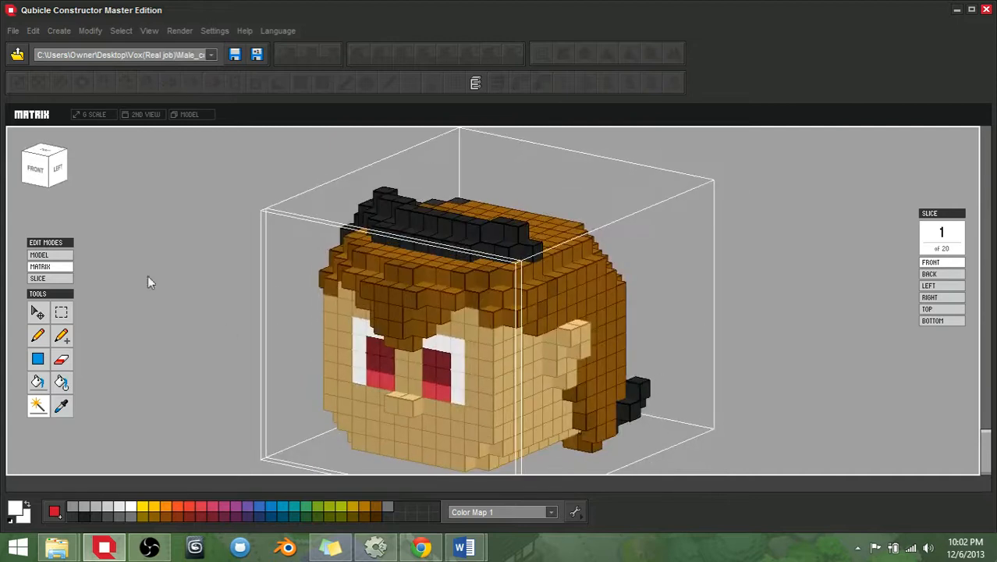
pyautogui.click(39, 254)
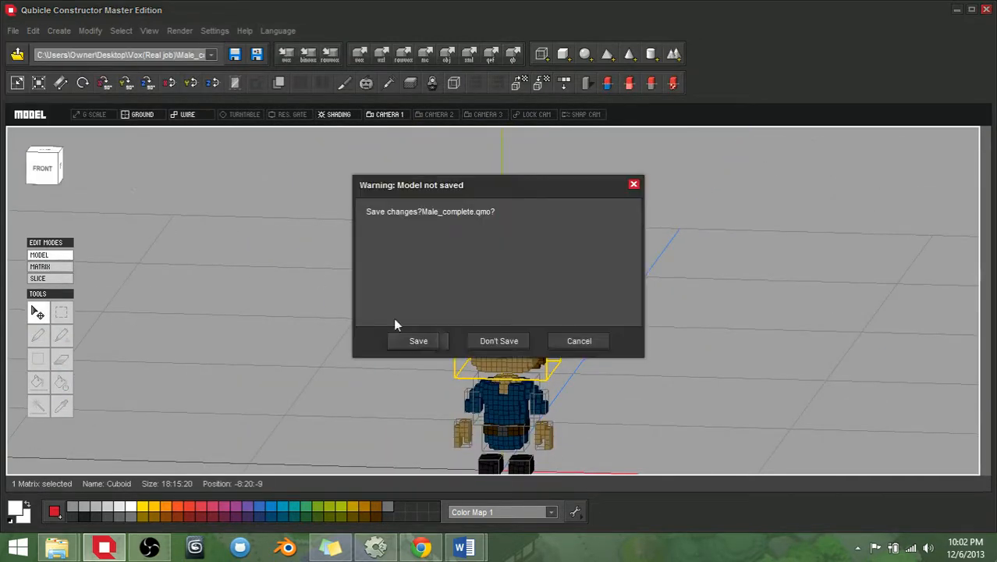
pyautogui.click(500, 340)
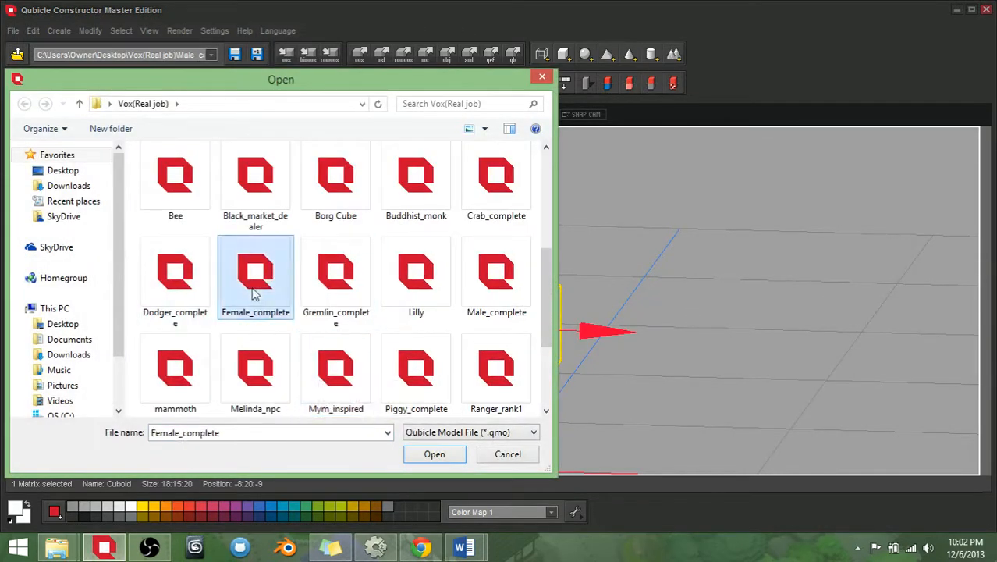
# Open Female_complete.qmo and view the red-haired female model from front and side
pyautogui.click(433, 454)
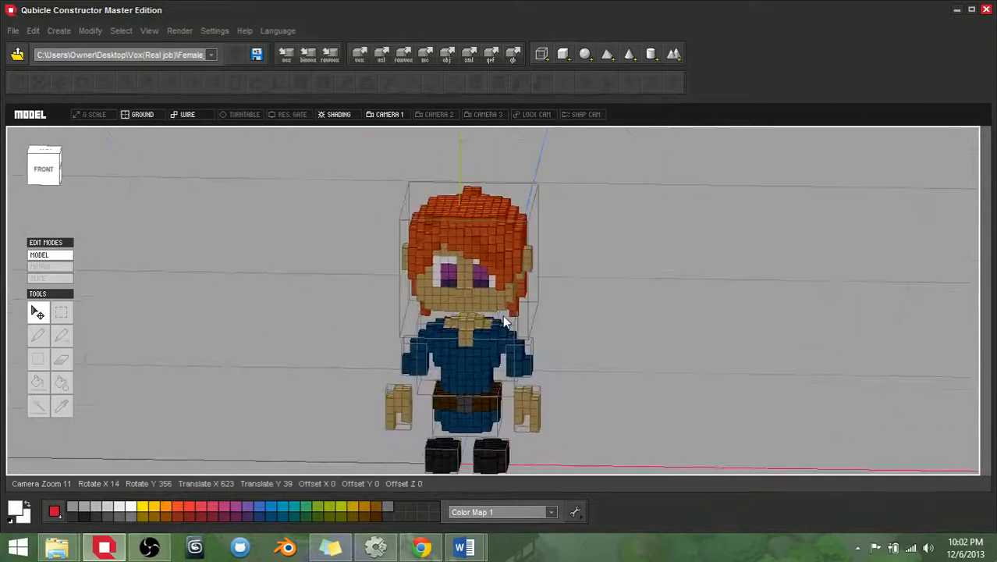
pyautogui.moveTo(502, 320); pyautogui.dragTo(402, 331)
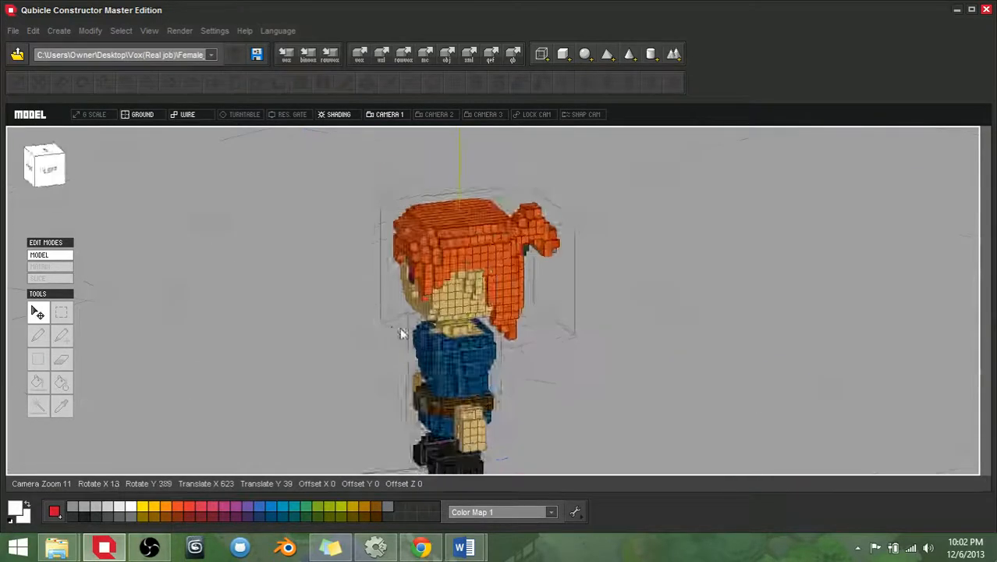
pyautogui.click(388, 114)
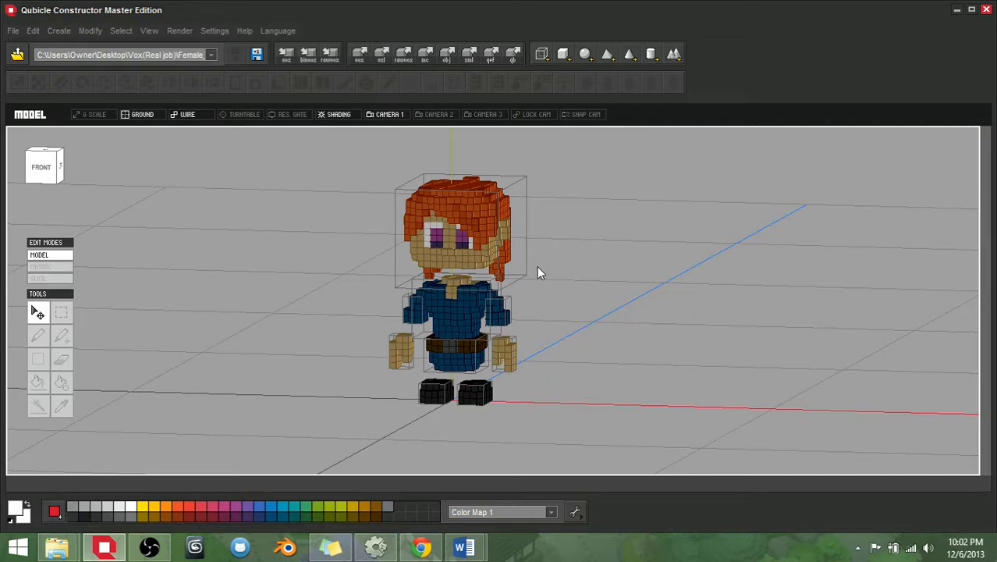
pyautogui.moveTo(564, 53)
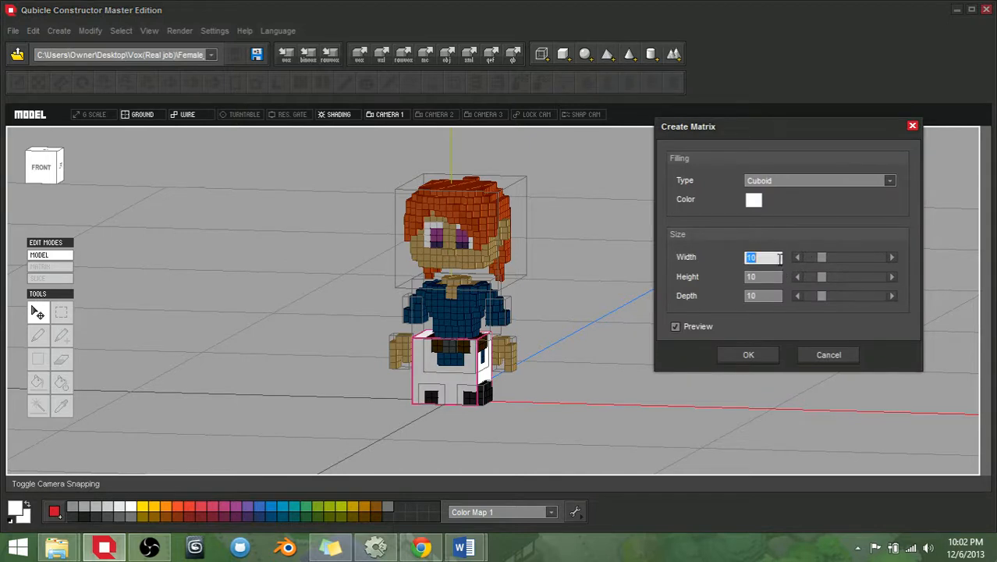
pyautogui.moveTo(776, 256)
pyautogui.write('50')
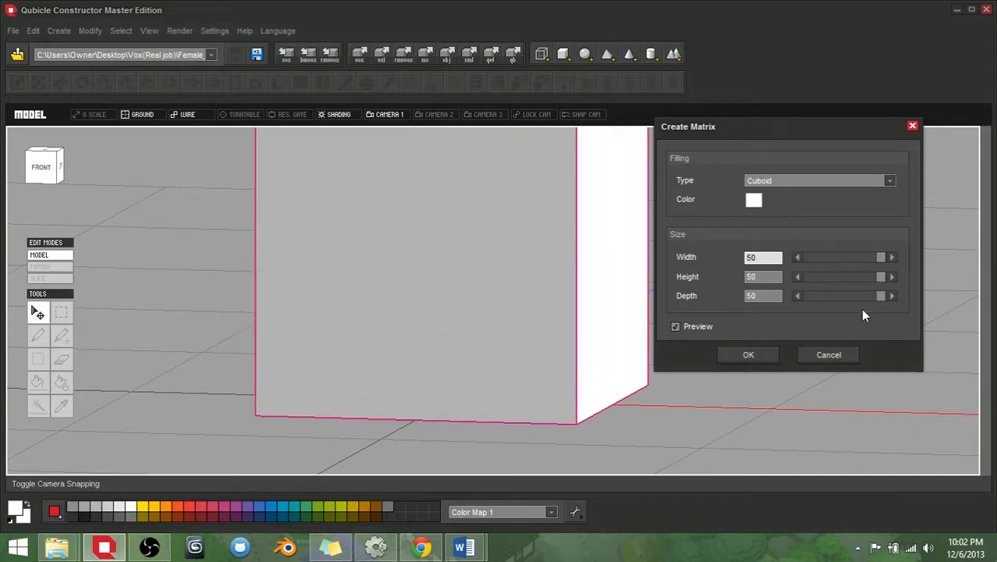
pyautogui.moveTo(825, 294)
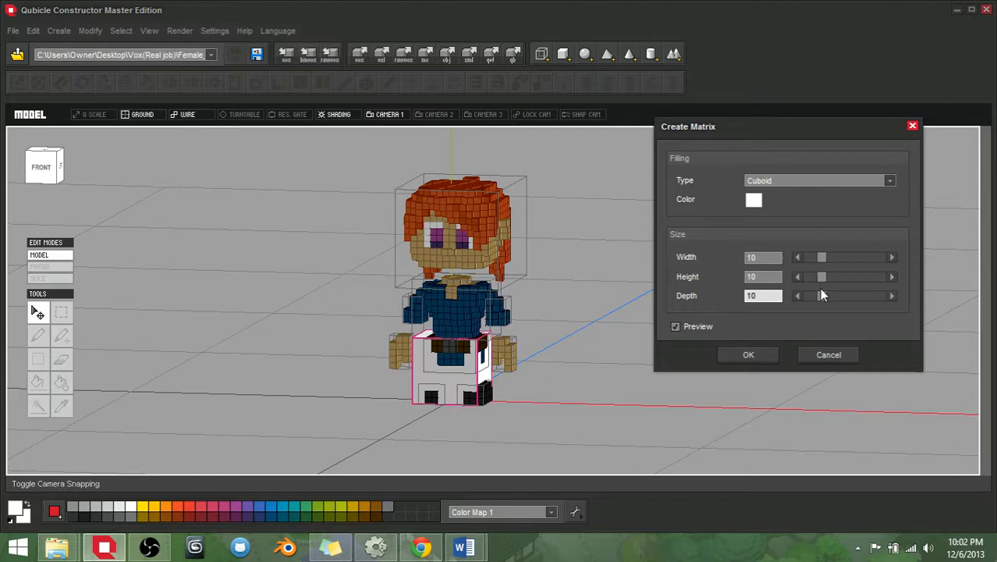
# Confirm the new white 10×10×10 cuboid matrix beside the female character
pyautogui.click(748, 354)
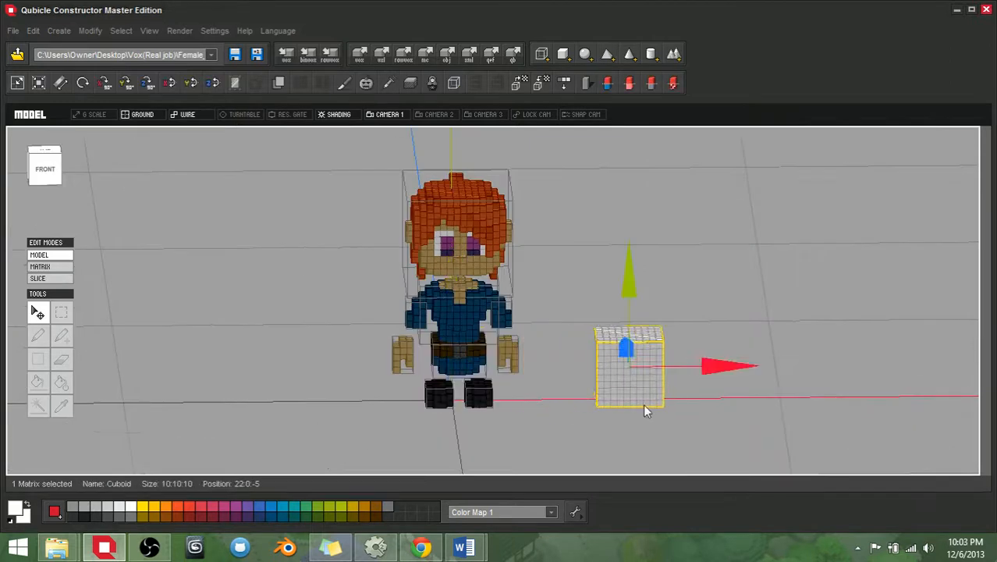
pyautogui.click(40, 265)
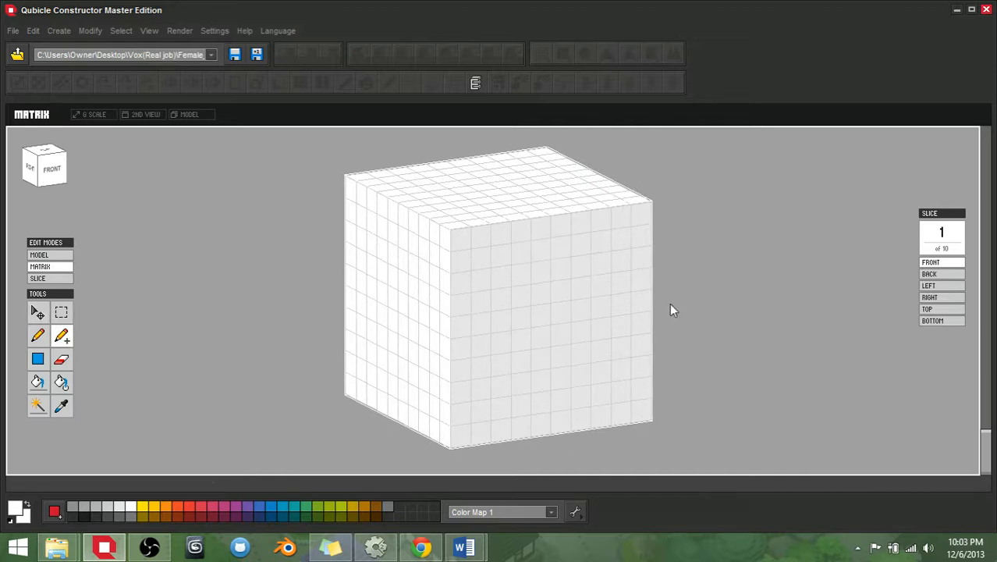
pyautogui.moveTo(674, 309); pyautogui.dragTo(589, 383)
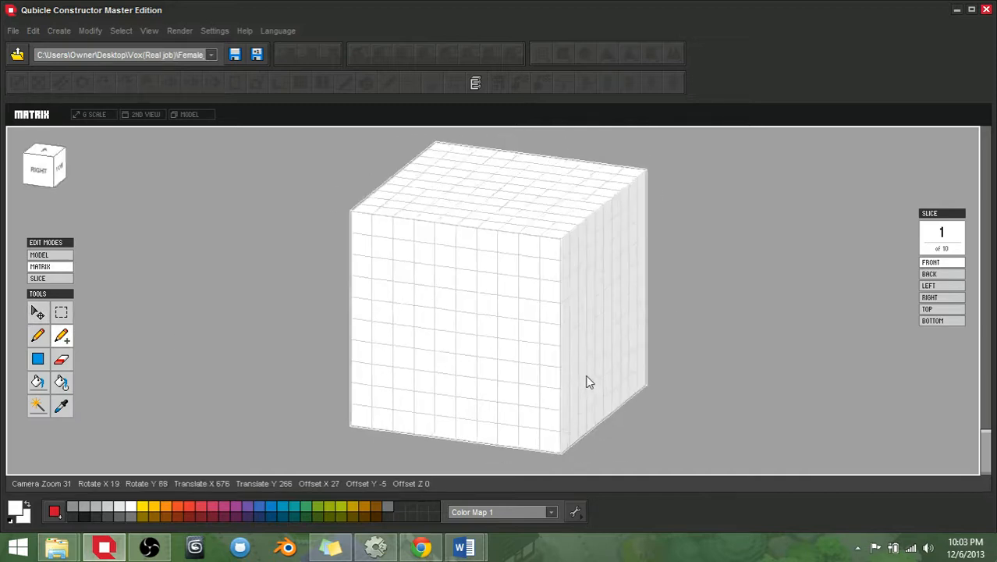
pyautogui.click(39, 254)
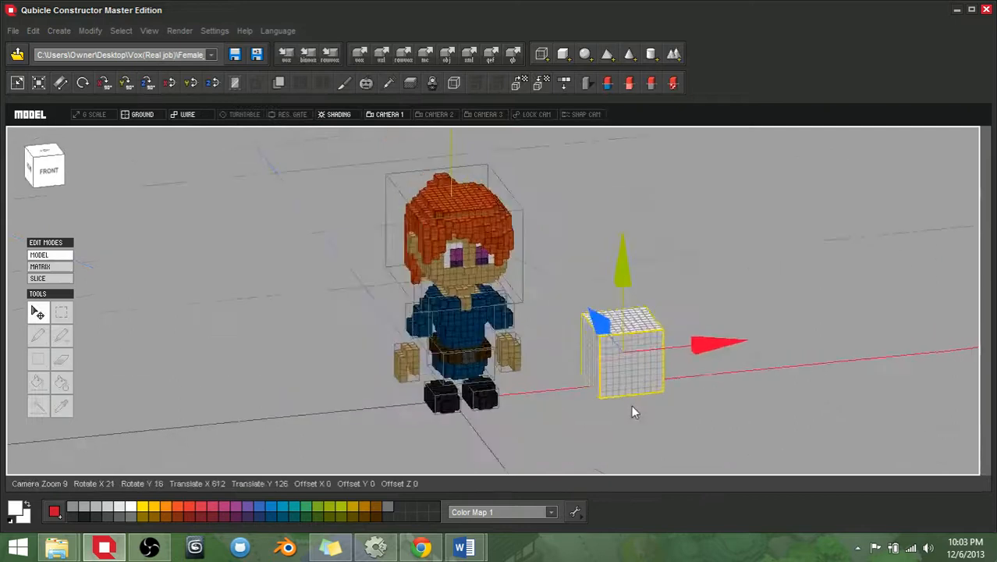
pyautogui.moveTo(632, 412); pyautogui.dragTo(580, 382)
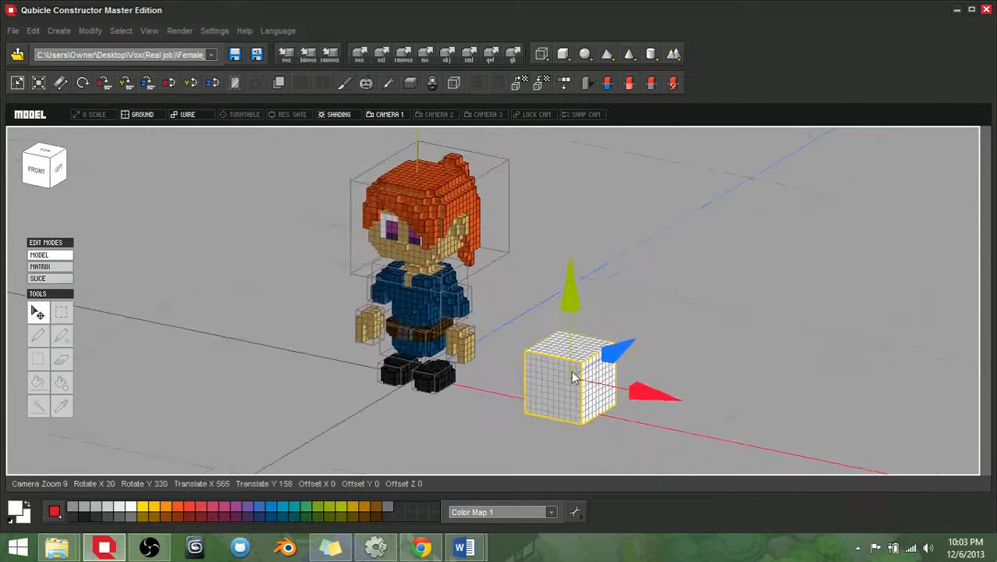
pyautogui.click(570, 379)
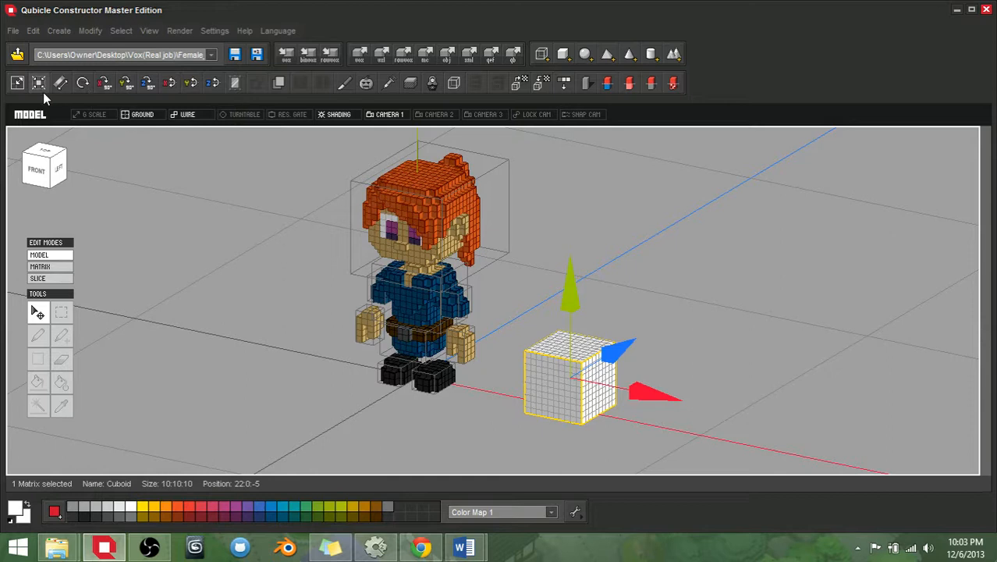
pyautogui.moveTo(435, 307)
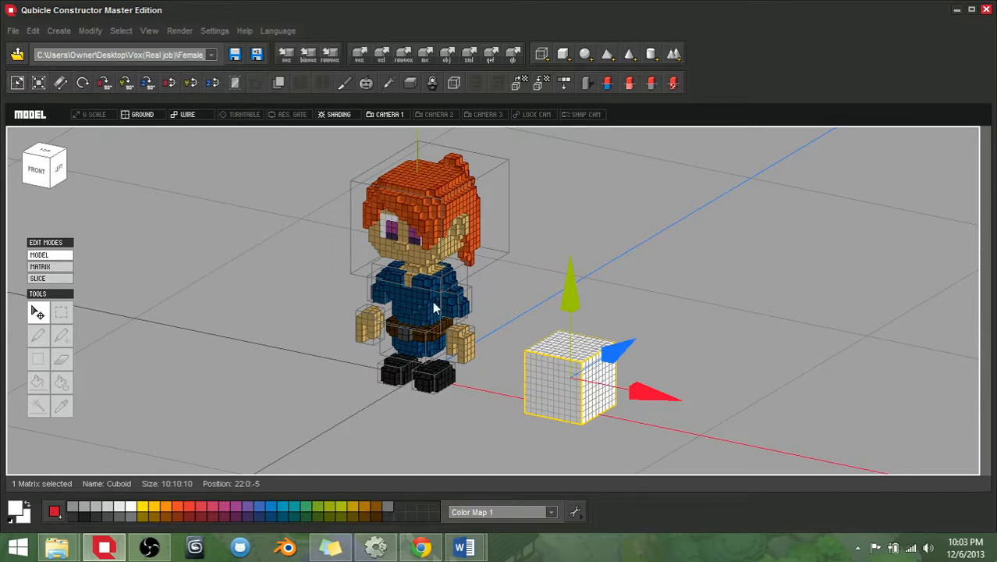
pyautogui.moveTo(563, 397)
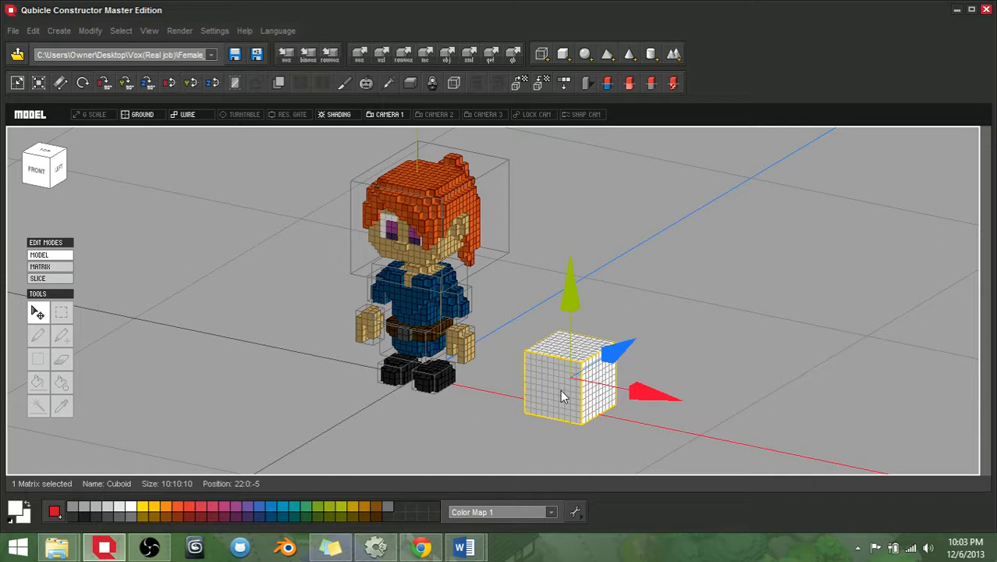
pyautogui.moveTo(558, 393)
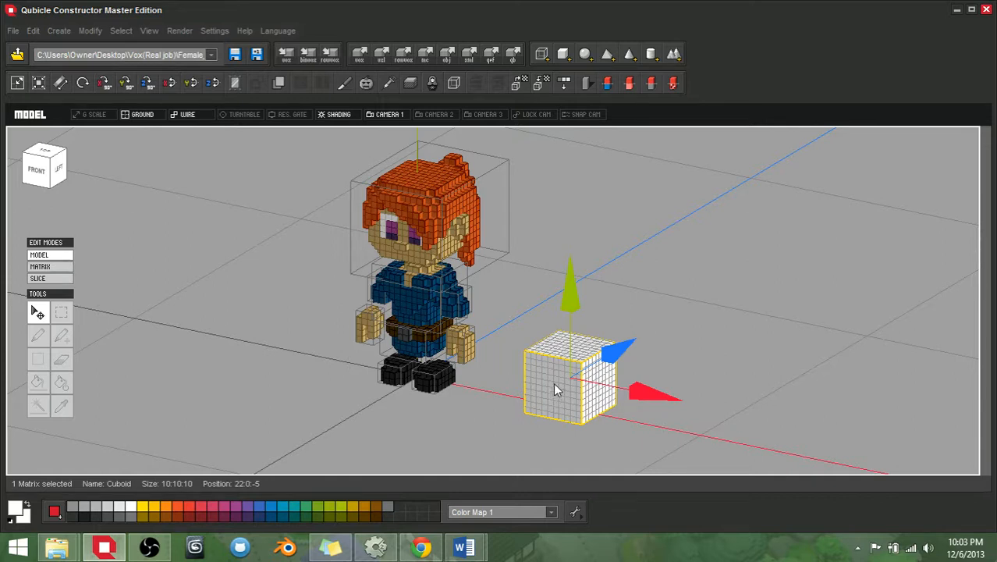
pyautogui.moveTo(578, 374)
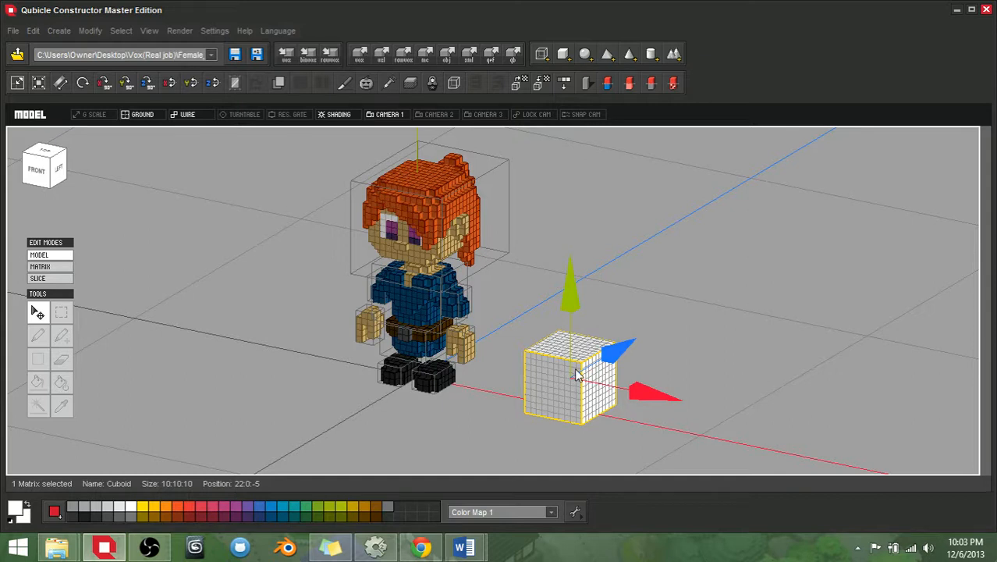
pyautogui.moveTo(17, 83)
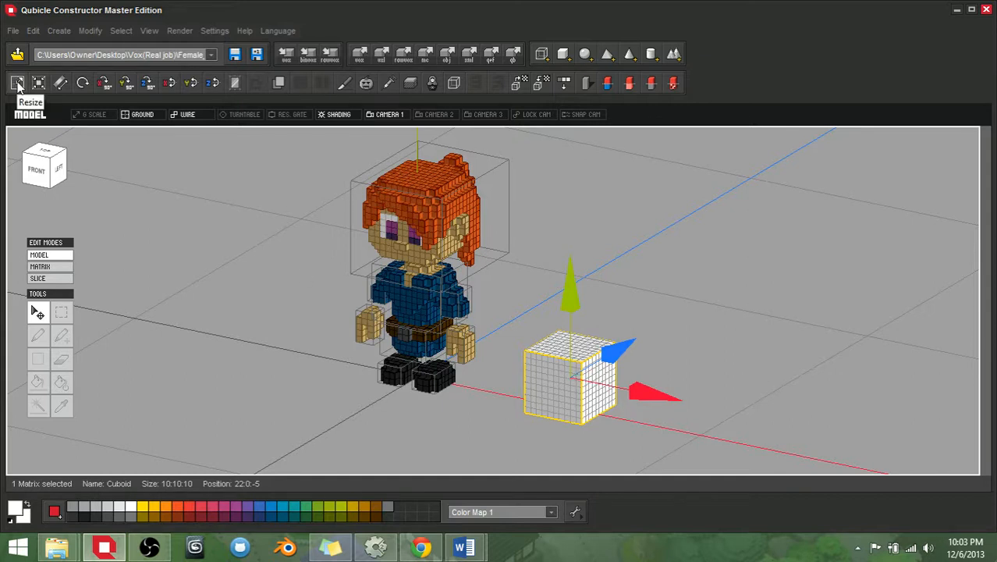
# Resize the cube matrix to 50×50×50 and enter Matrix edit mode on it alone
pyautogui.click(17, 84)
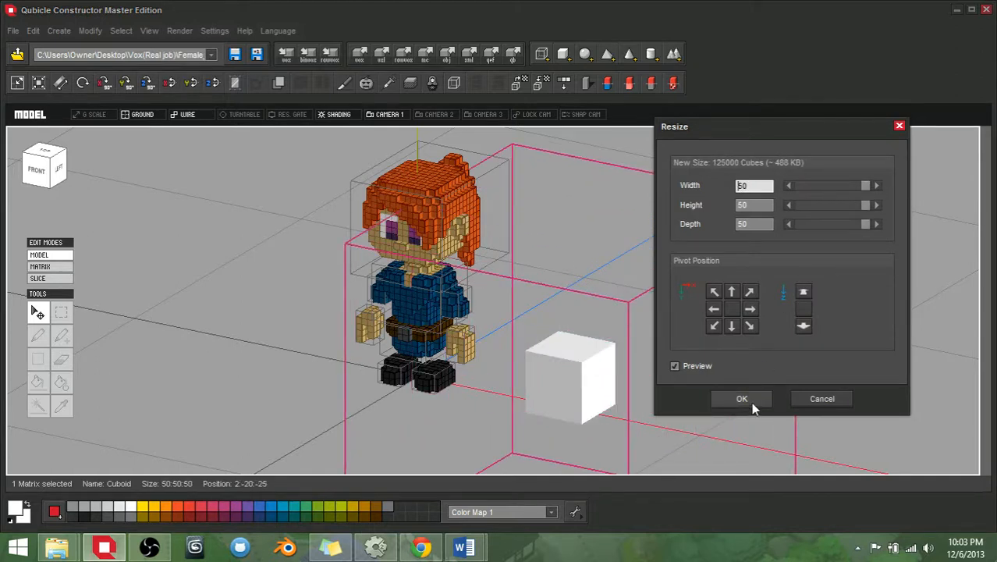
pyautogui.click(741, 399)
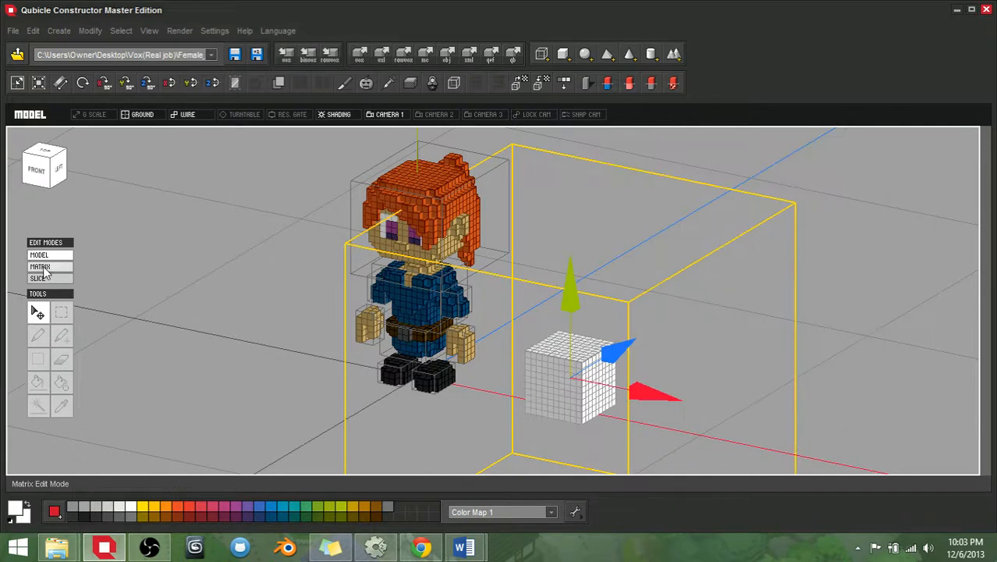
pyautogui.click(41, 267)
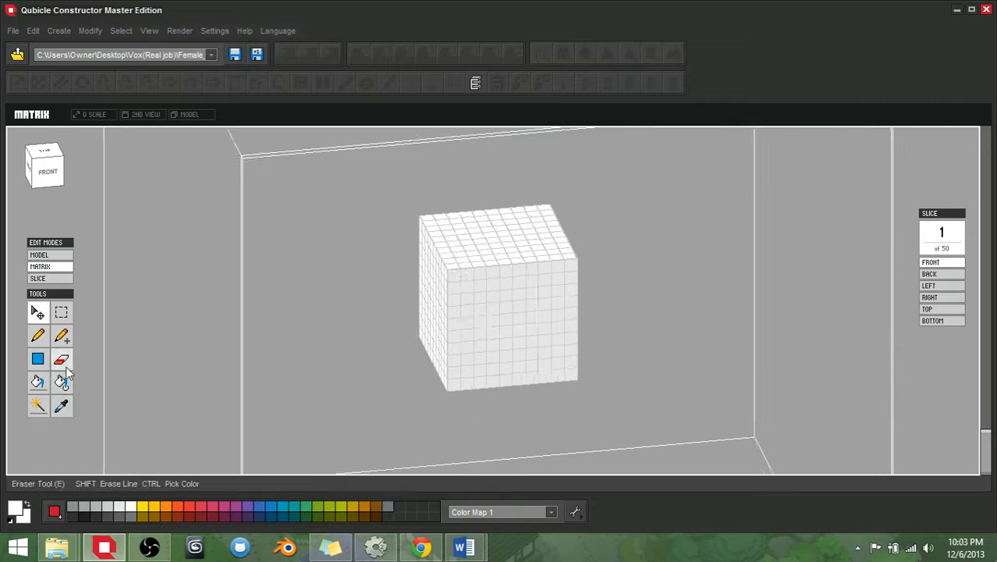
# Add a cube onto the cube's front face, then return to Model edit mode
pyautogui.click(61, 334)
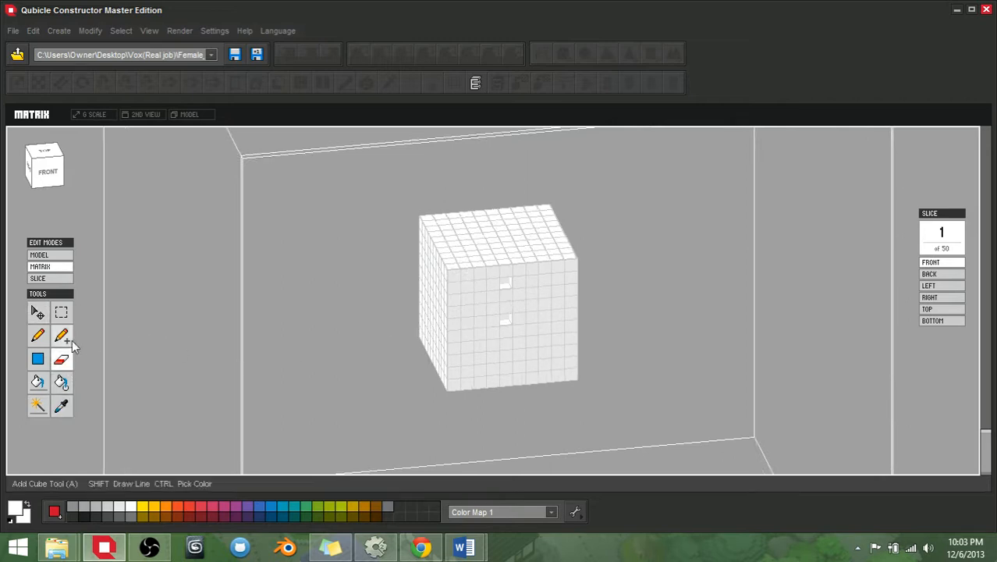
pyautogui.click(523, 323)
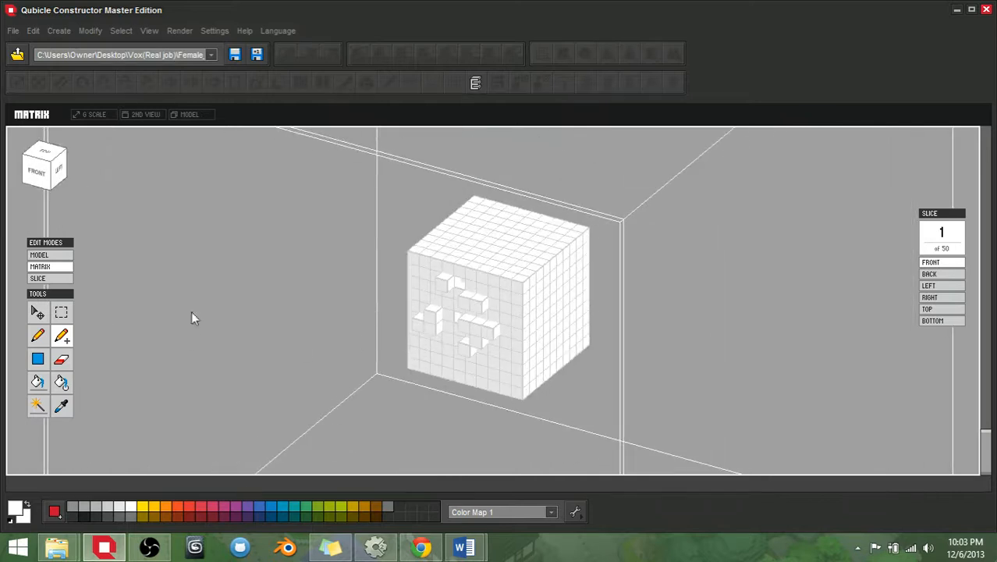
pyautogui.click(39, 254)
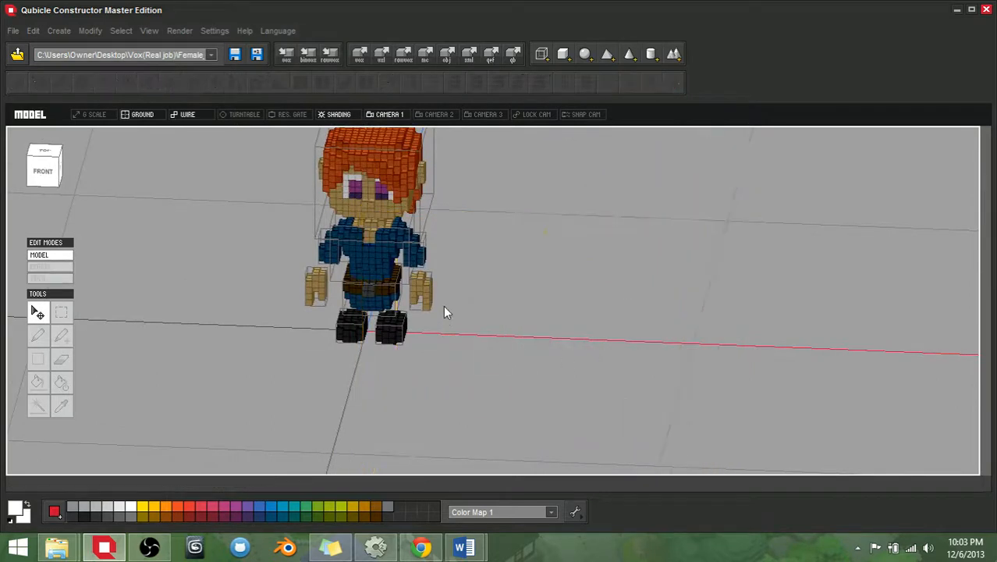
pyautogui.moveTo(449, 312); pyautogui.dragTo(606, 379)
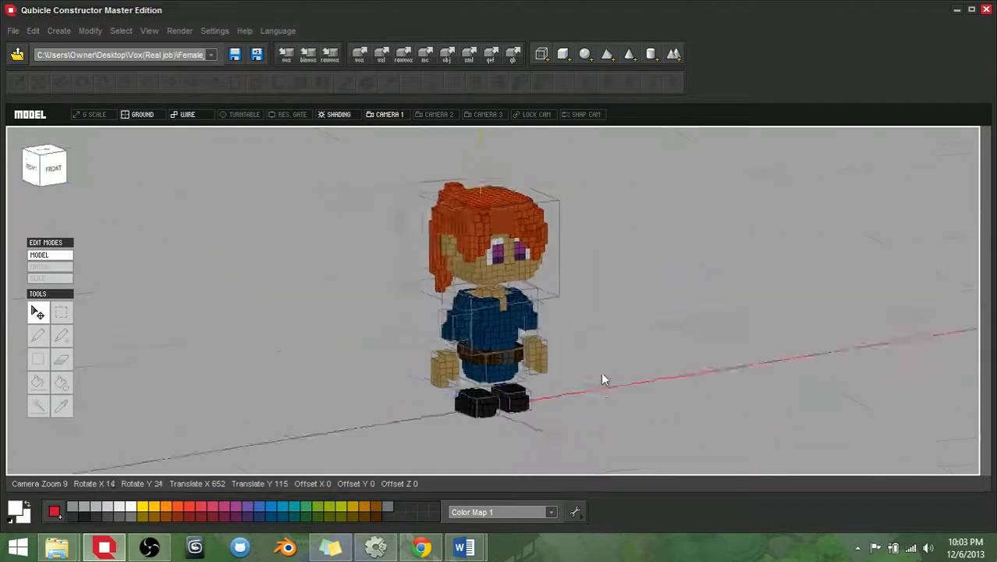
pyautogui.moveTo(605, 379); pyautogui.dragTo(549, 384)
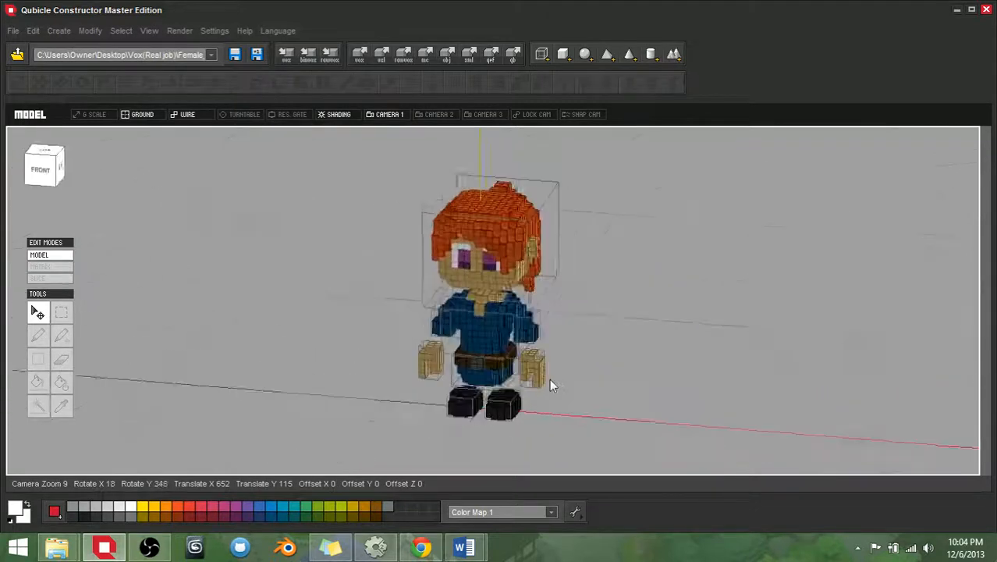
pyautogui.moveTo(550, 387); pyautogui.dragTo(596, 379)
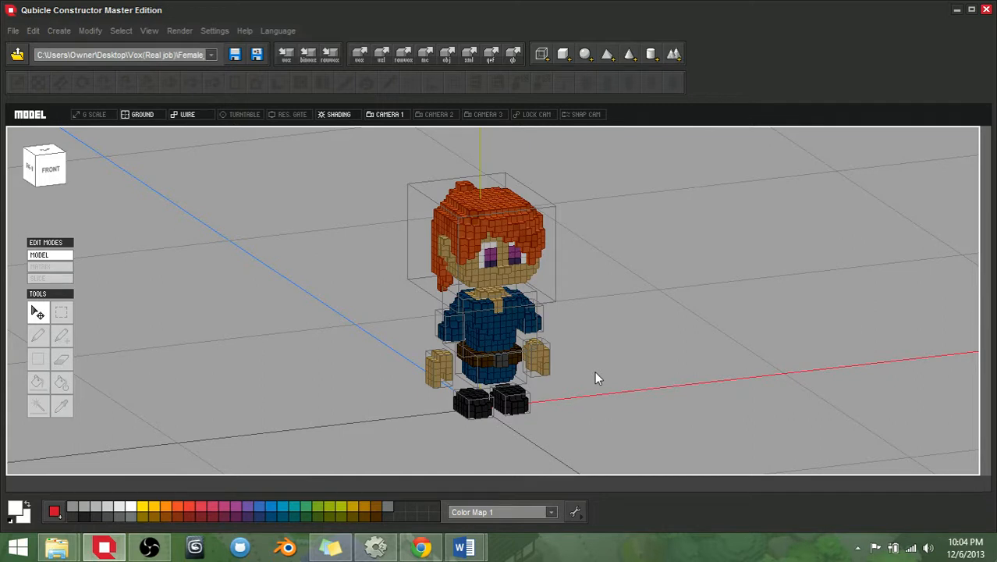
pyautogui.moveTo(595, 379); pyautogui.dragTo(569, 340)
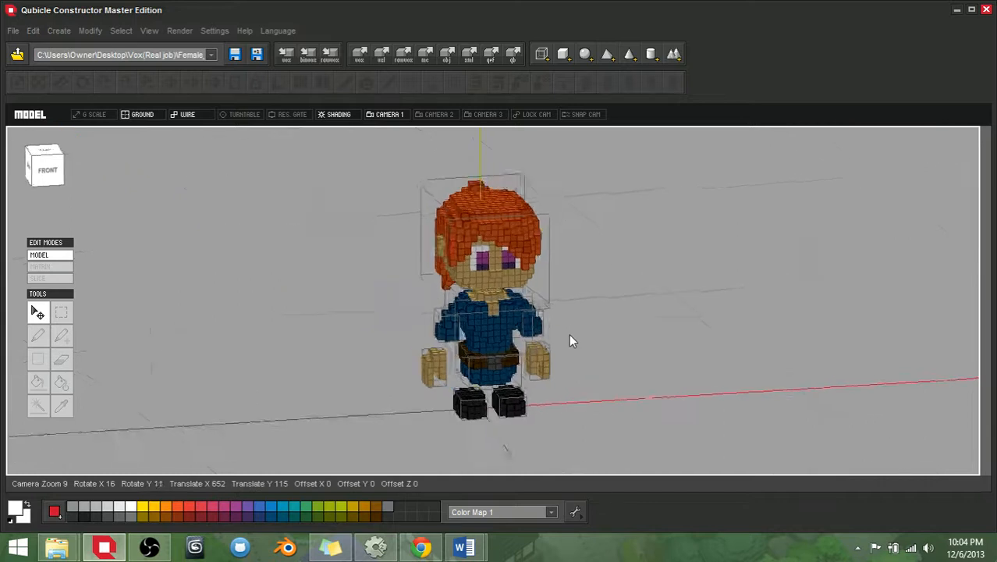
pyautogui.moveTo(570, 340); pyautogui.dragTo(517, 351)
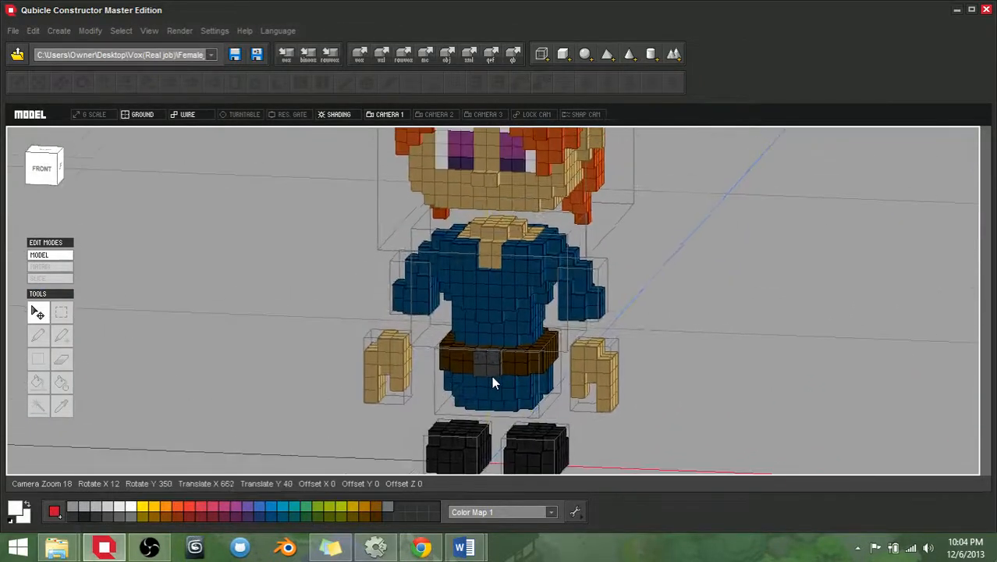
pyautogui.moveTo(492, 383); pyautogui.dragTo(601, 379)
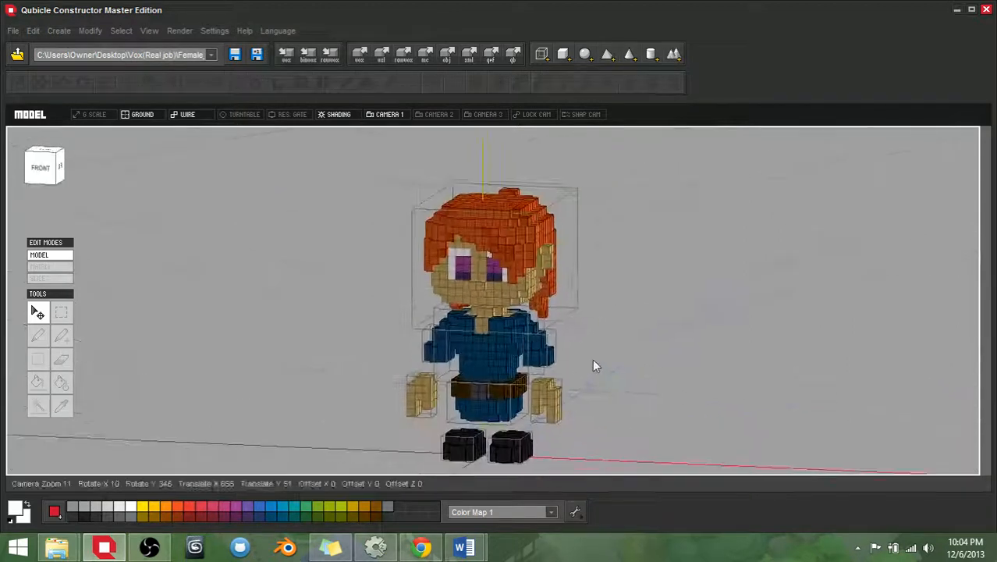
pyautogui.moveTo(593, 366); pyautogui.dragTo(606, 382)
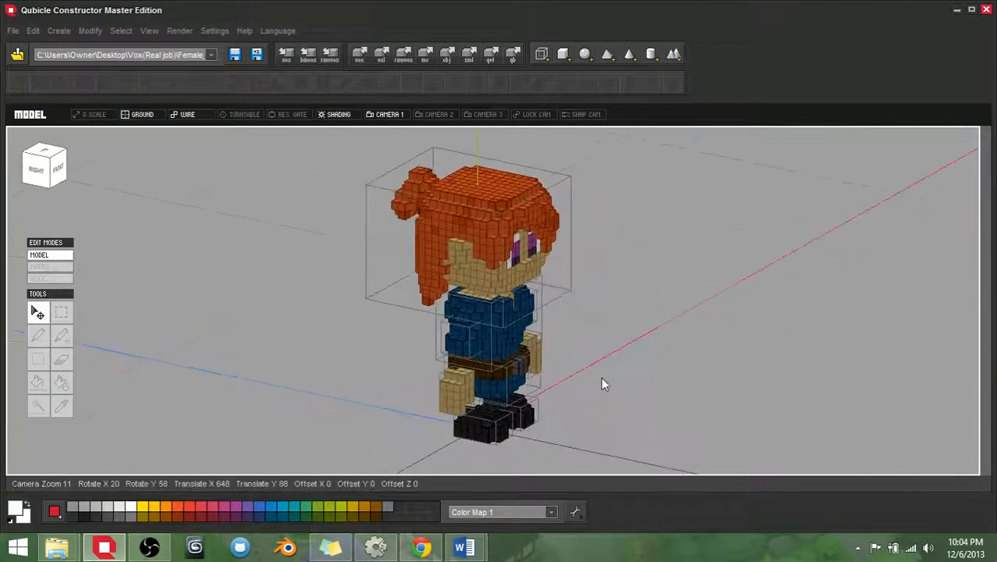
pyautogui.moveTo(606, 383); pyautogui.dragTo(531, 371)
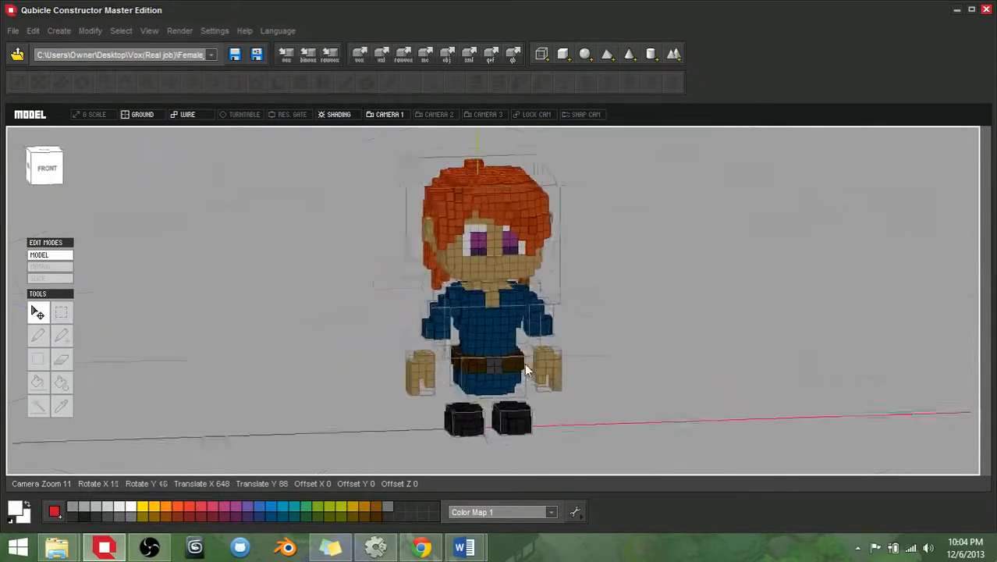
pyautogui.moveTo(528, 368); pyautogui.dragTo(499, 393)
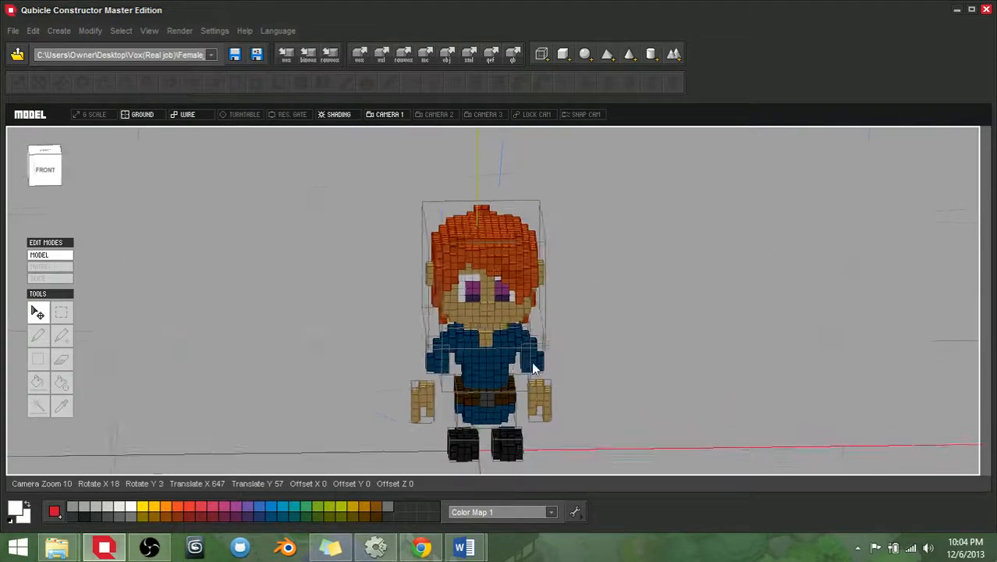
pyautogui.moveTo(534, 366); pyautogui.dragTo(574, 359)
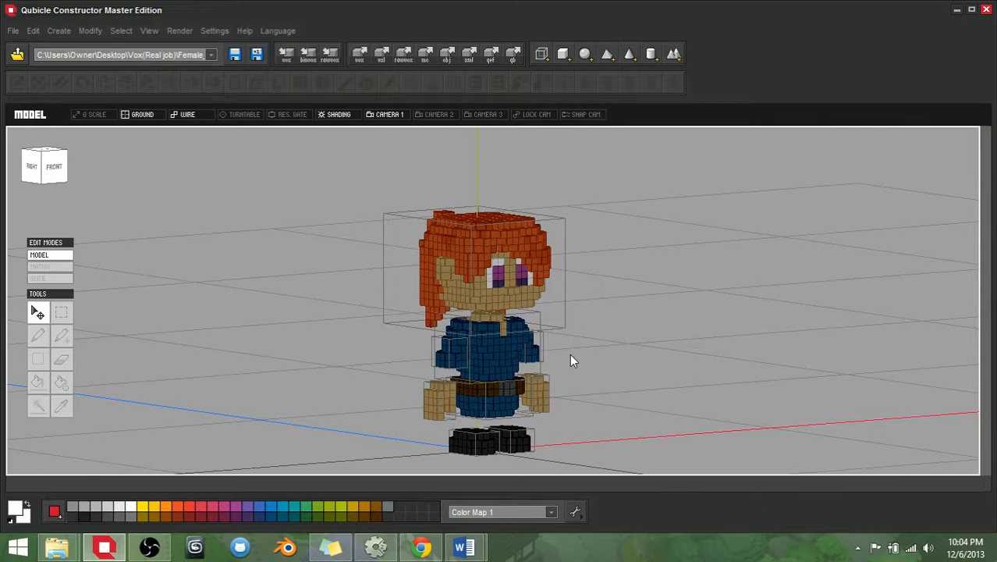
pyautogui.moveTo(574, 360); pyautogui.dragTo(523, 373)
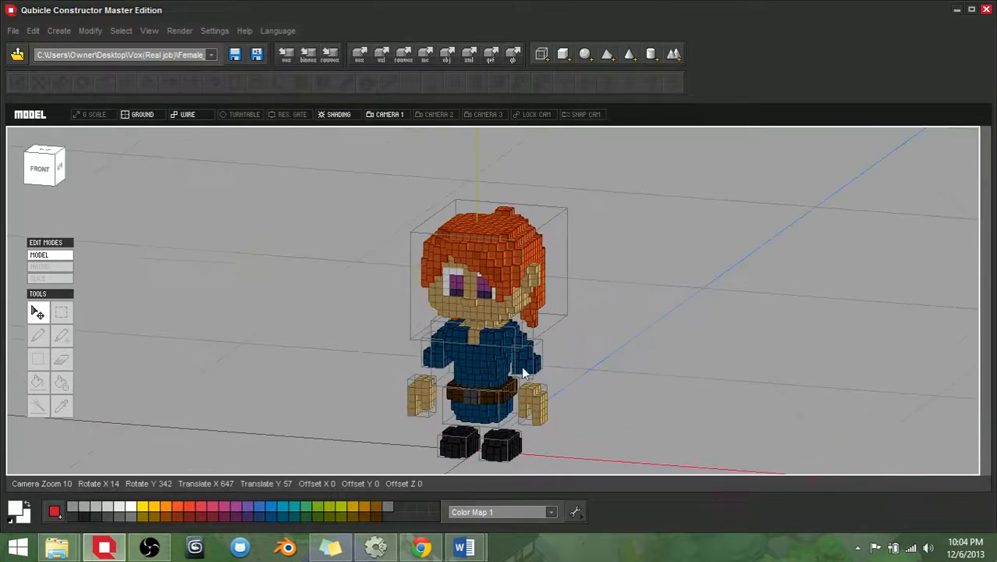
pyautogui.moveTo(522, 373); pyautogui.dragTo(434, 387)
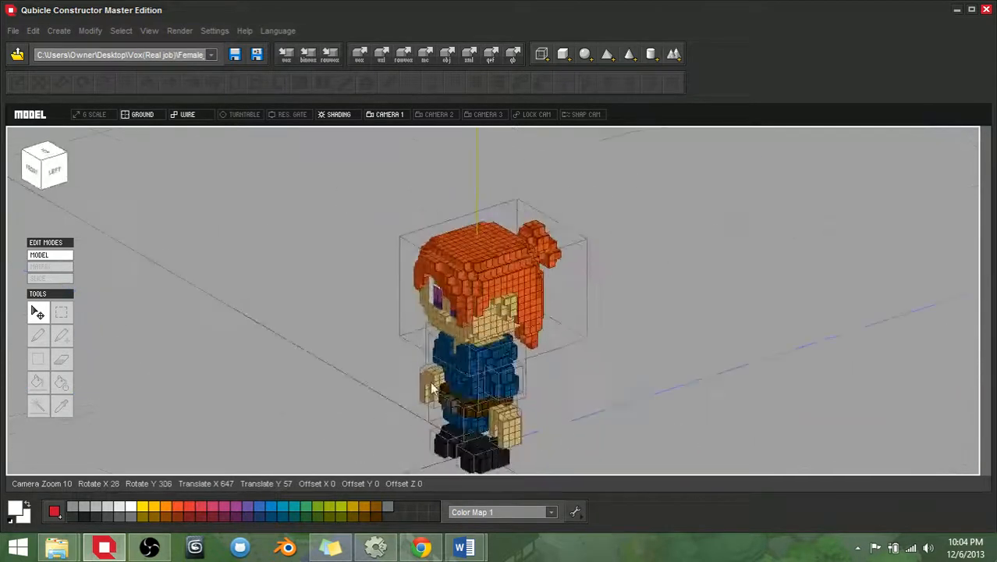